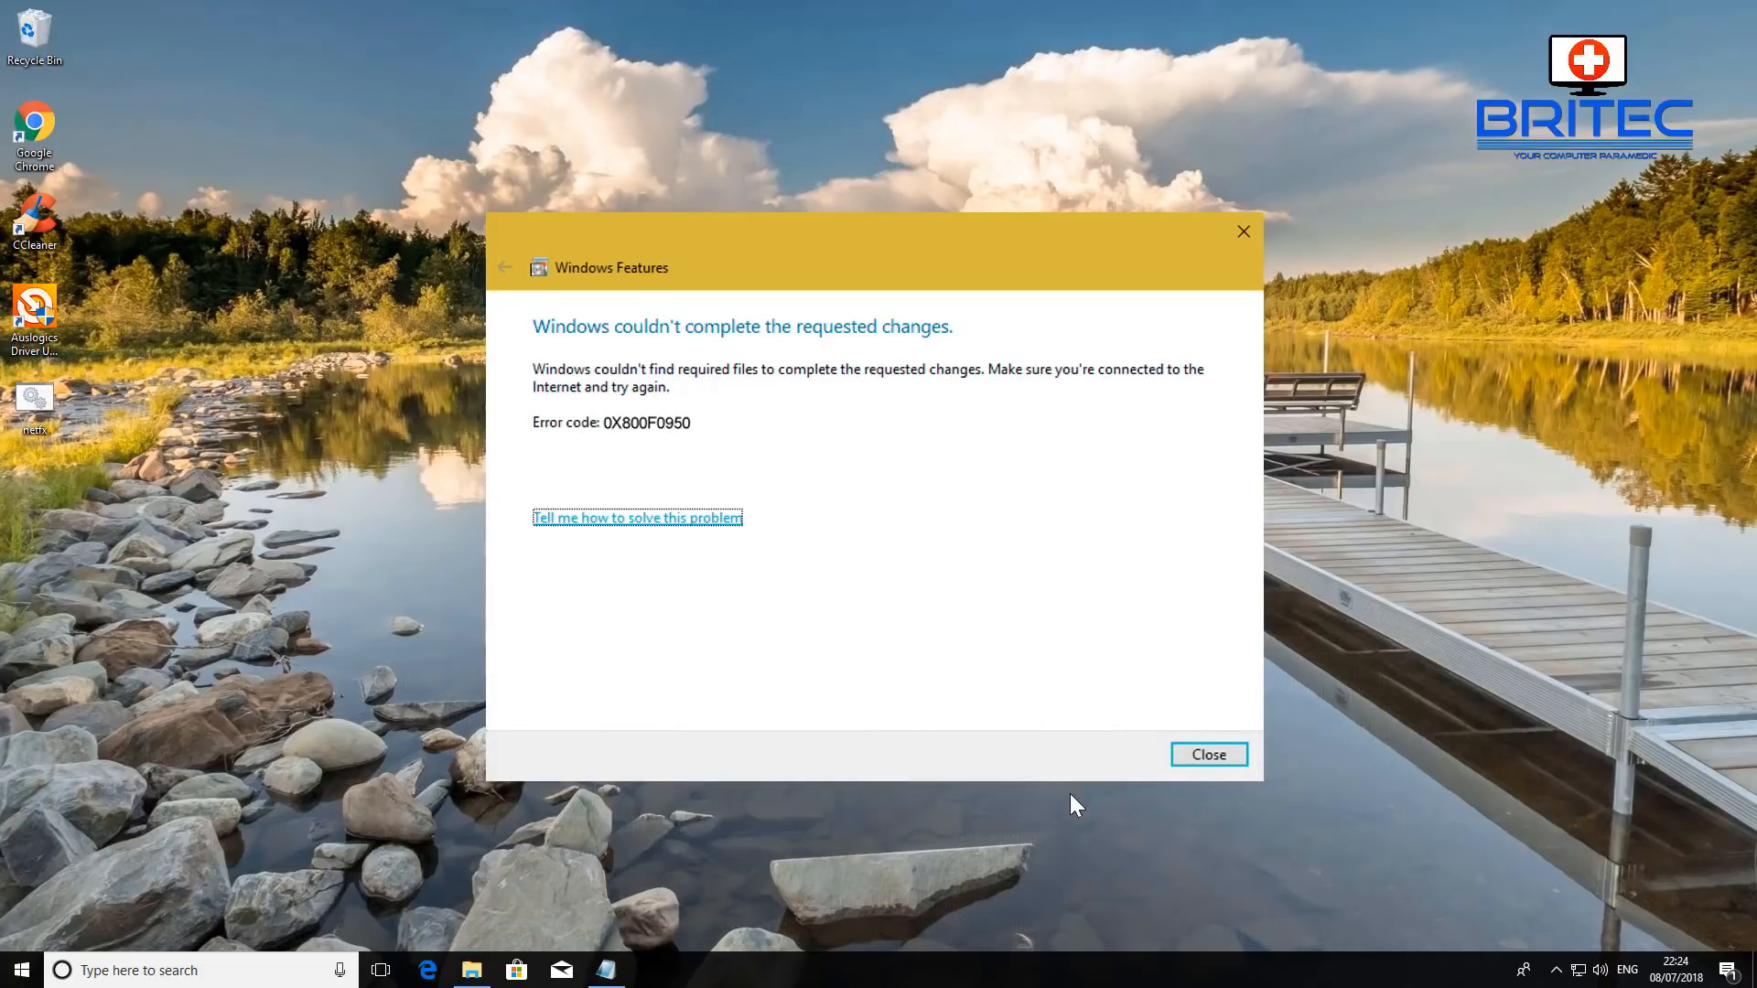
Close the Windows Features missing-files error, leaving the netfx DISM script visible
click(1208, 754)
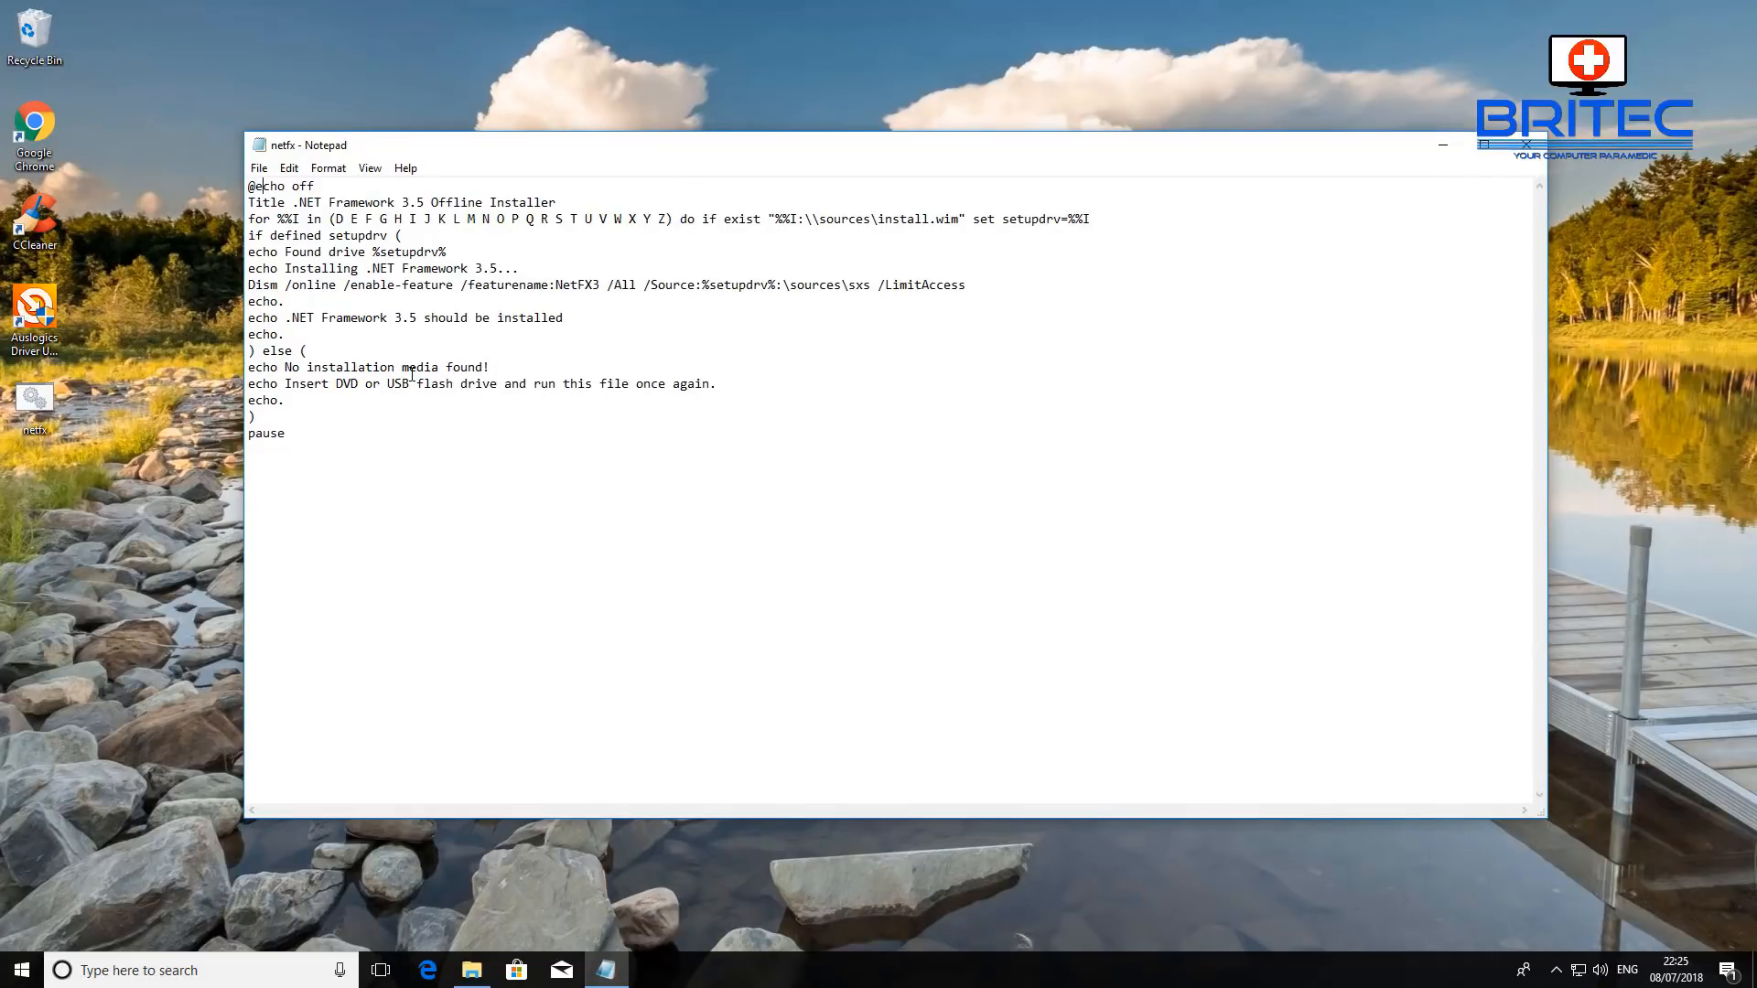
mouse_move(359, 432)
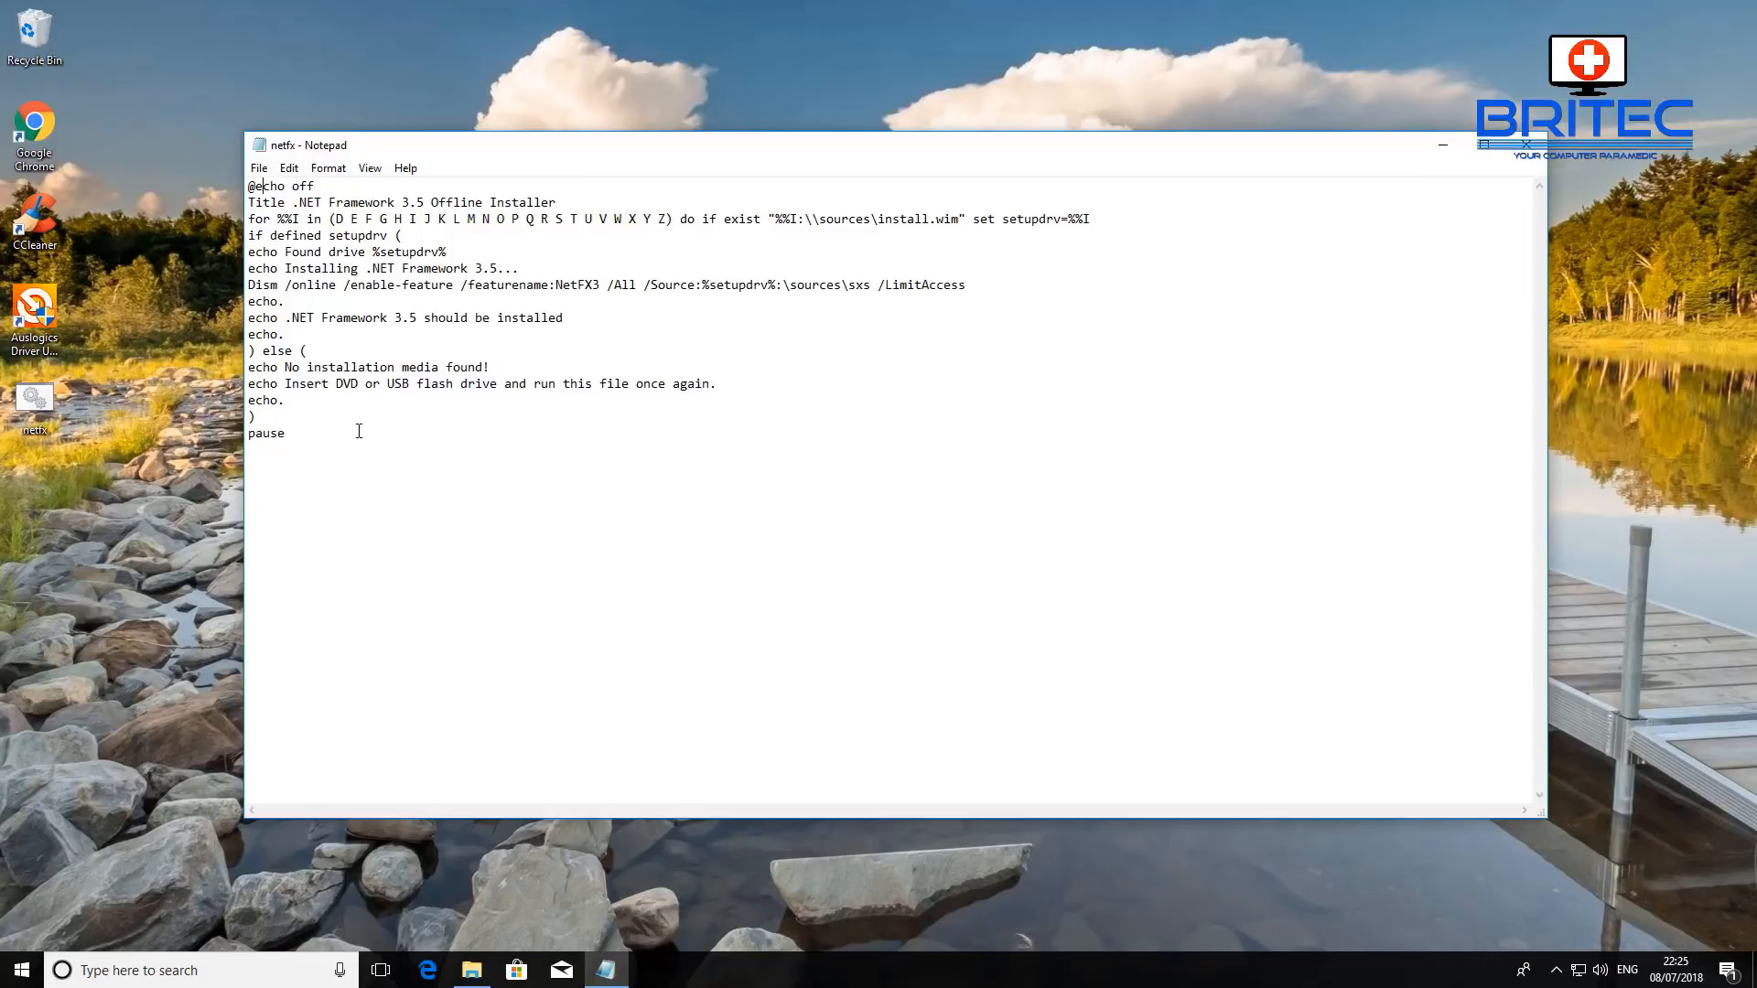
mouse_move(466, 275)
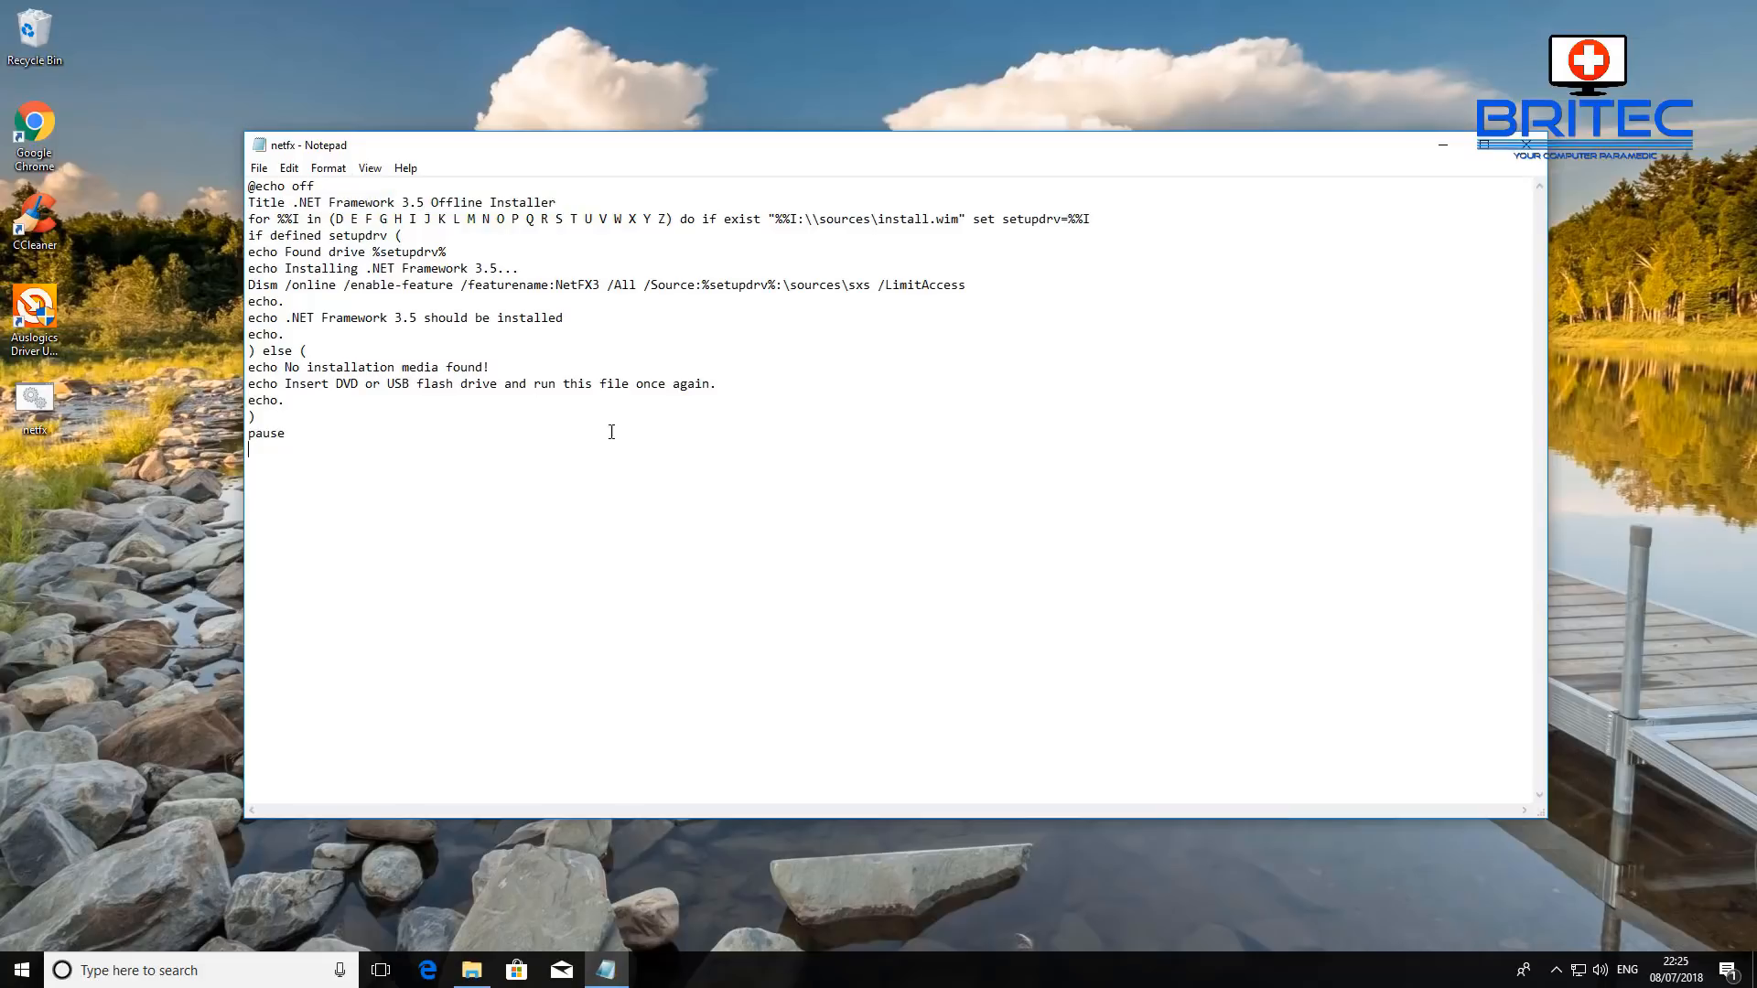
mouse_move(841, 434)
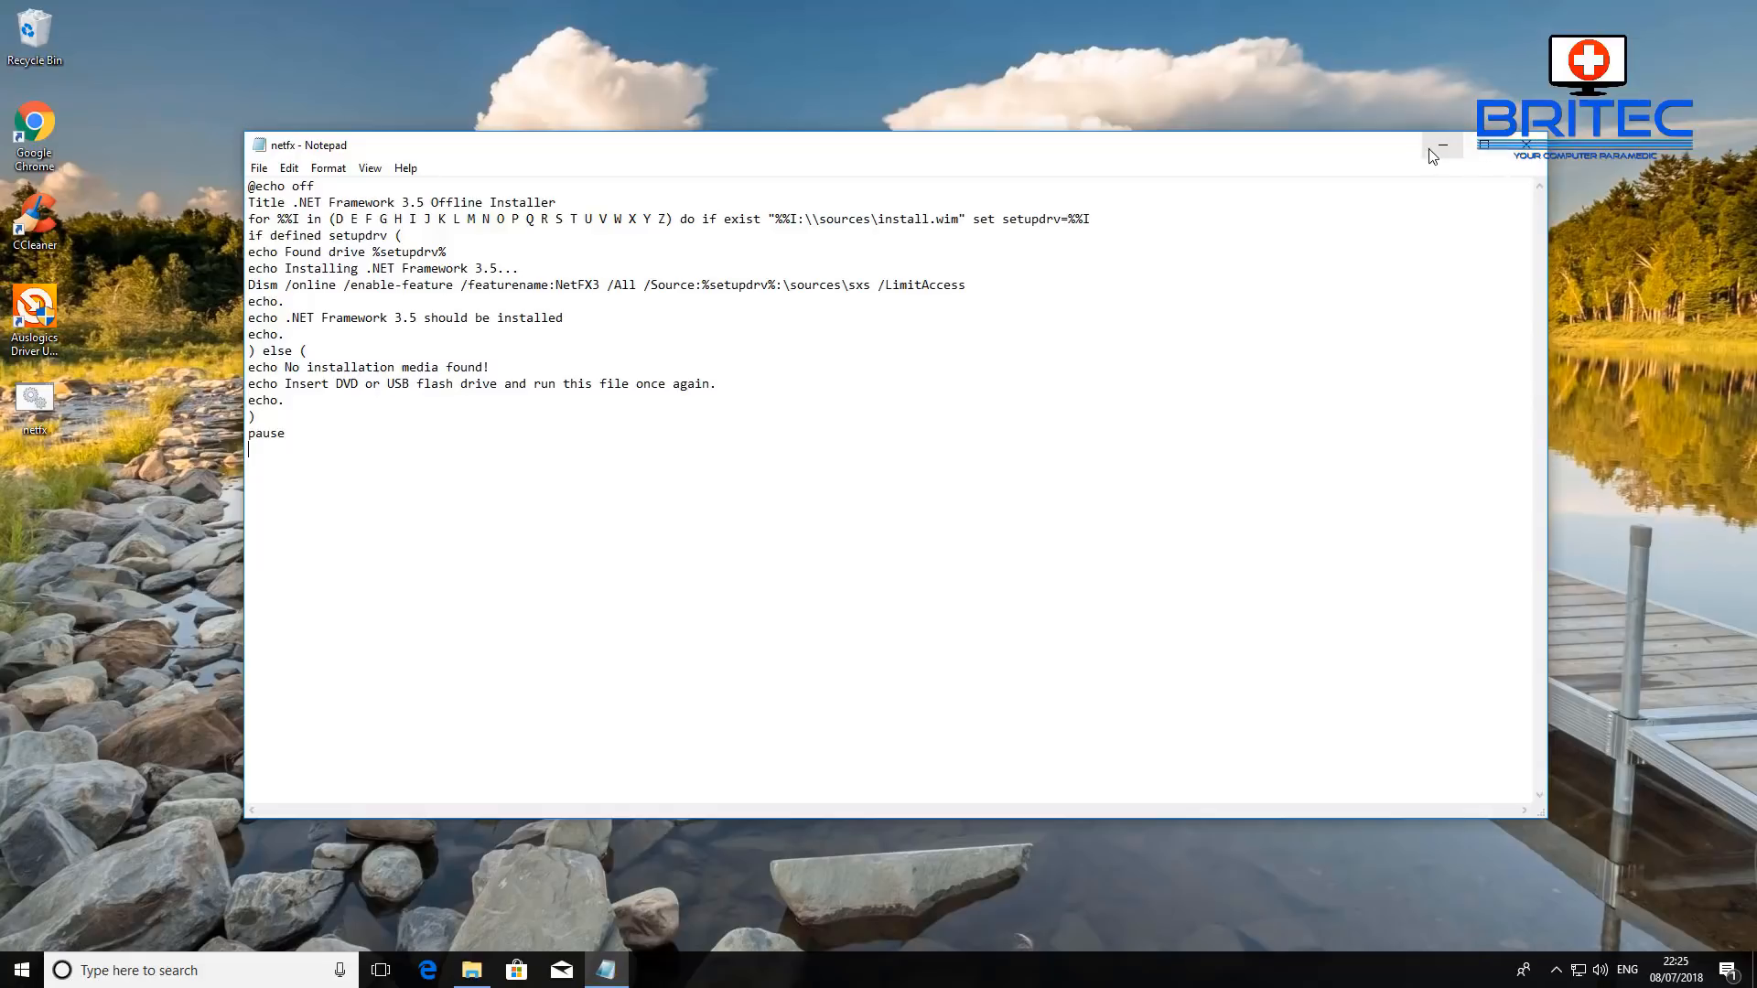
Start Save As with Save as type set to All Files for a .cmd extension
click(260, 167)
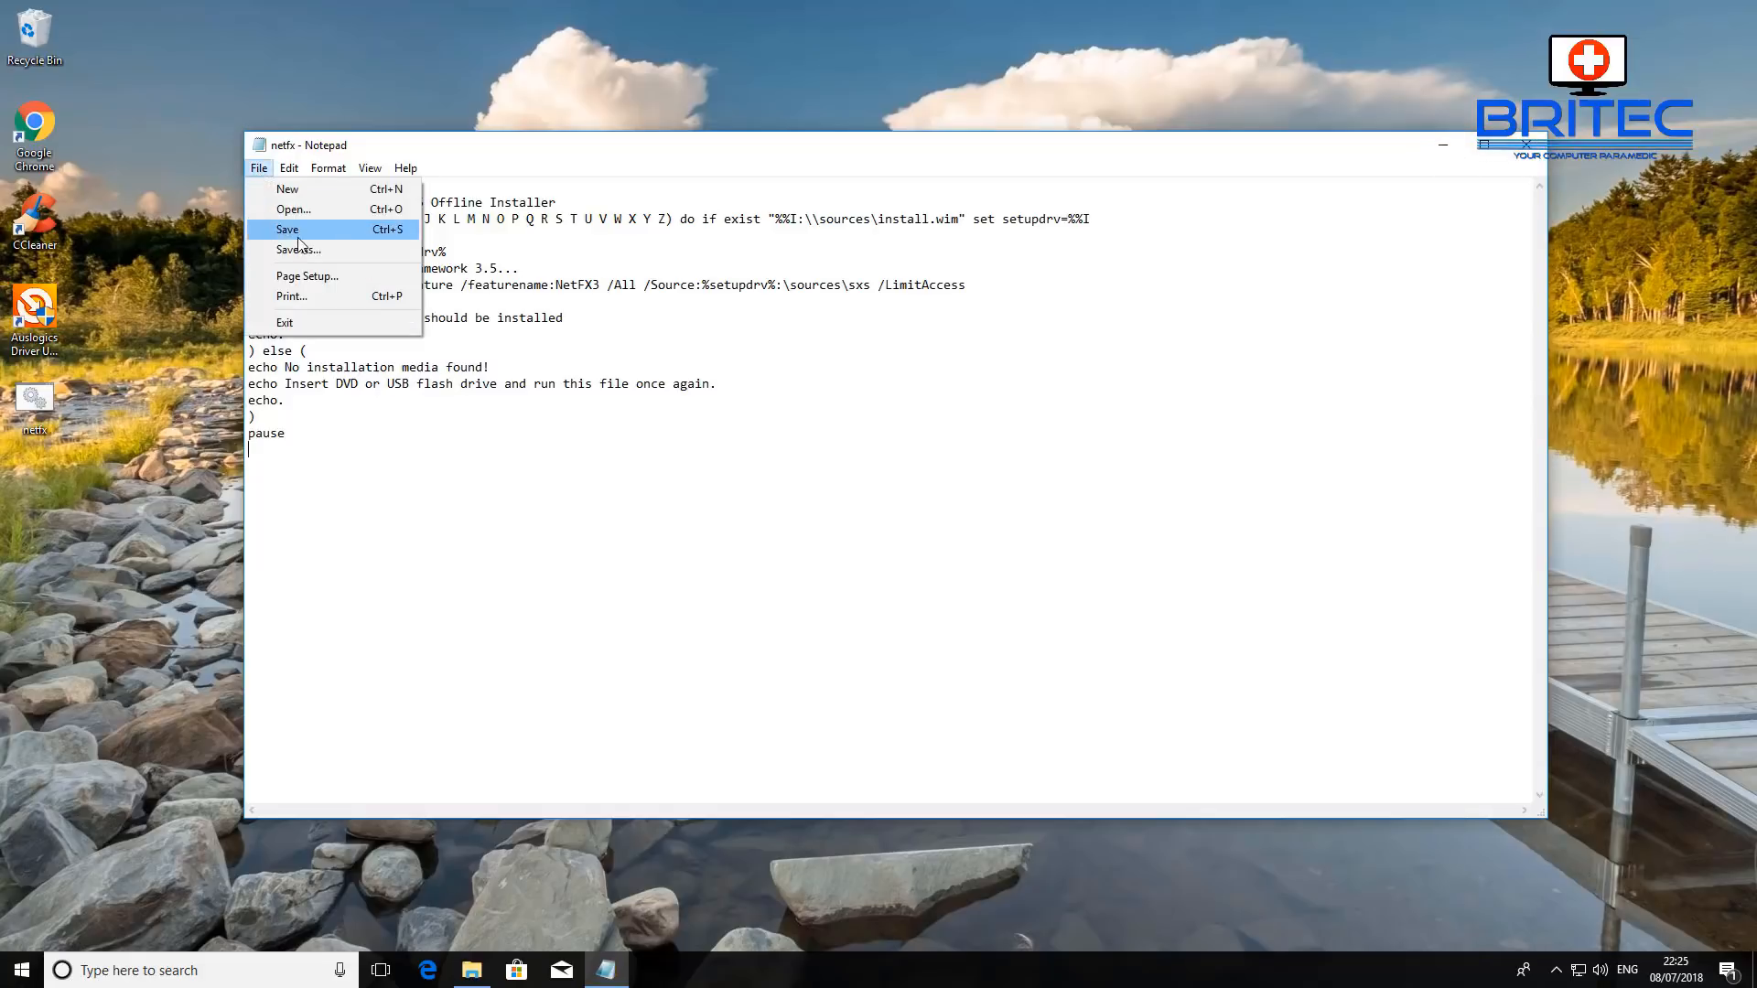
click(298, 248)
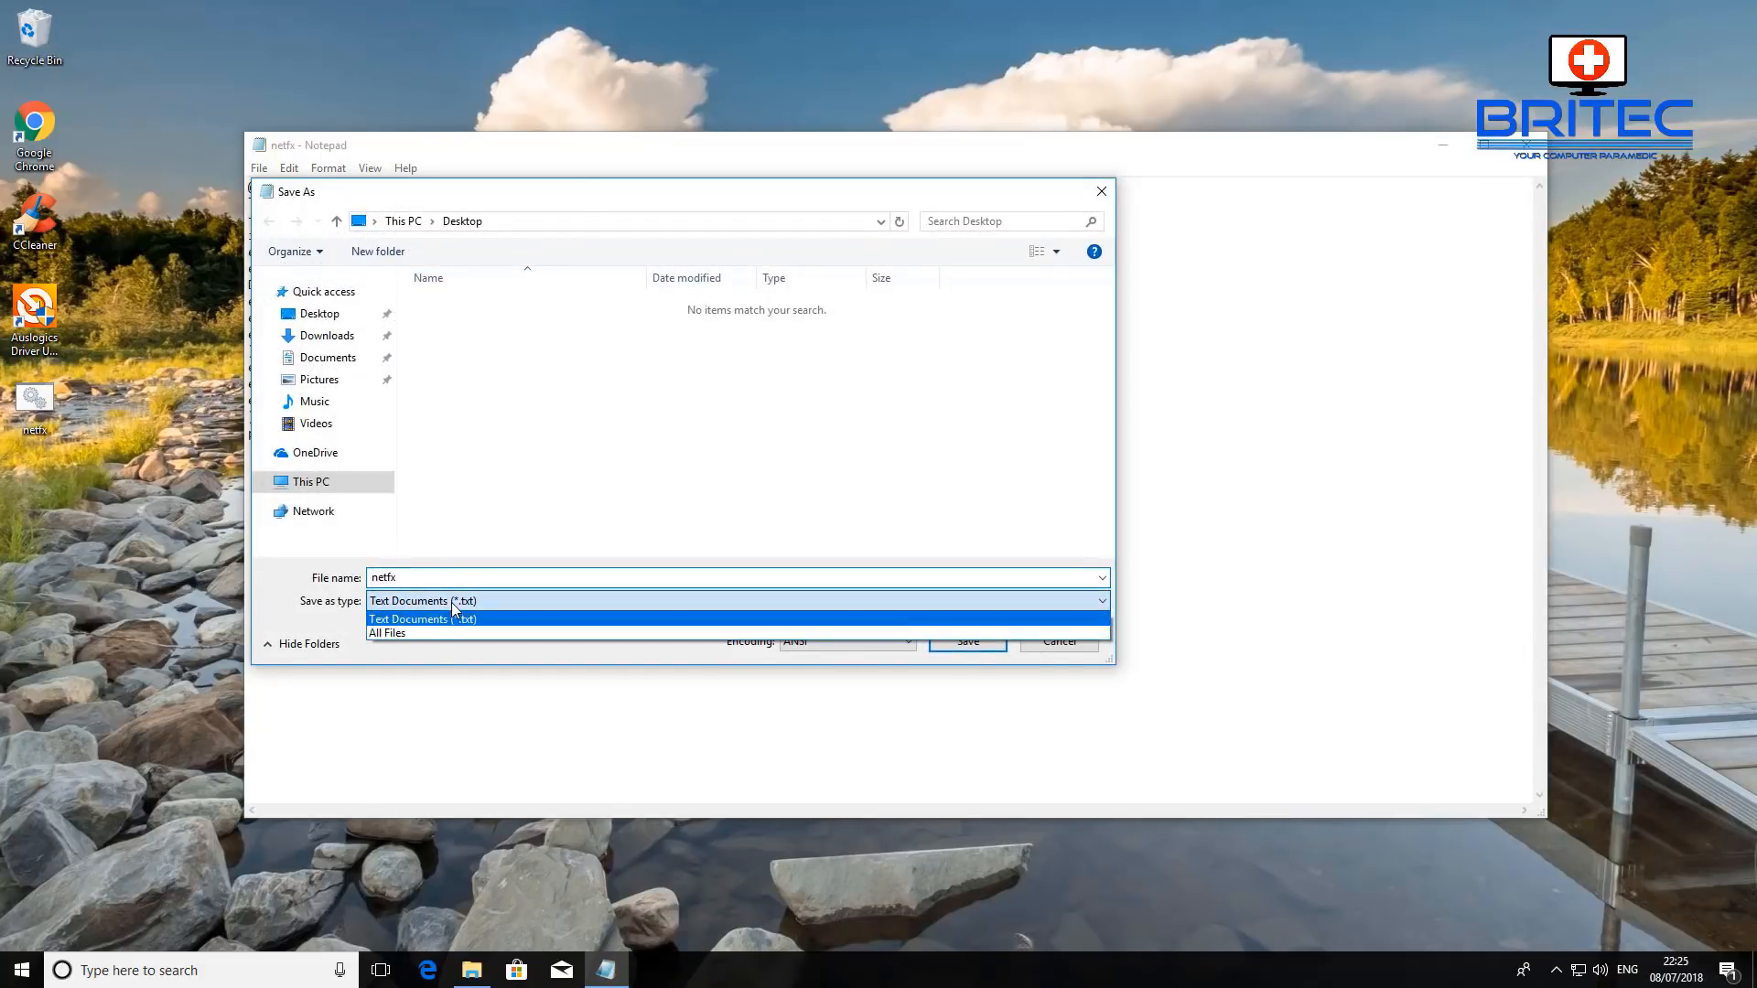
click(386, 631)
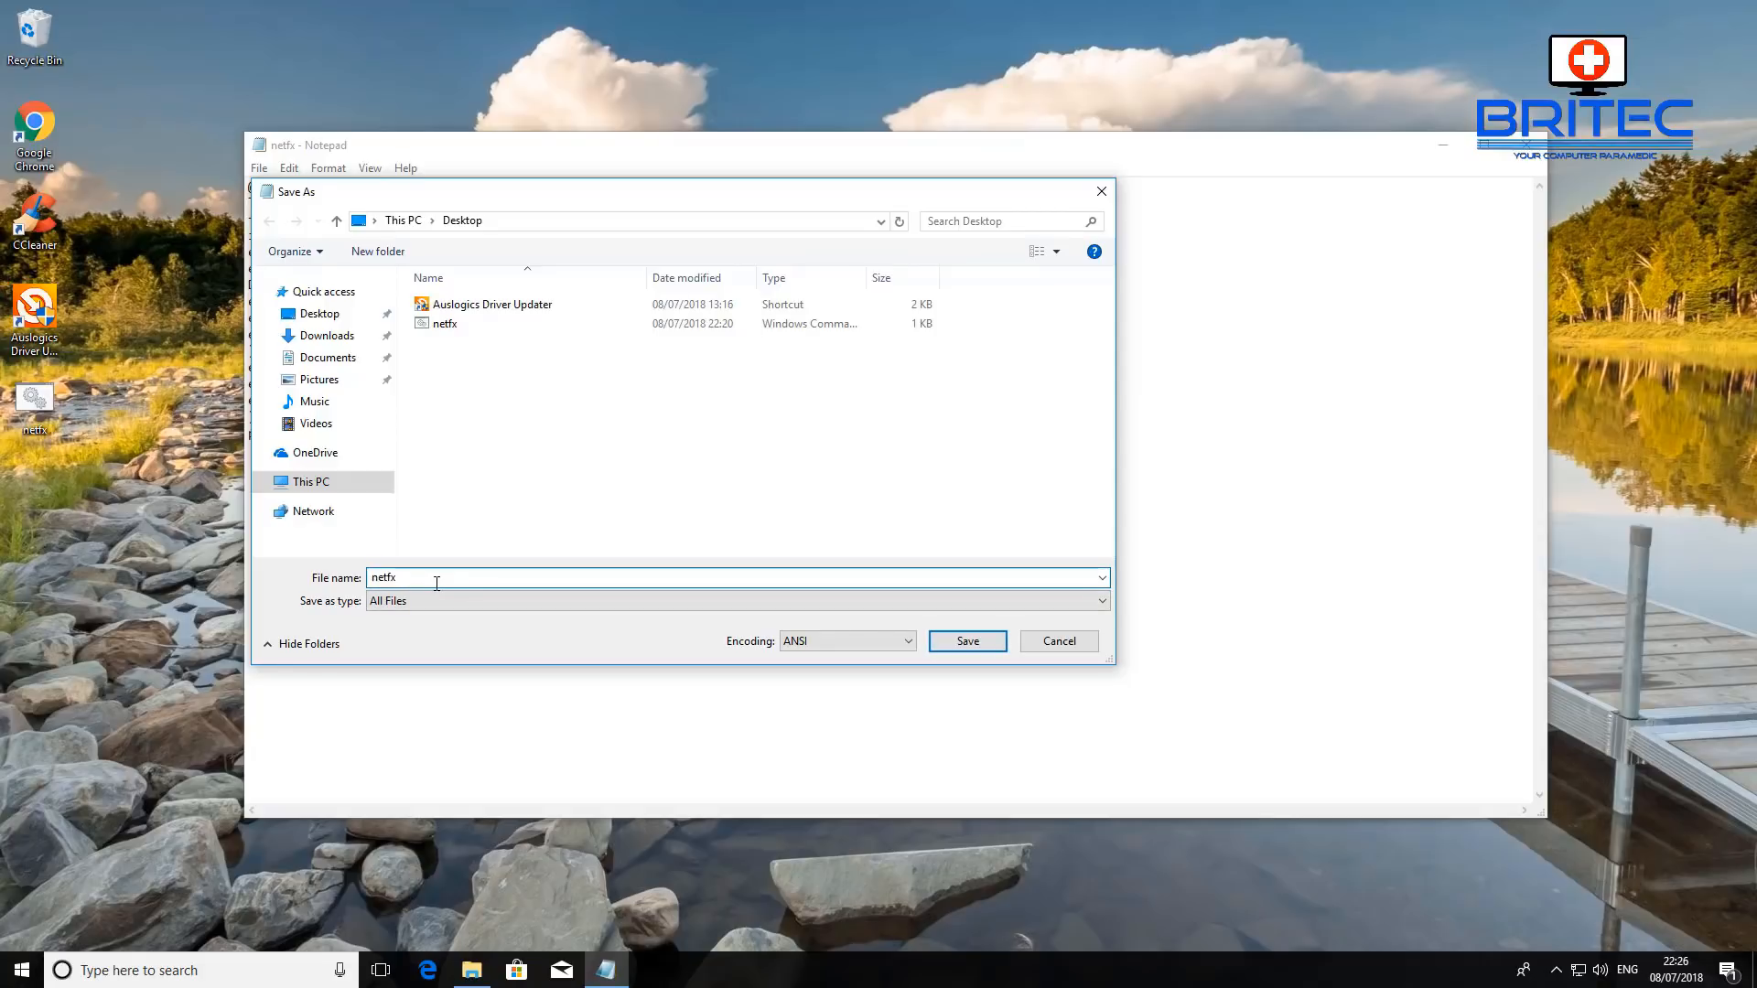
text(.cmd)
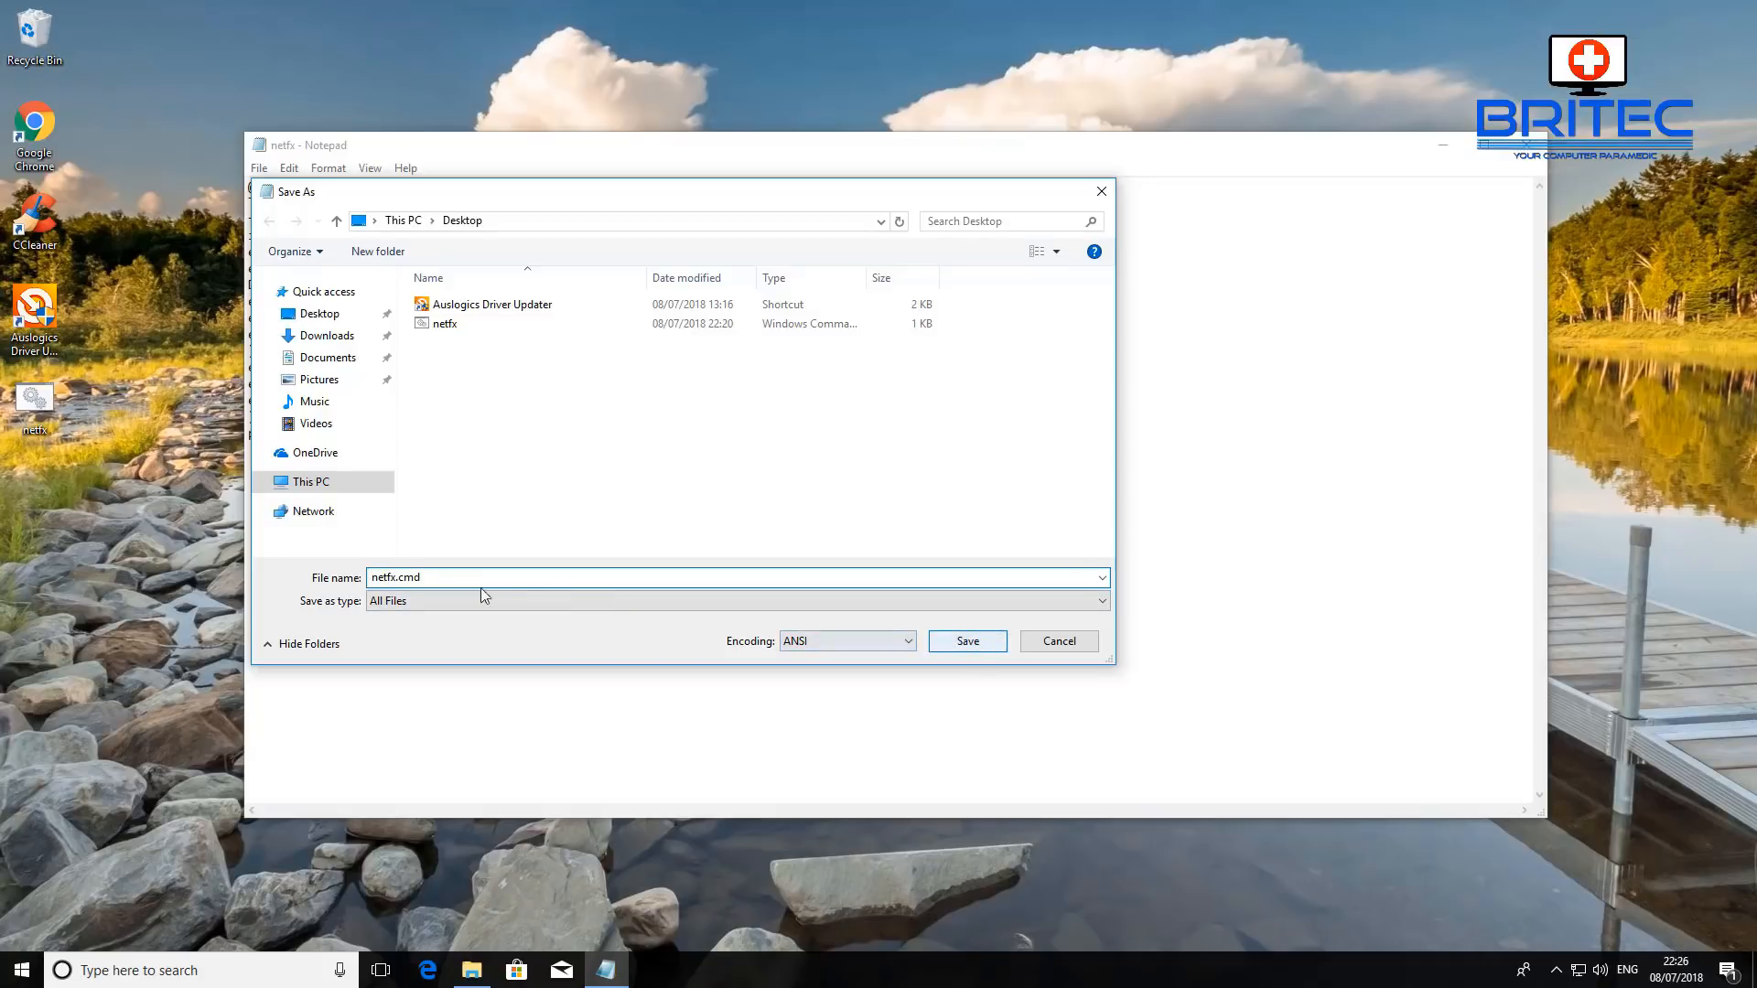
Save the script to the Desktop as the command file test.cmd
click(397, 577)
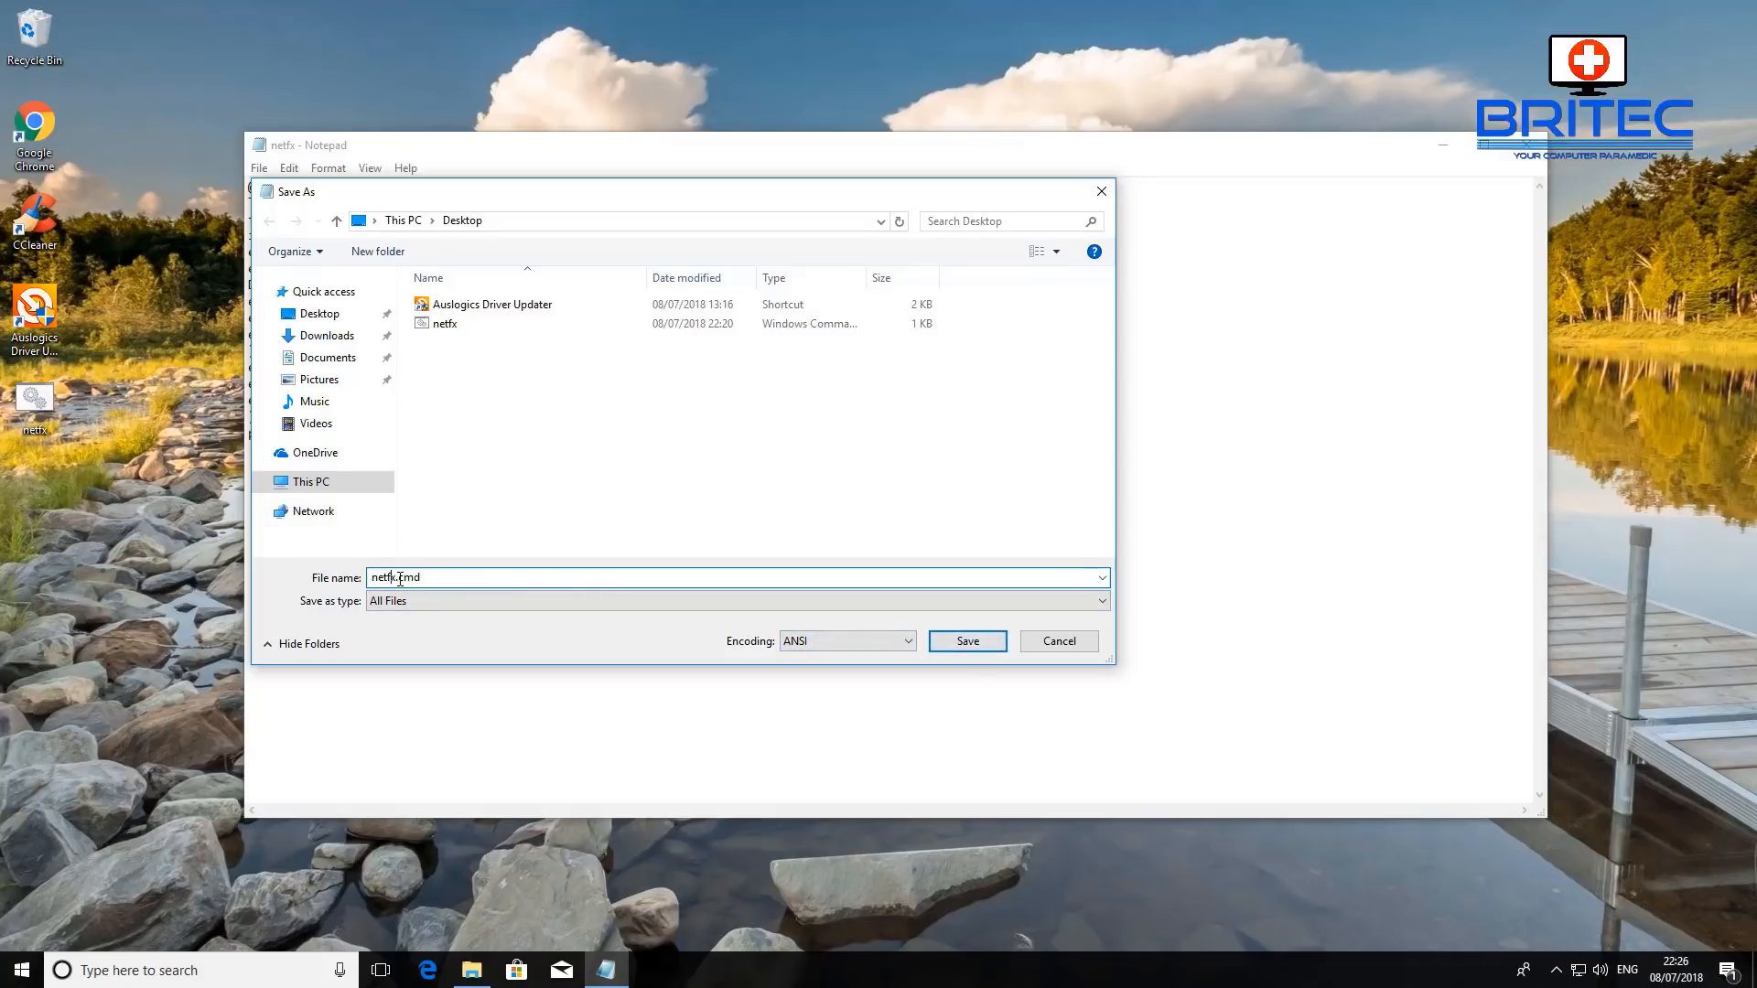
double_click(383, 576)
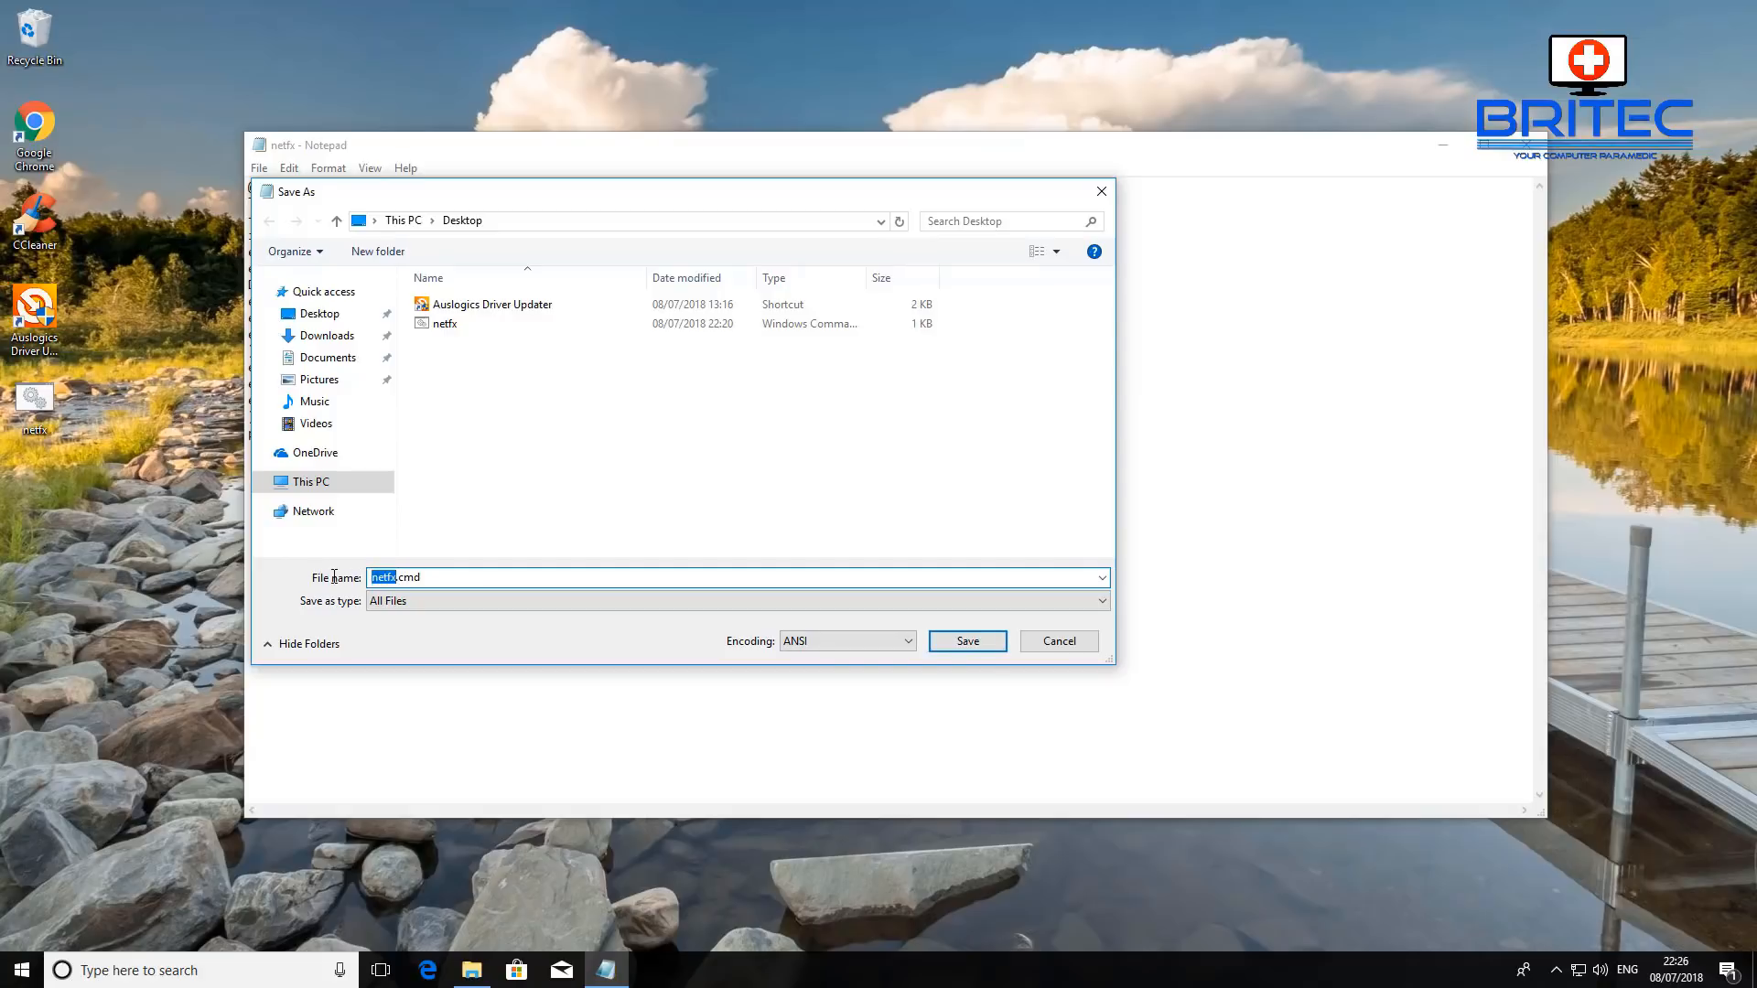
text(test.cmd)
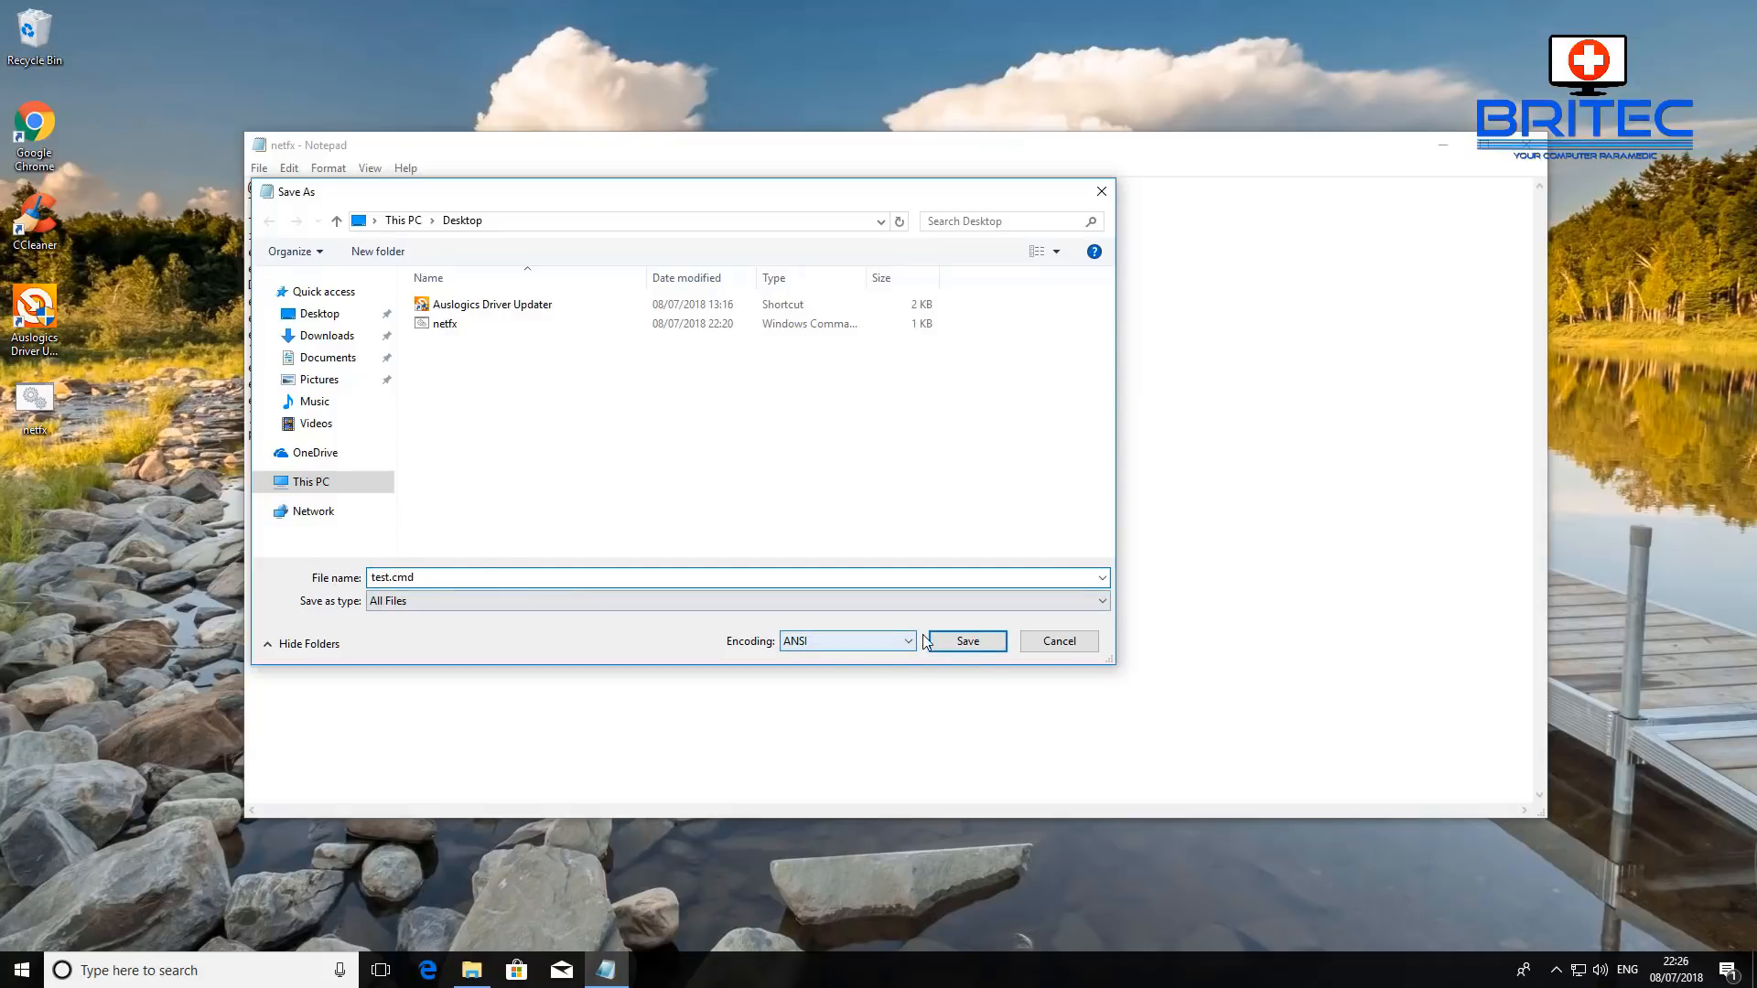
click(966, 643)
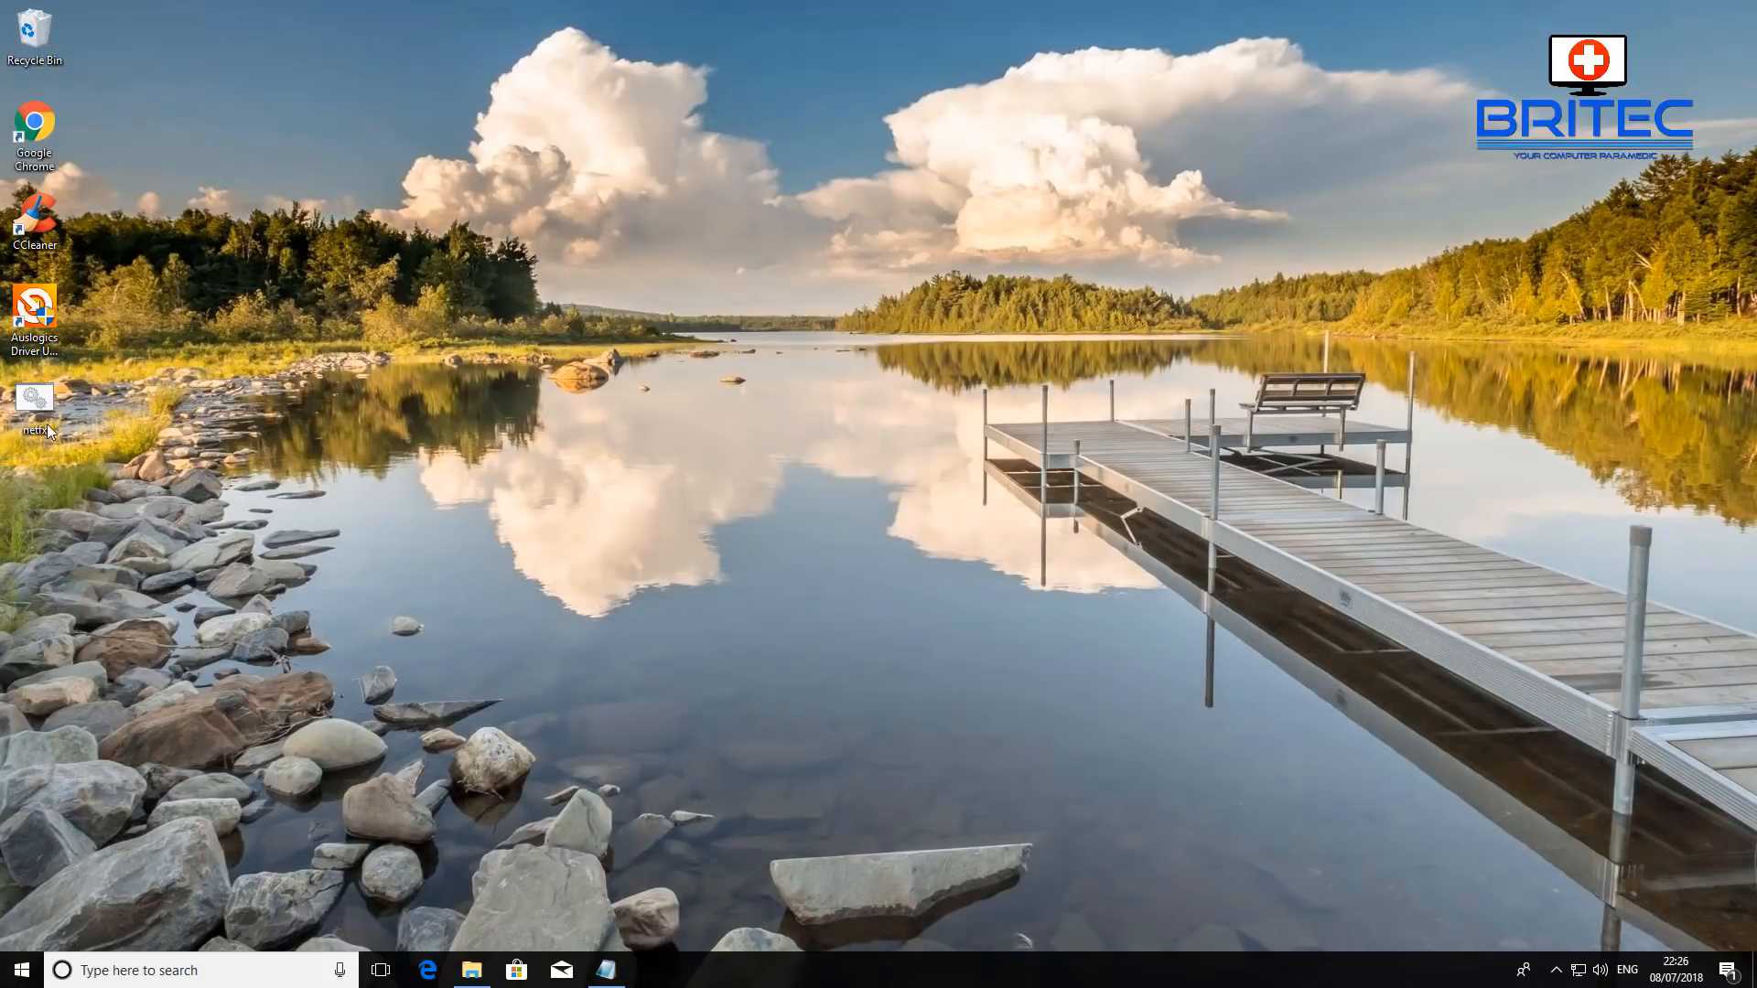
Move test.cmd to the desktop centre and run it as administrator, allowing UAC
drag(33, 403, 799, 307)
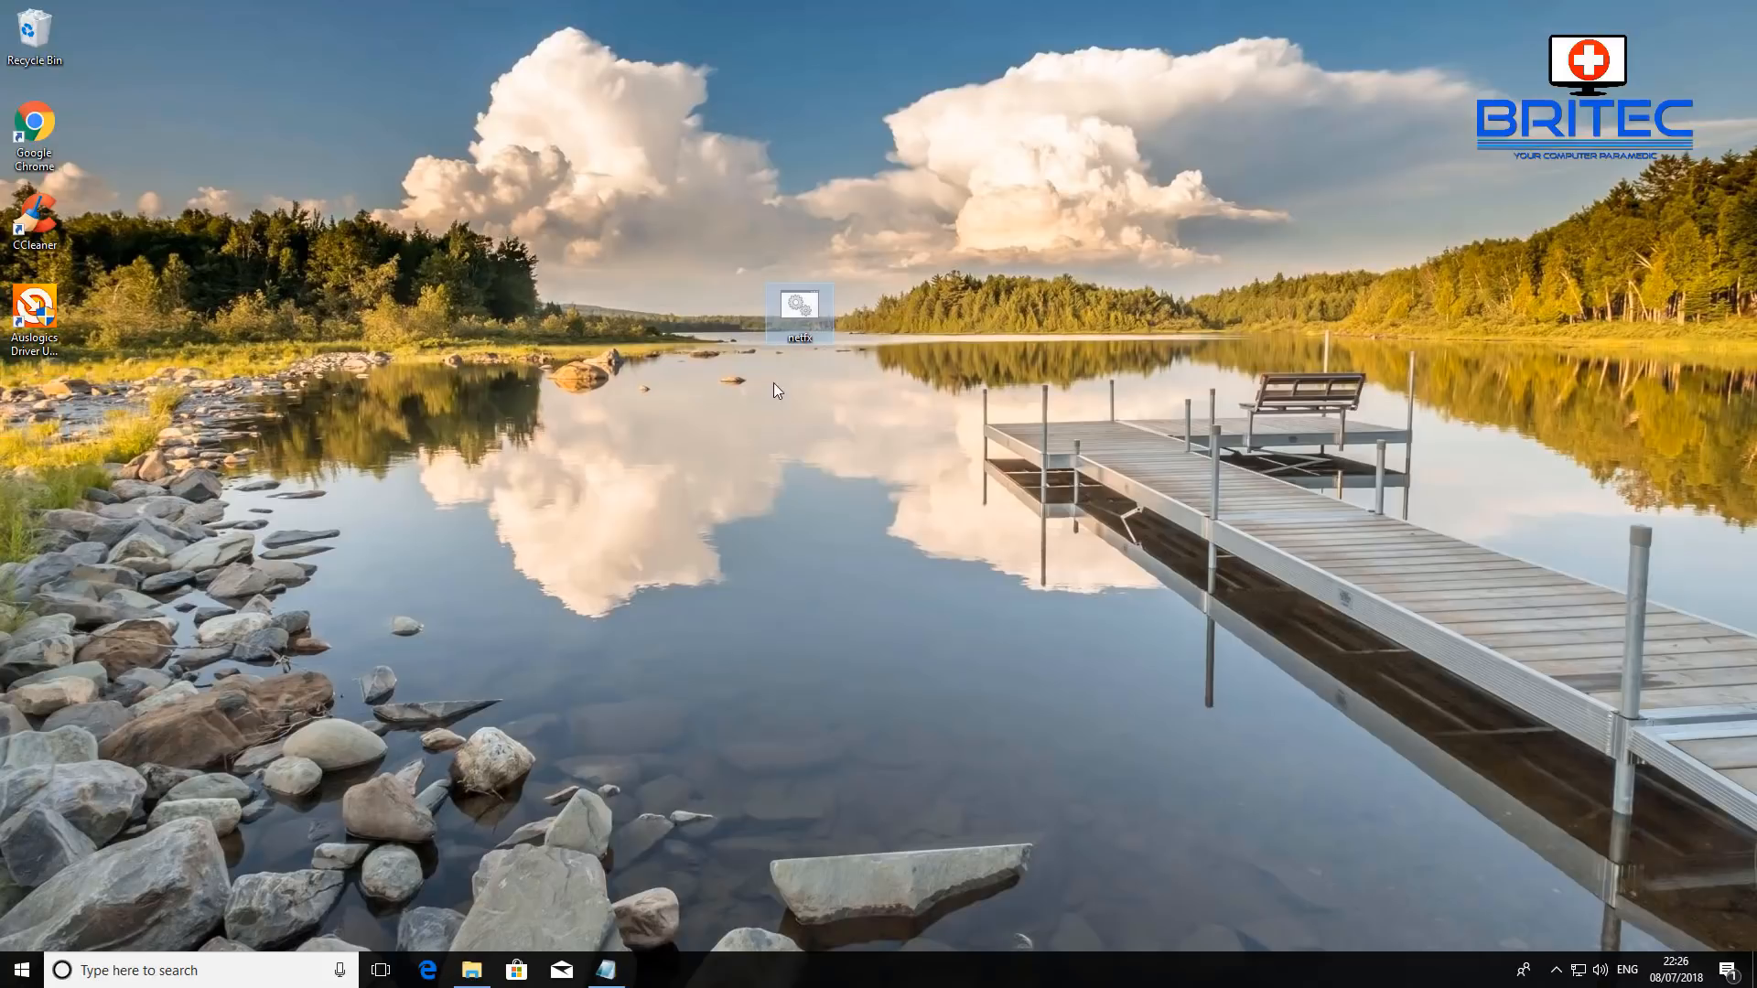
right_click(802, 307)
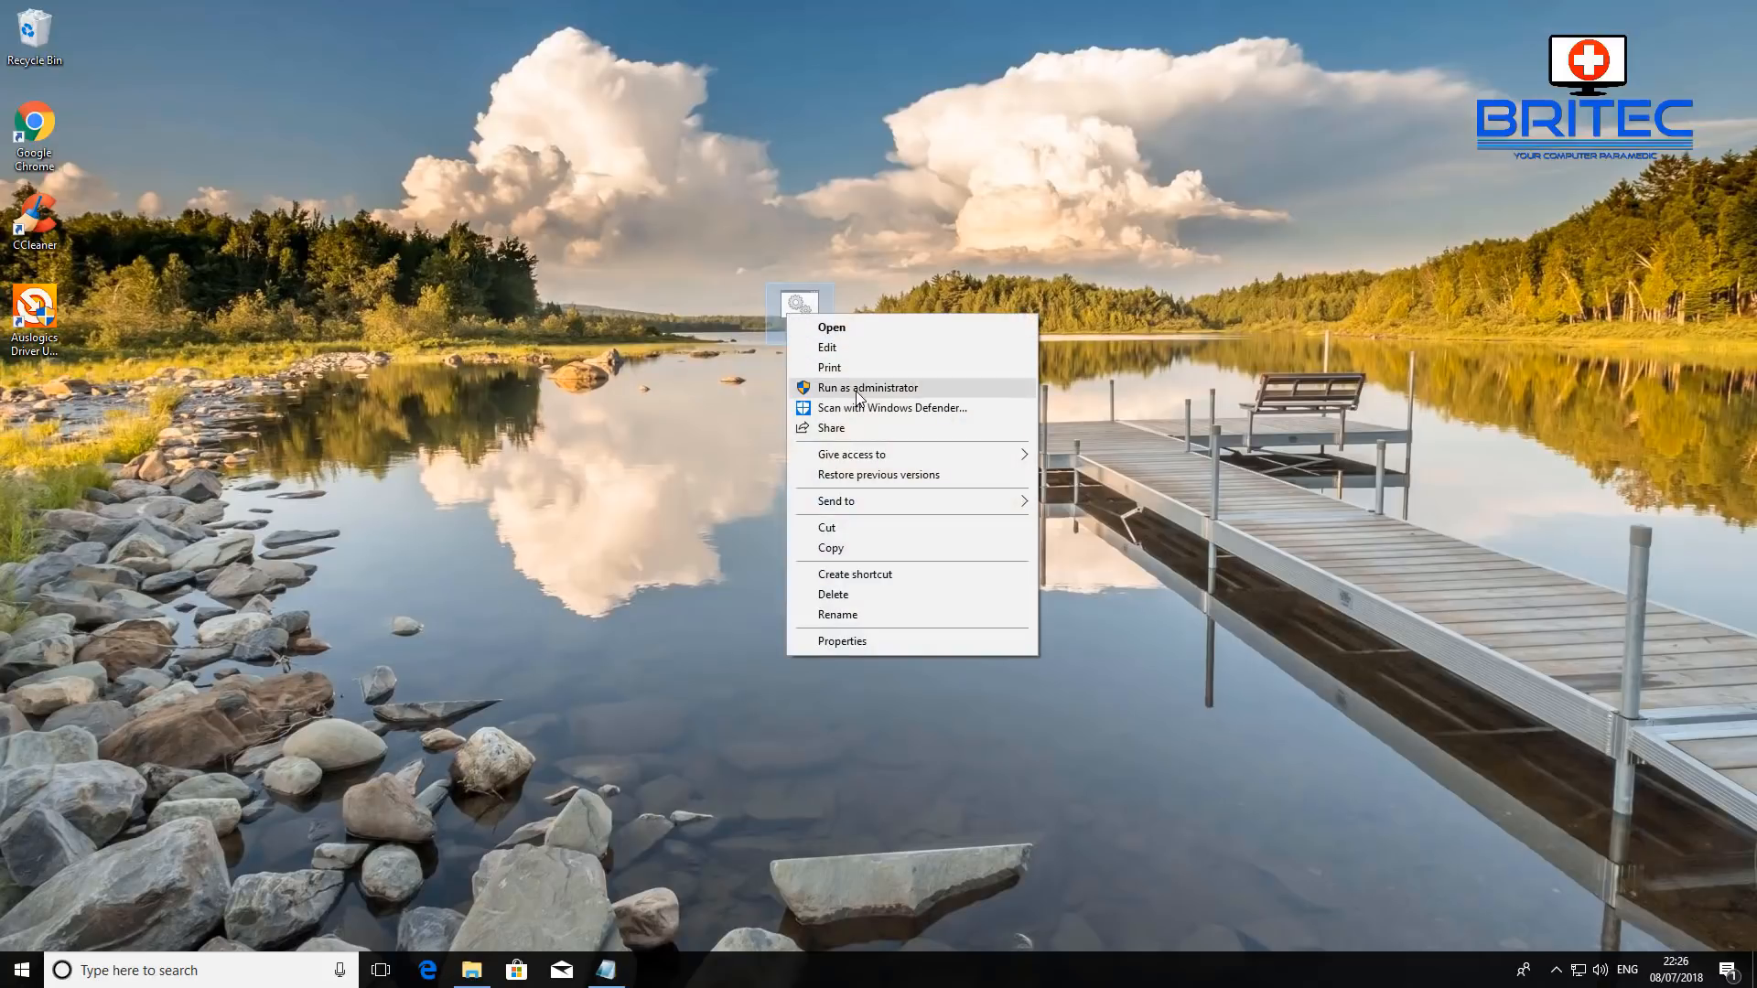
click(867, 388)
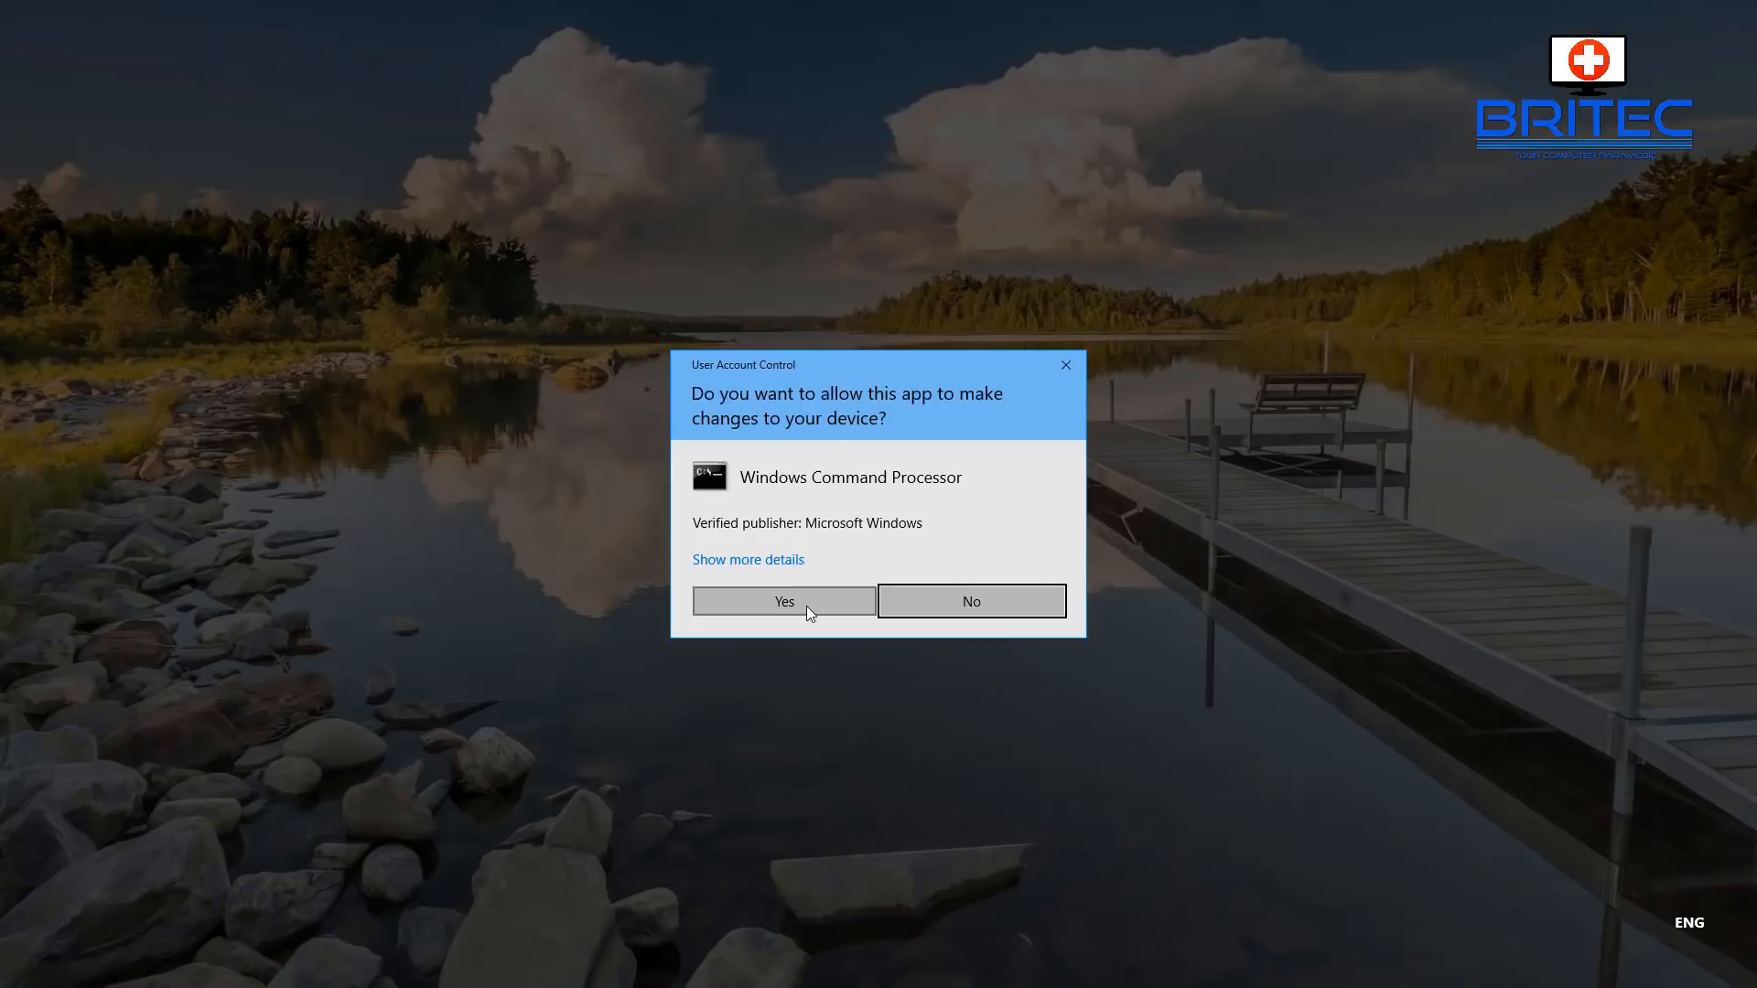
click(783, 600)
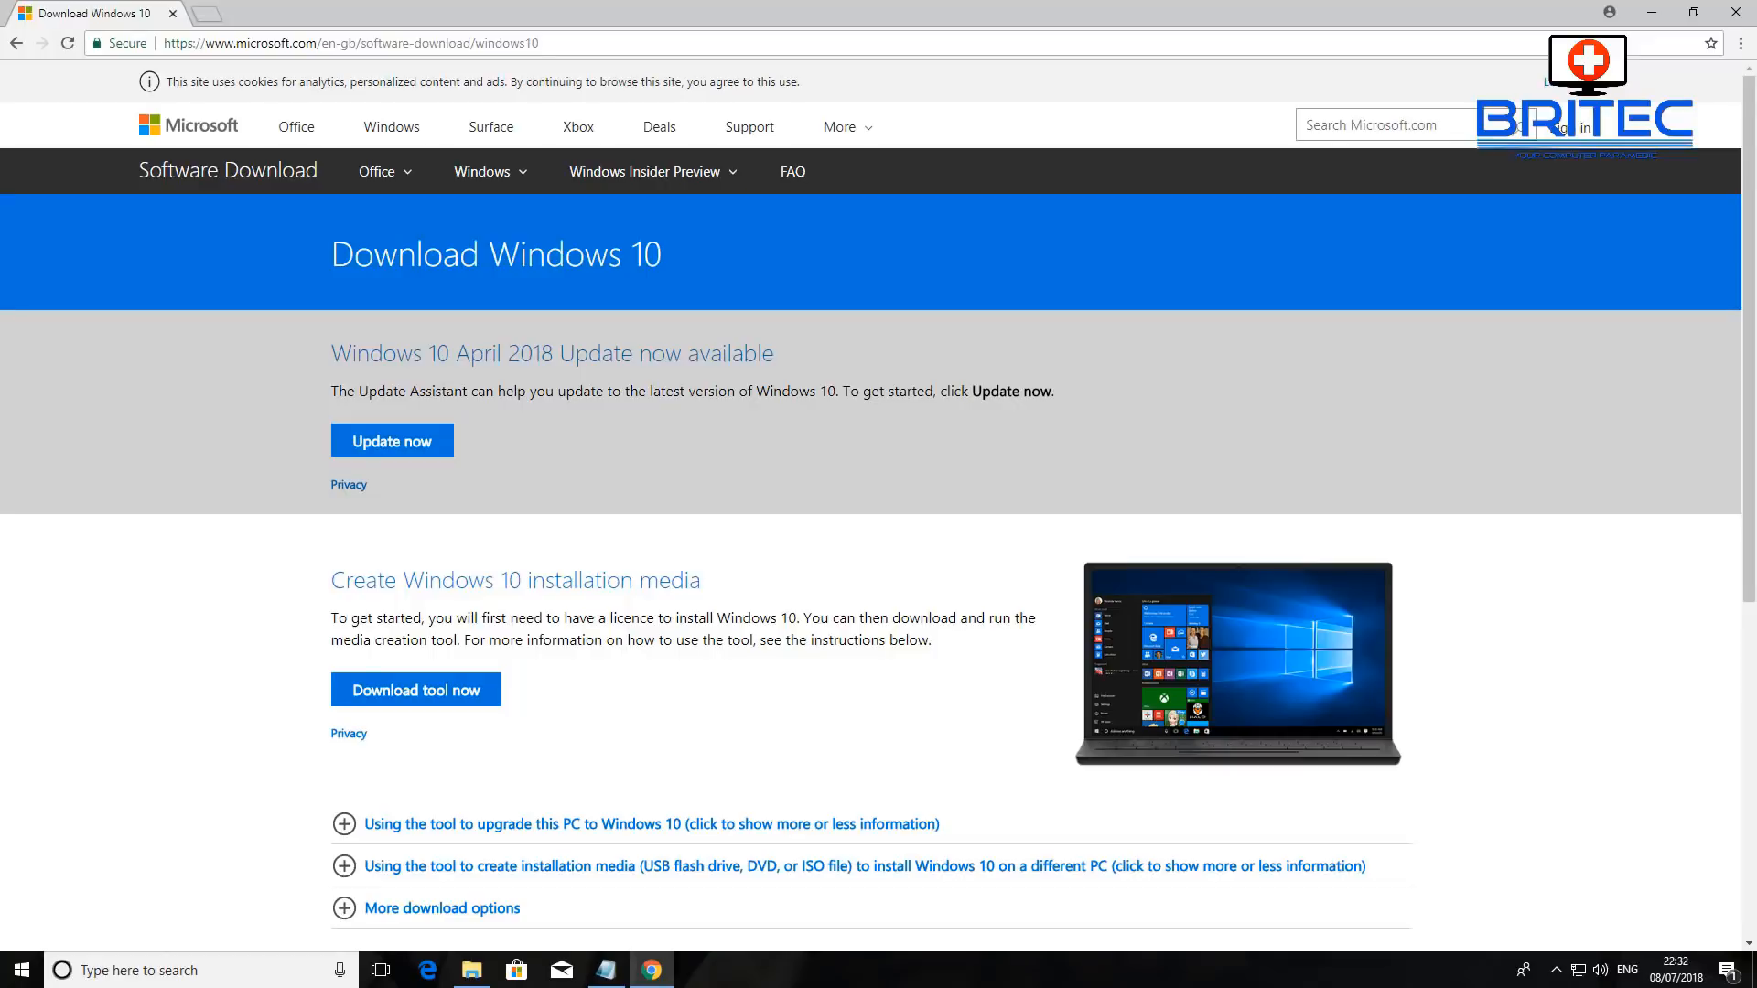
mouse_move(659, 728)
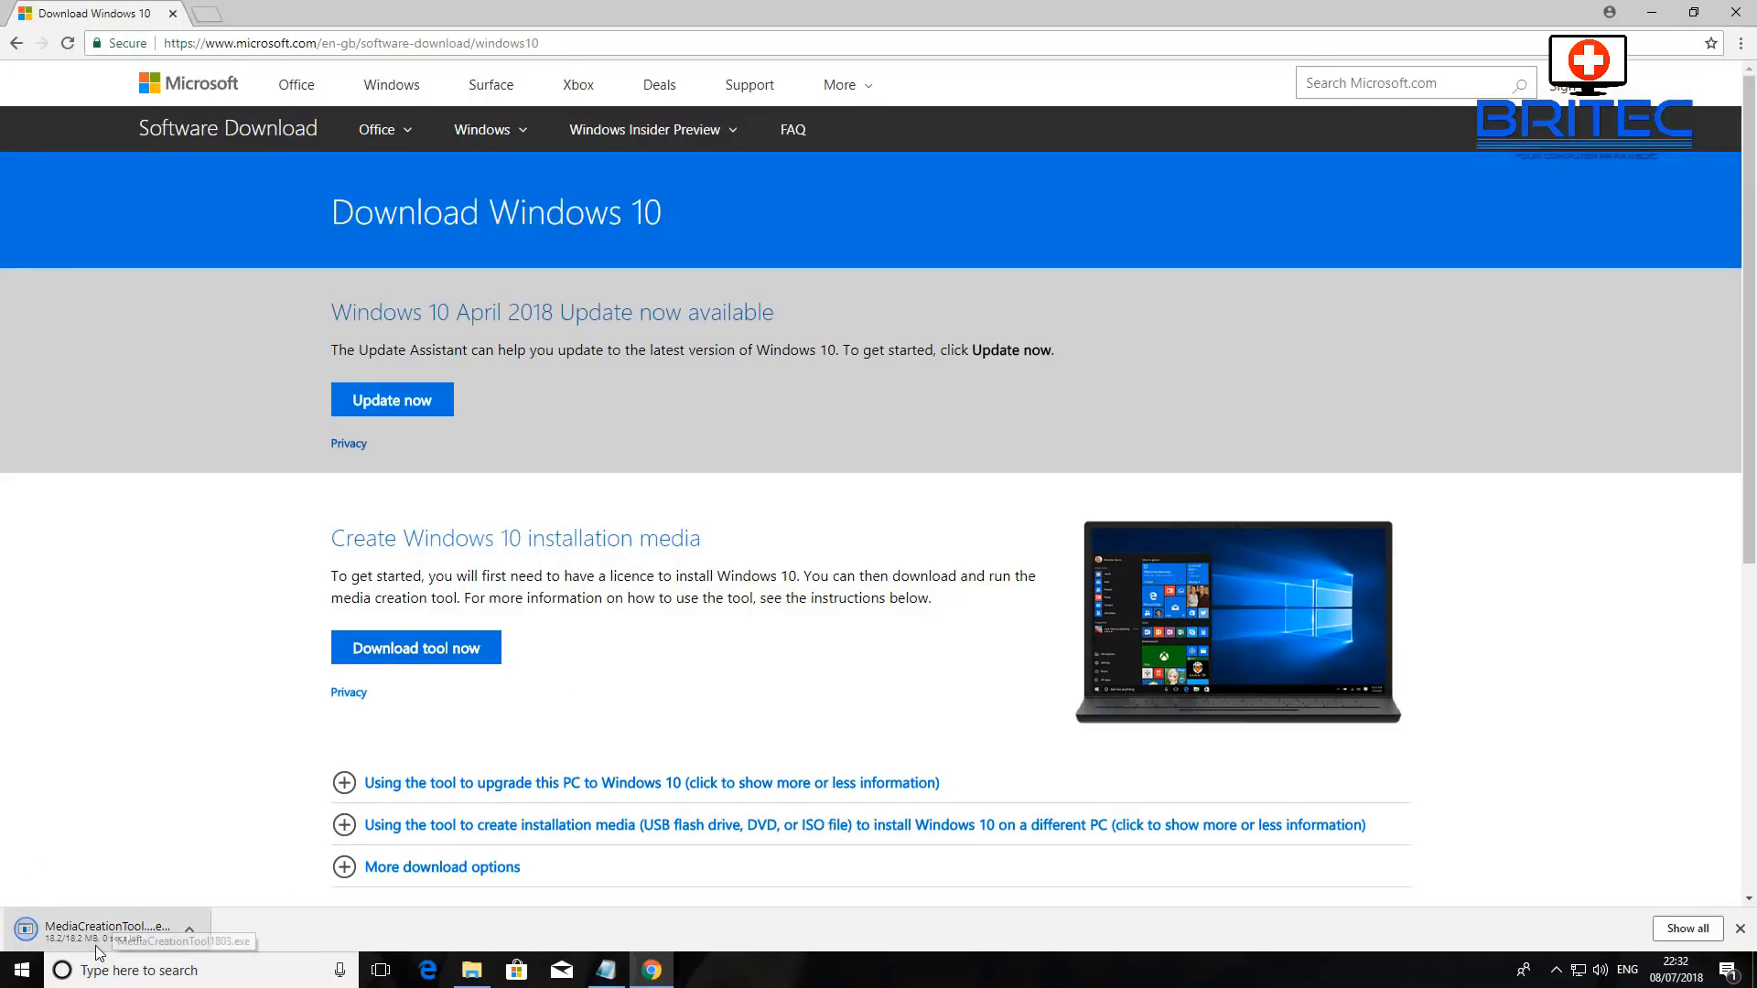
mouse_move(91, 946)
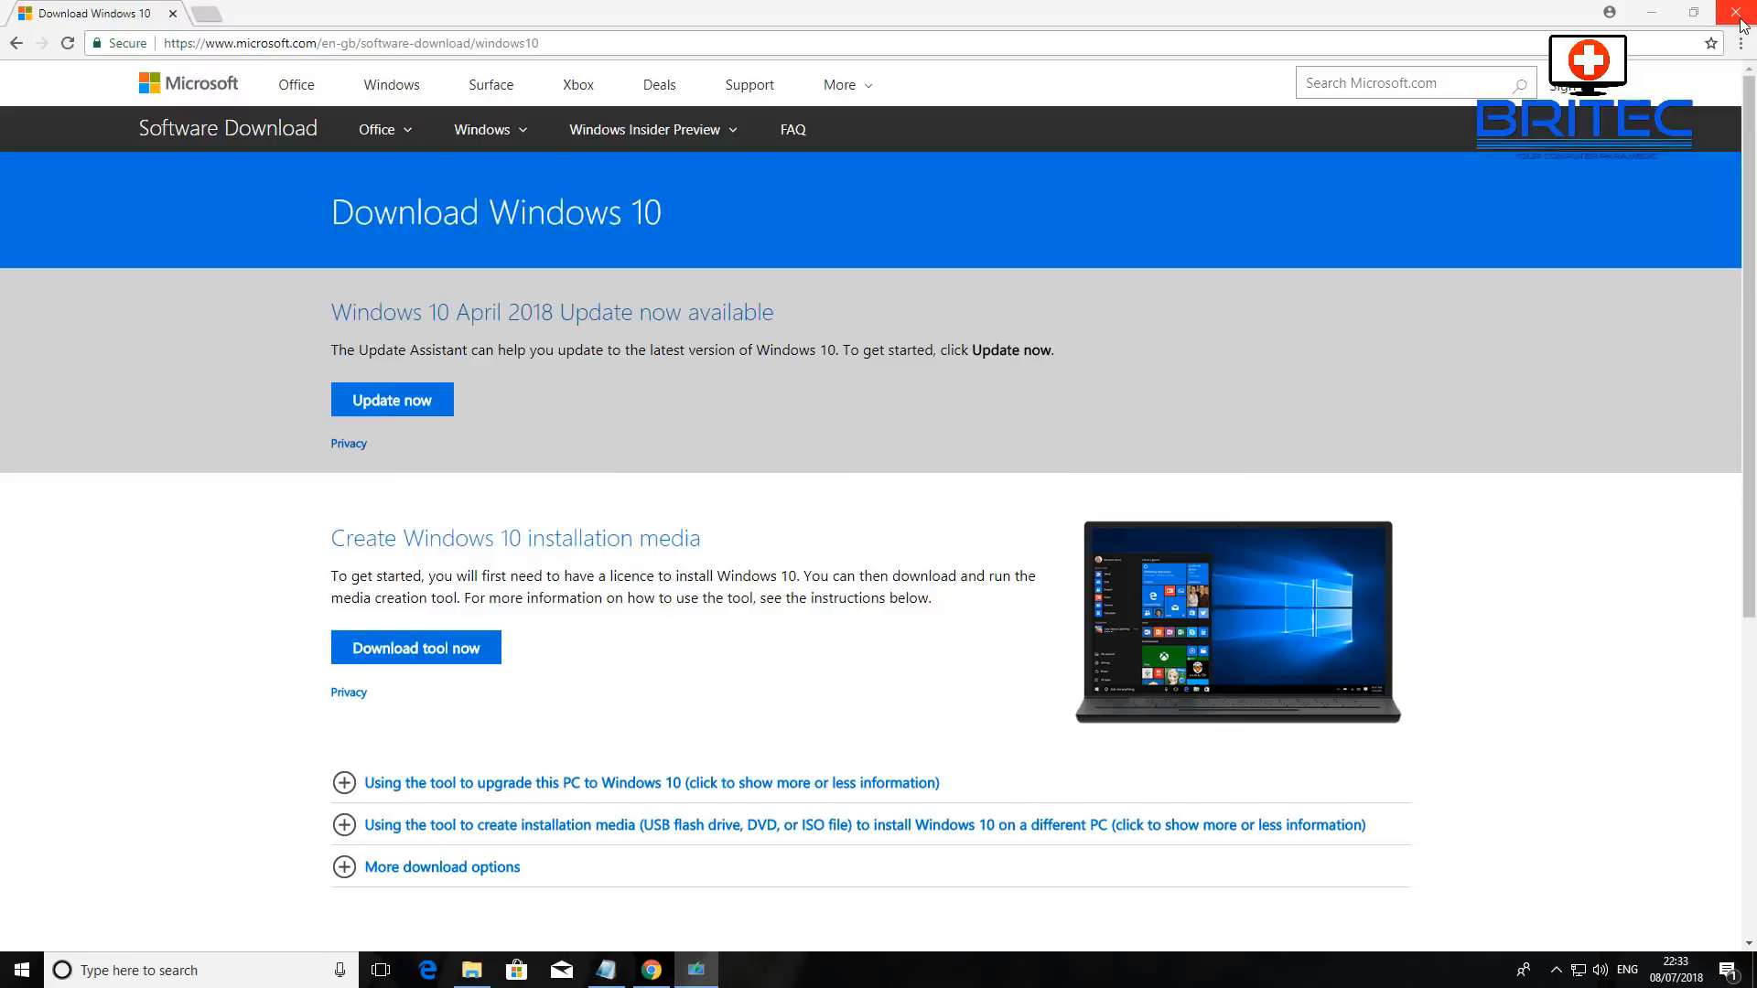
Close Chrome after the Media Creation Tool finished downloading
click(1715, 13)
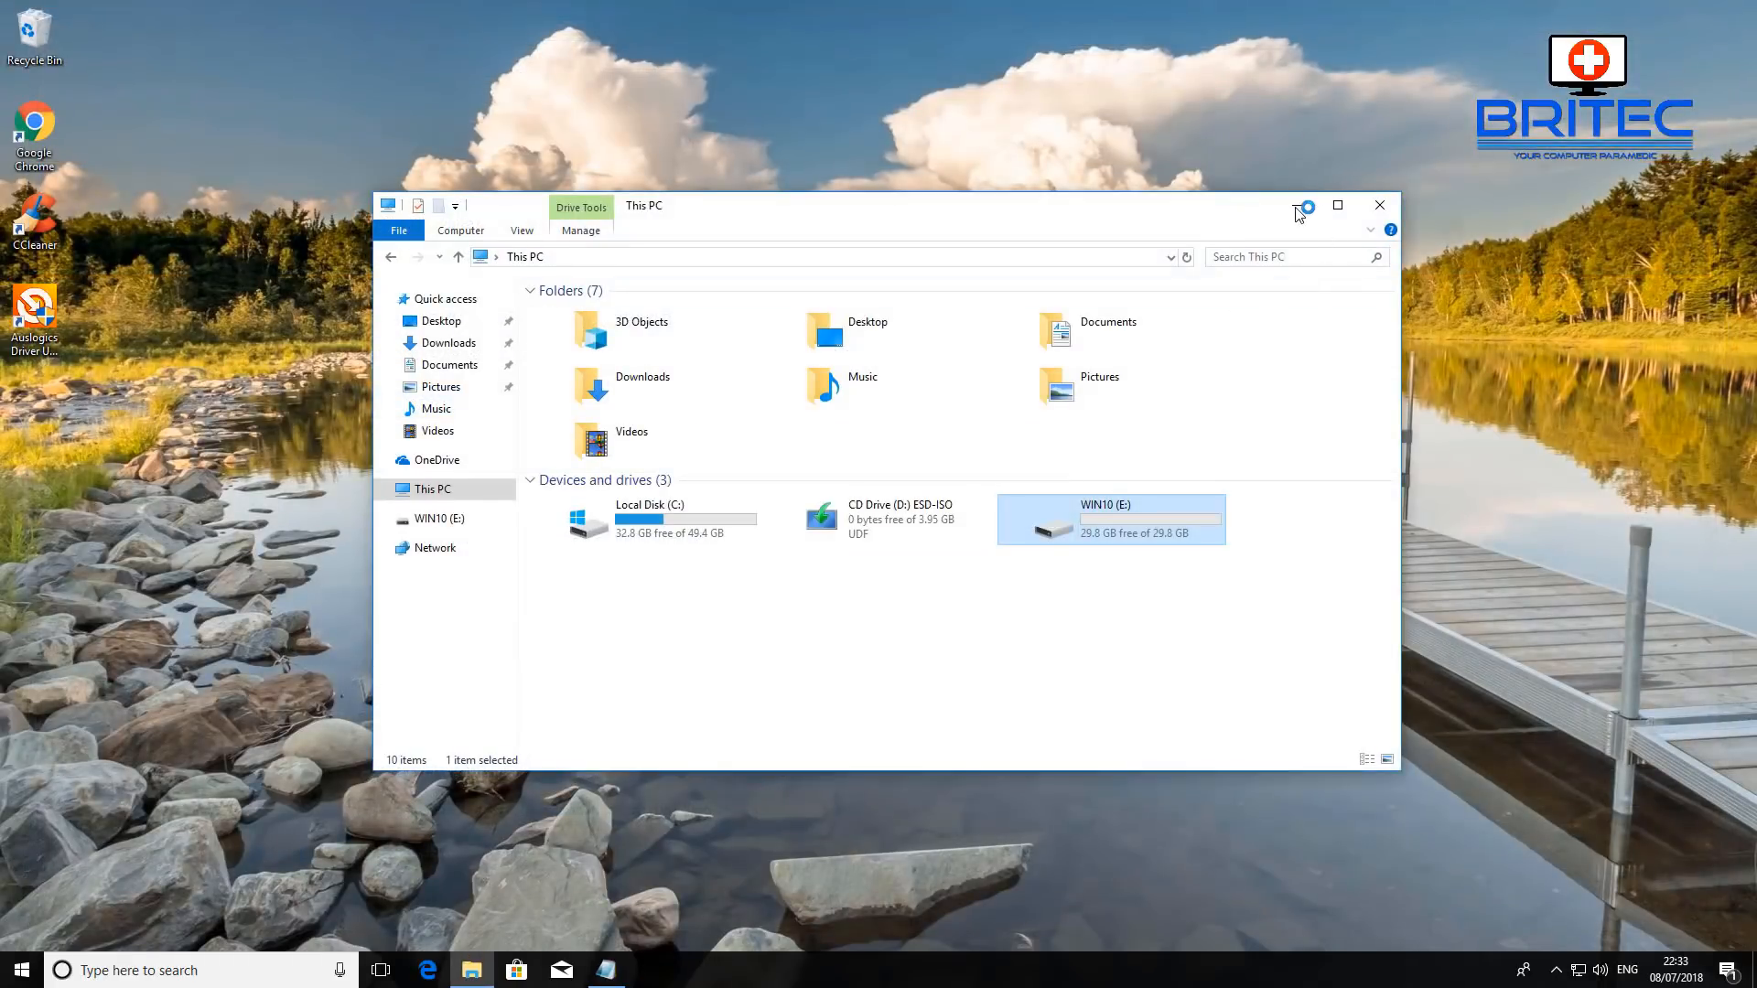
mouse_move(1087, 533)
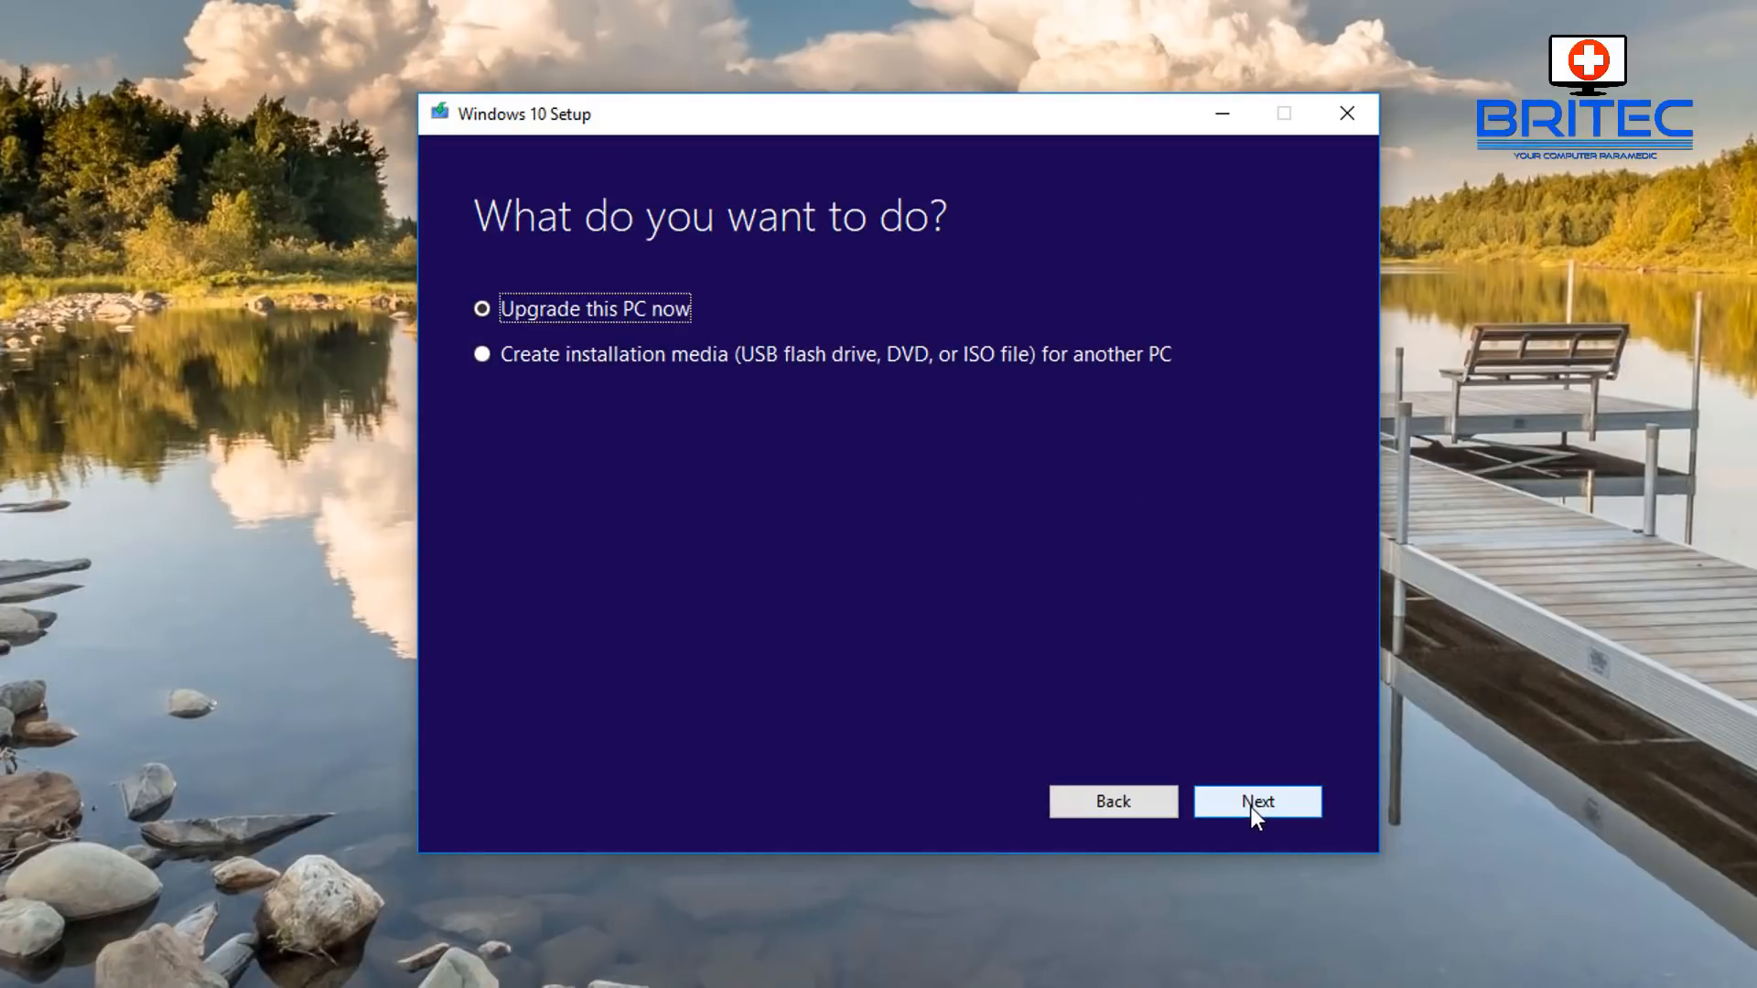
mouse_move(553, 368)
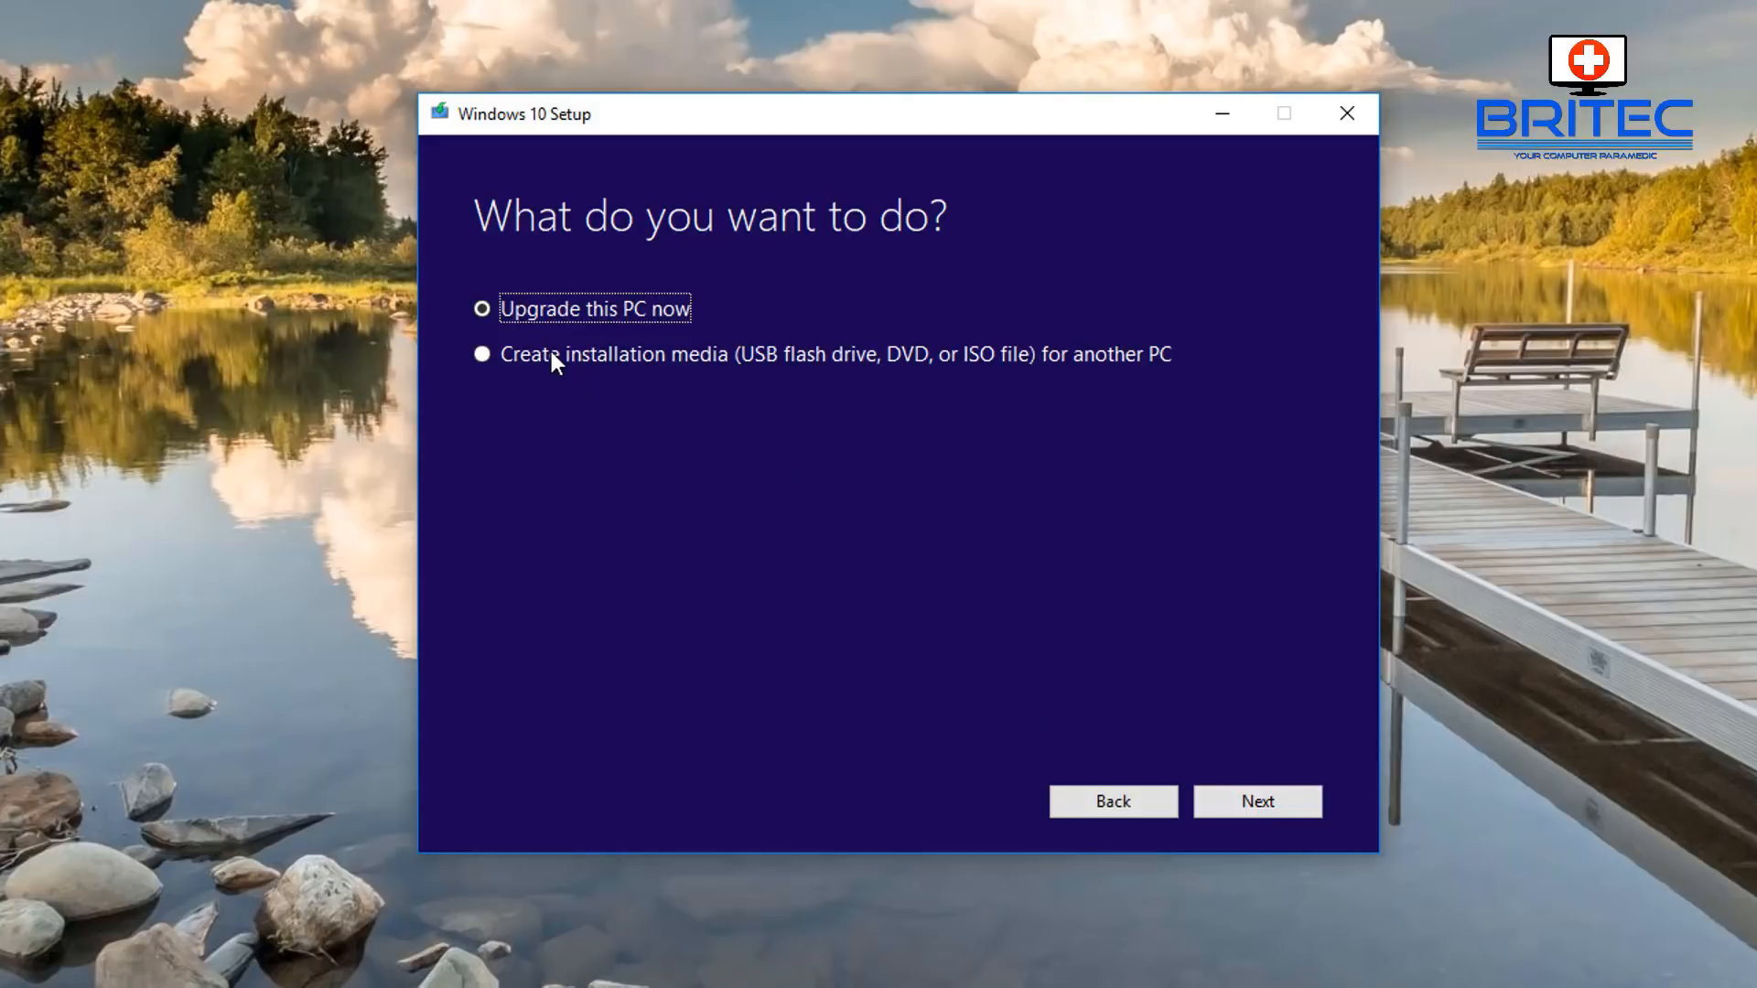
Create Windows 10 installation media on USB drive E: (WIN10) with recommended options, then finish
click(1259, 801)
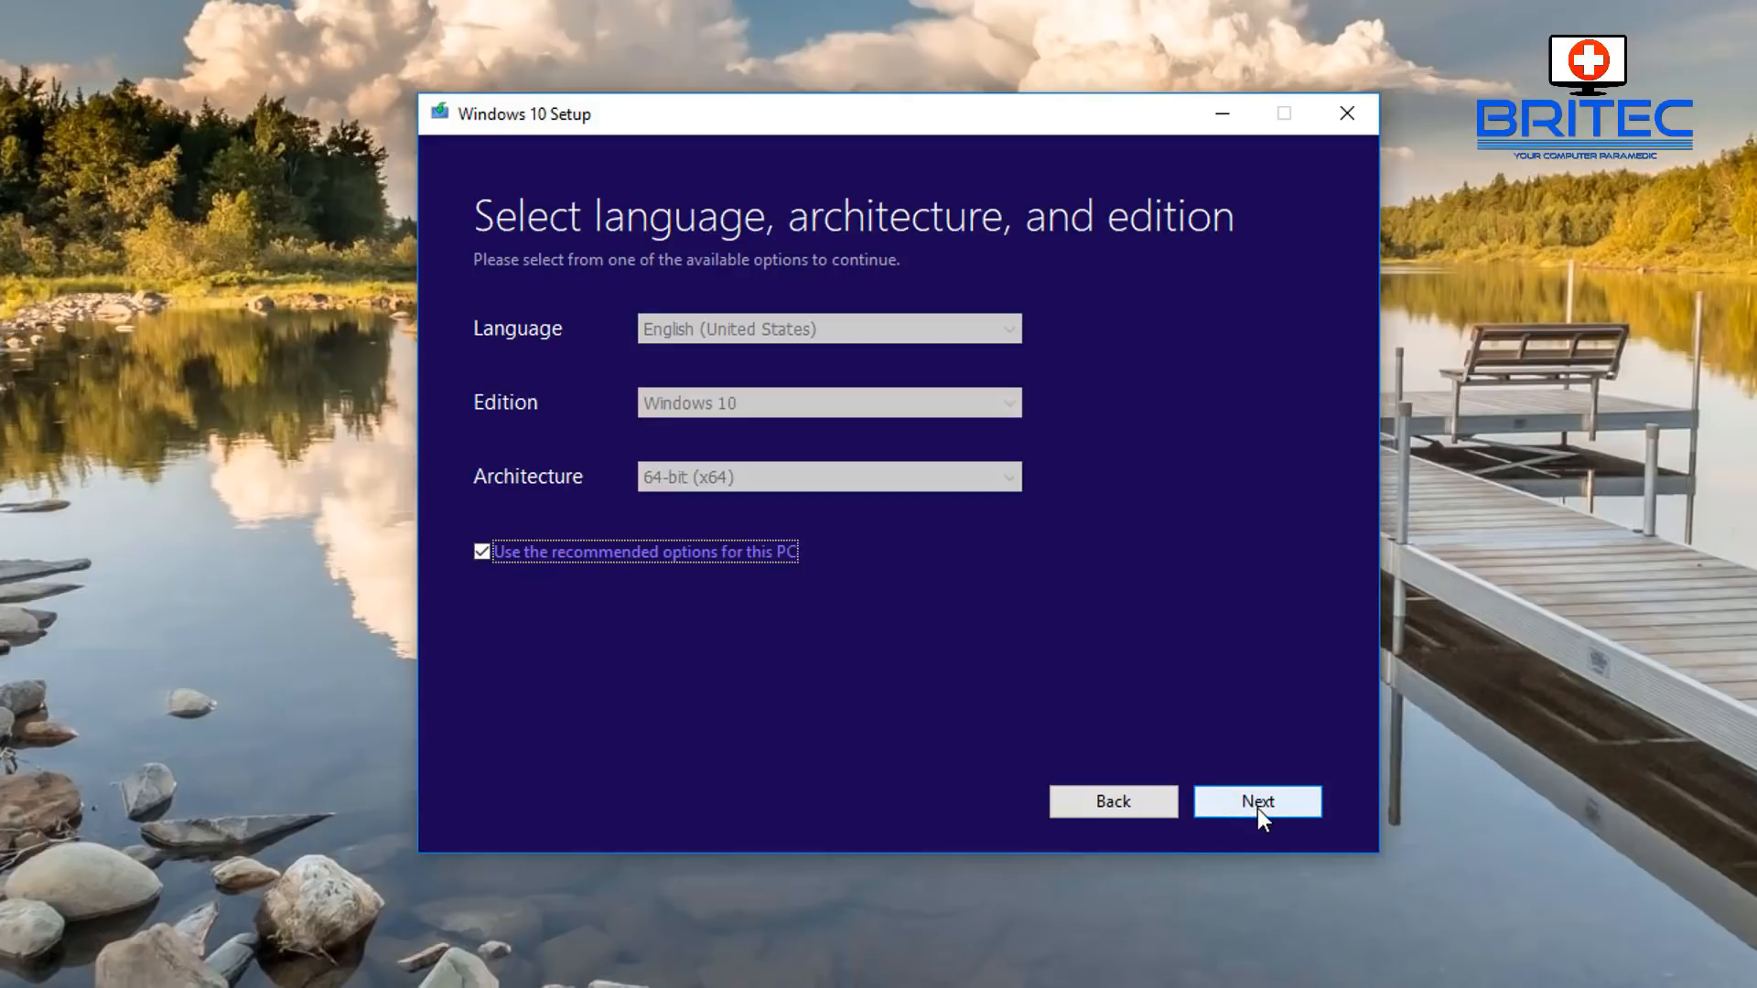
mouse_move(1229, 800)
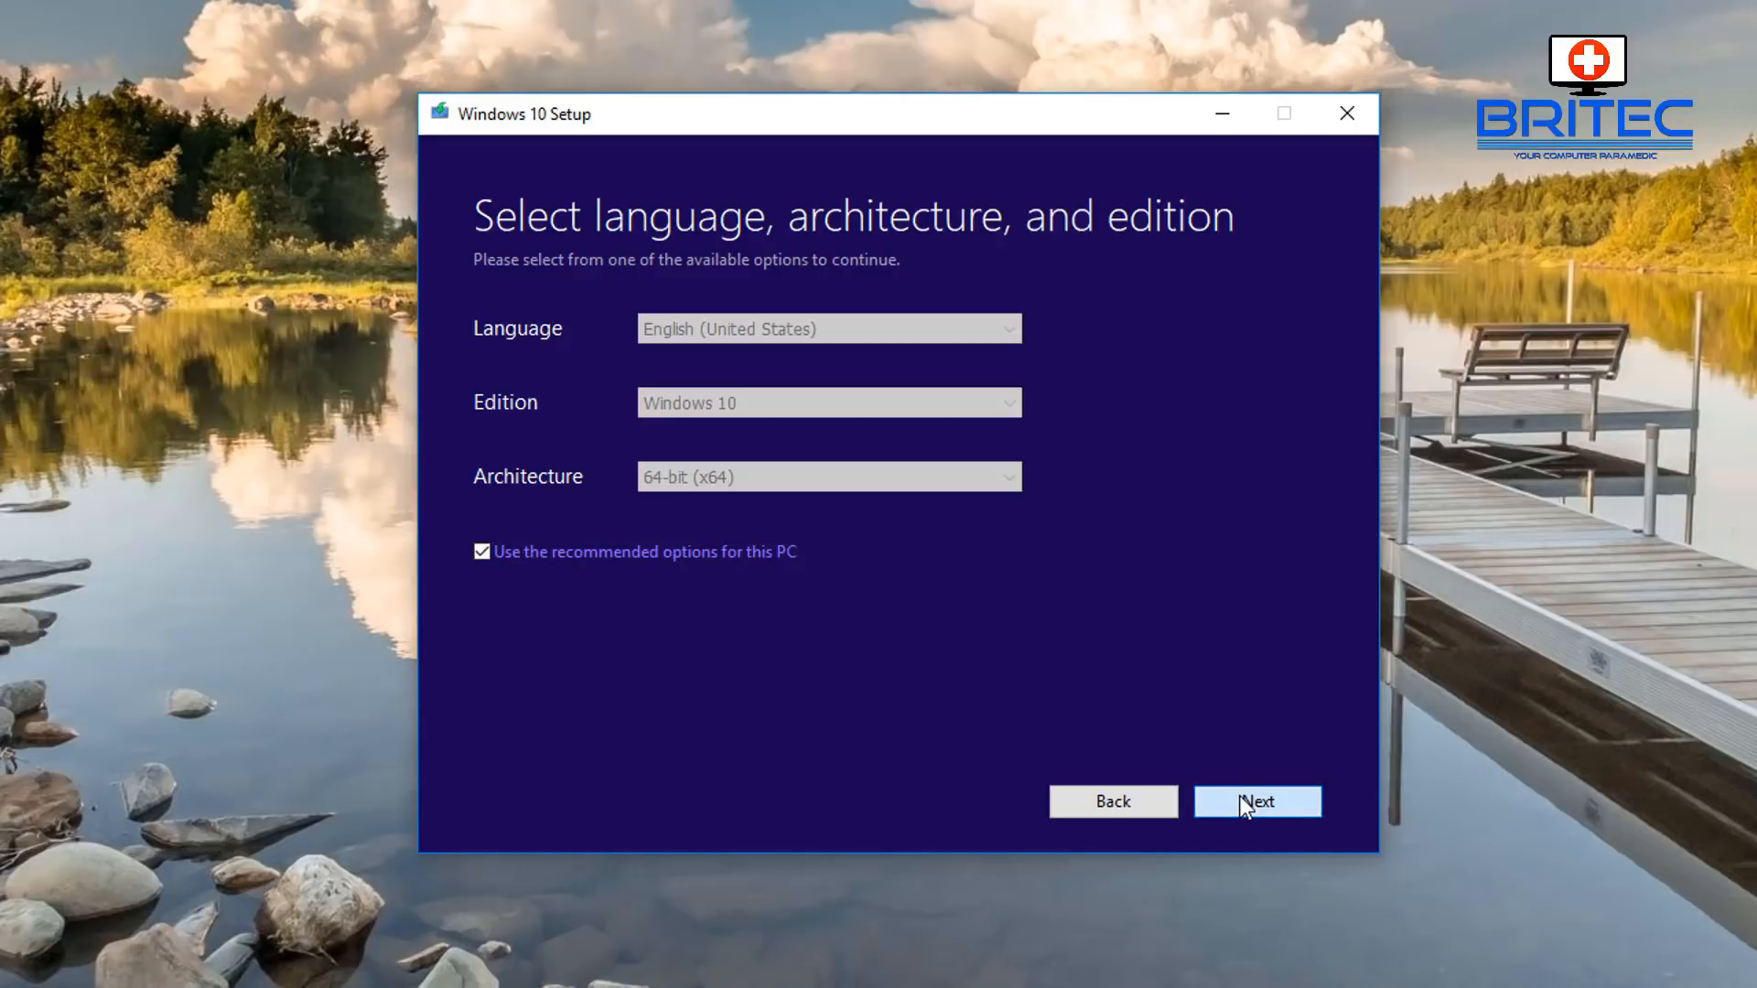
click(1259, 801)
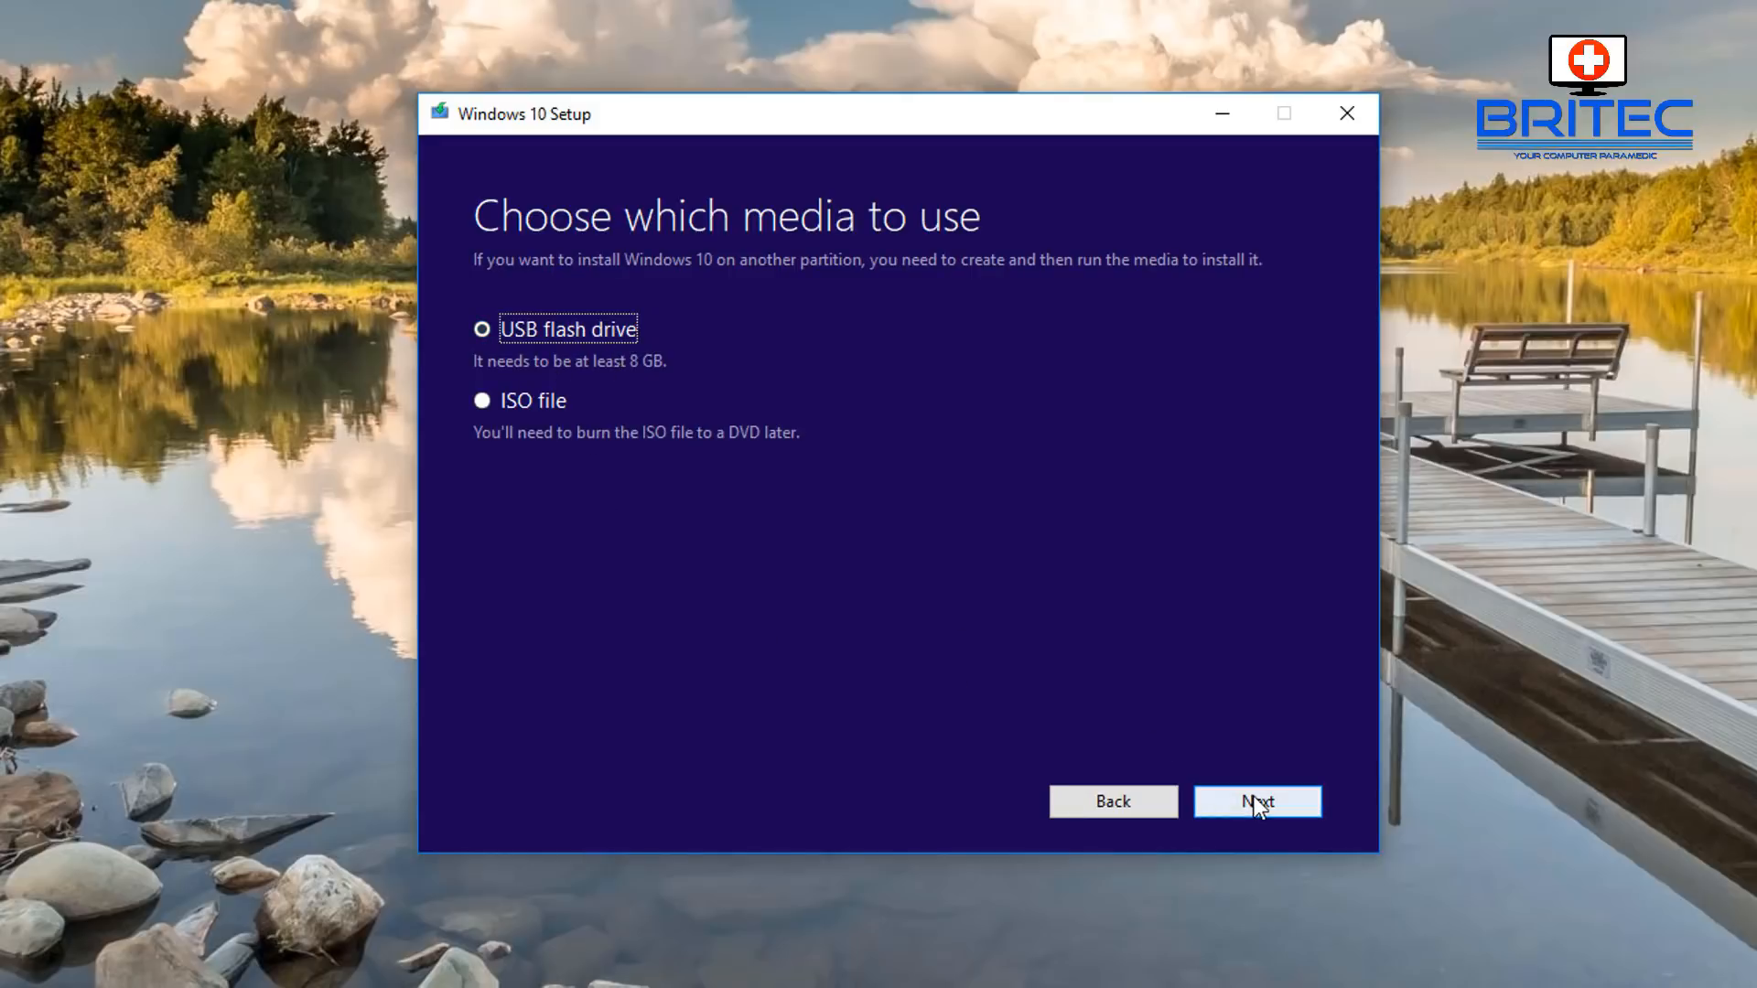
click(1259, 802)
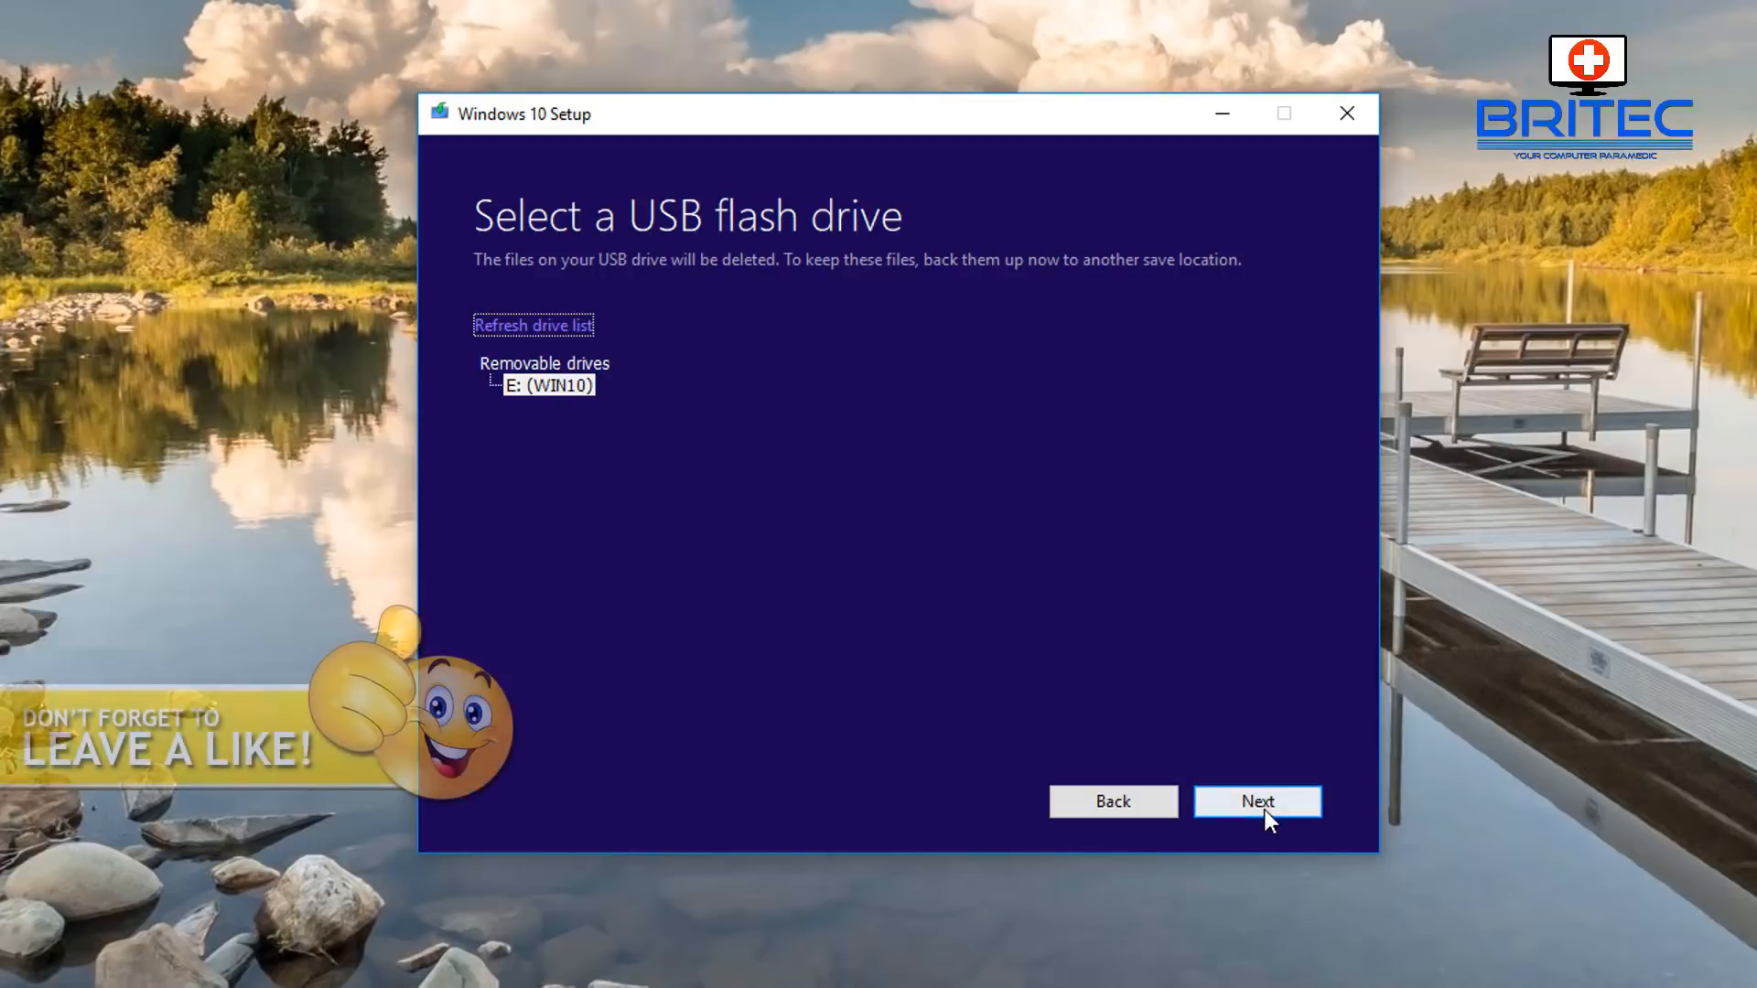
click(1257, 801)
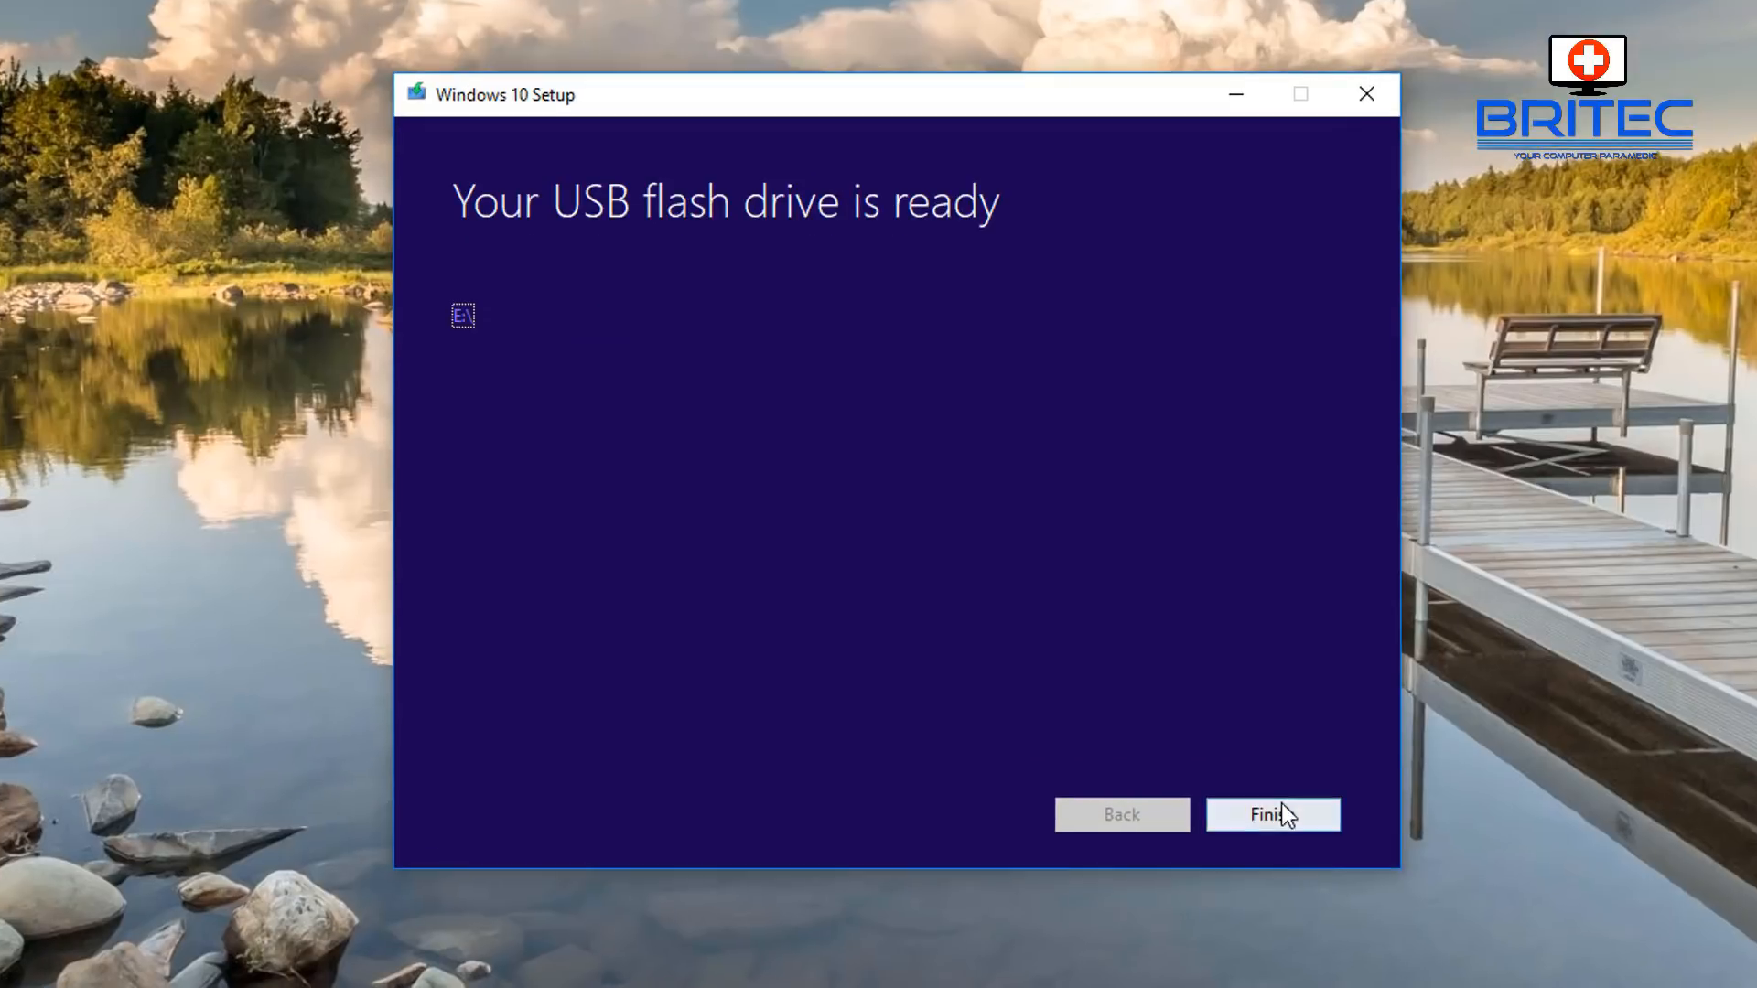
click(1273, 814)
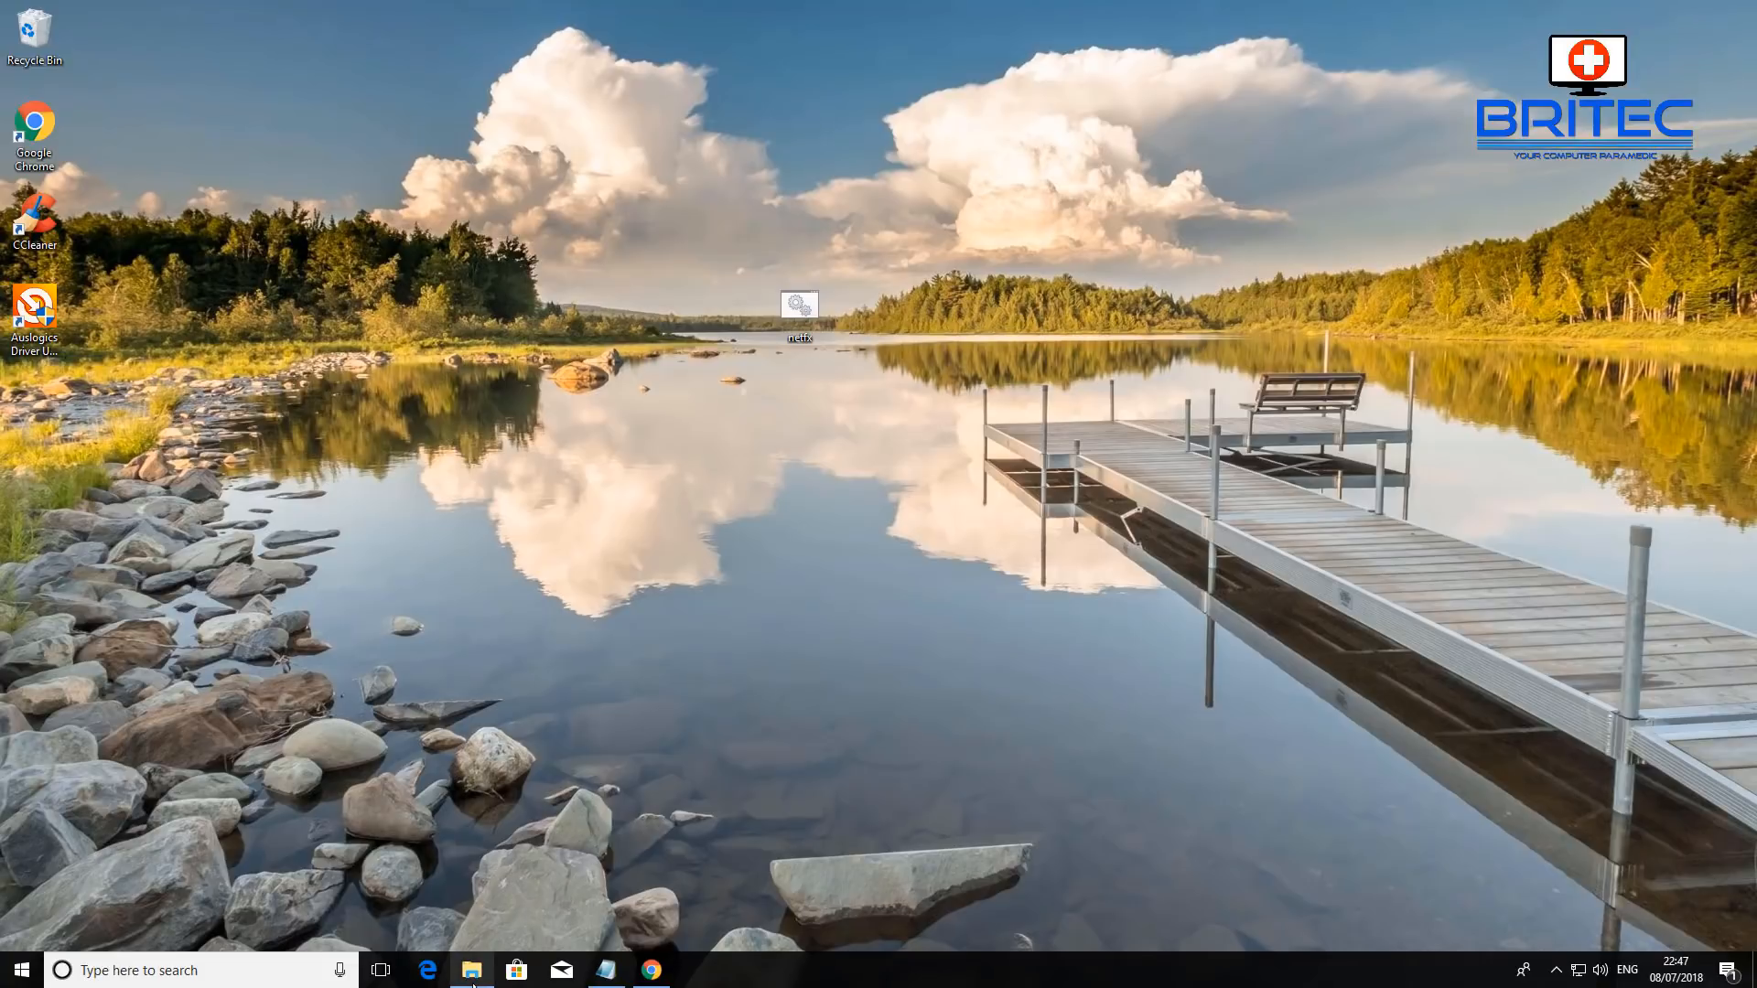
Open This PC in File Explorer and browse into the ESD-USB (E:) drive
click(470, 970)
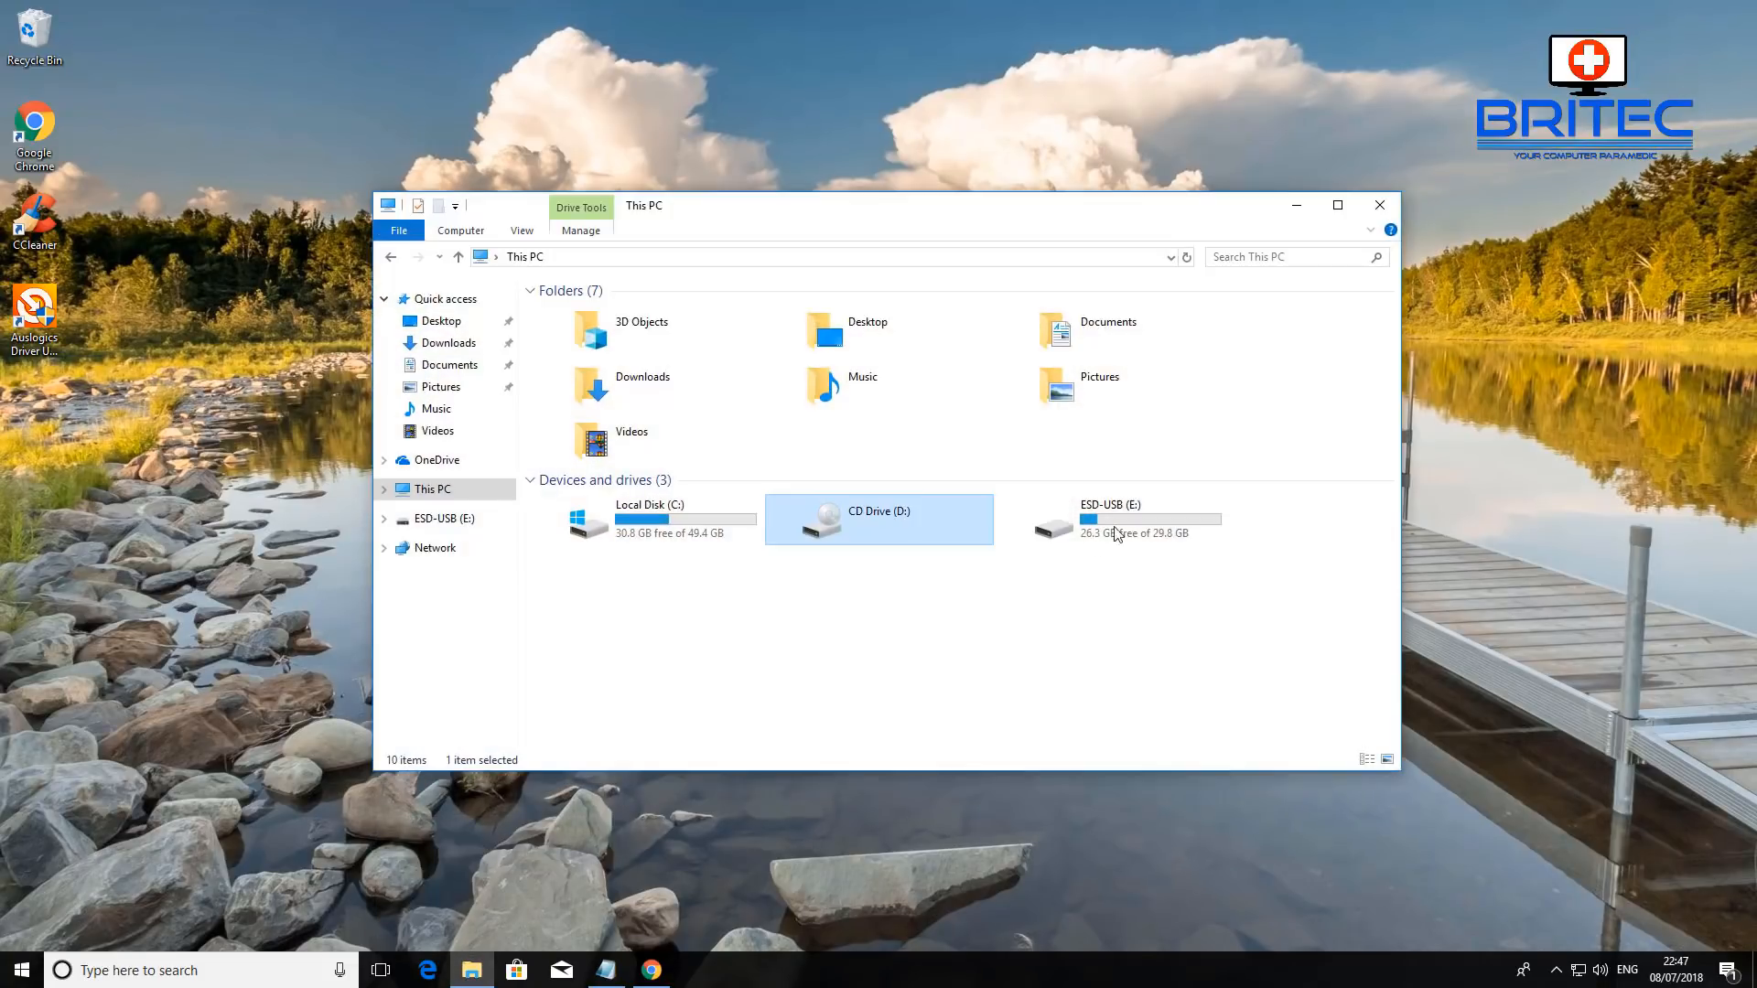
double_click(1111, 520)
text(control)
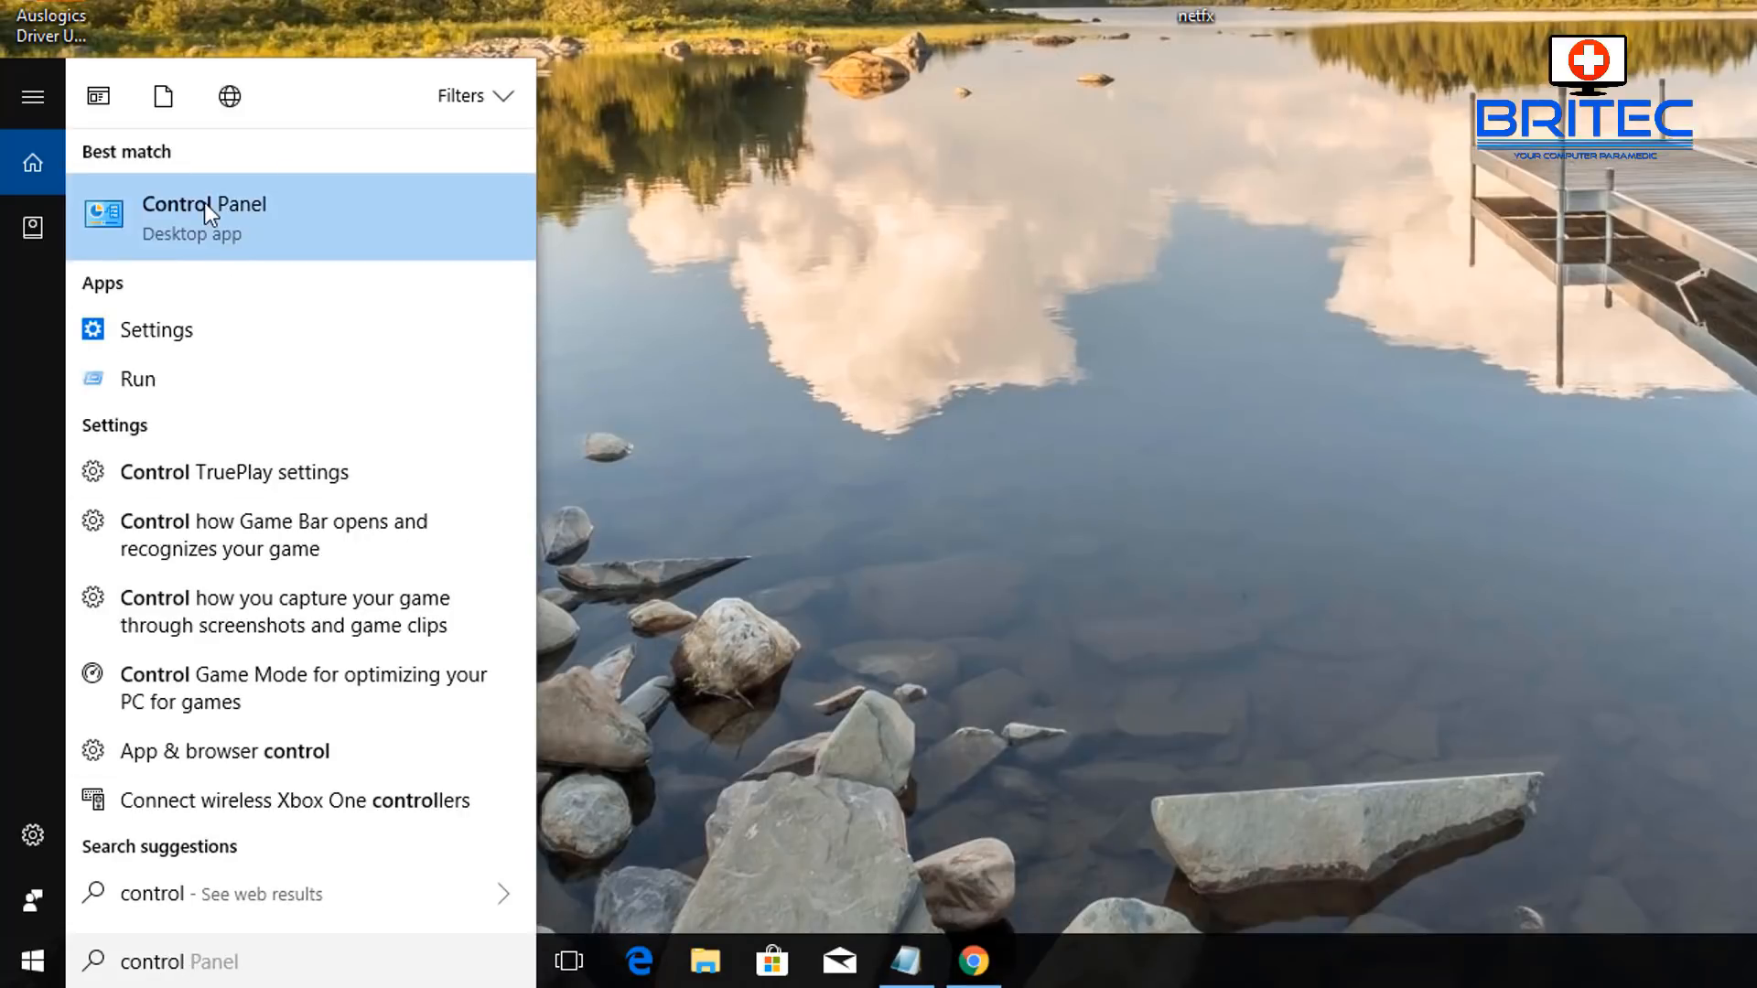
Reach Turn Windows features on or off via Control Panel's Uninstall a program
click(205, 216)
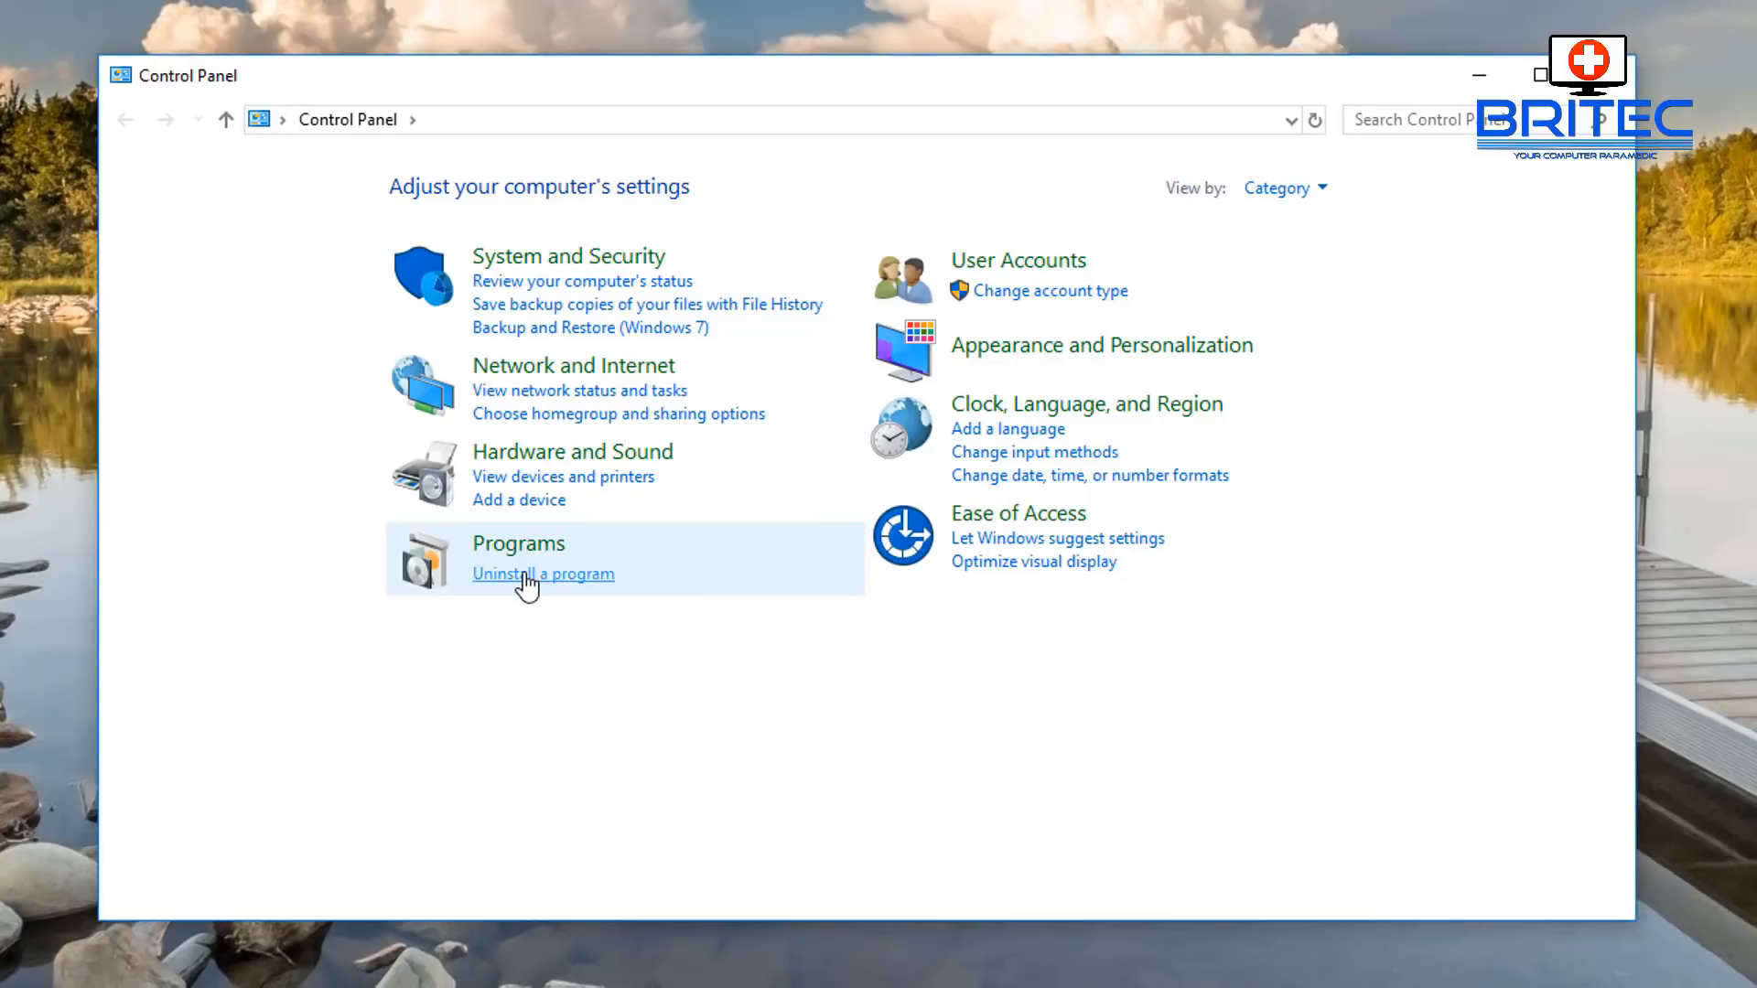
click(542, 573)
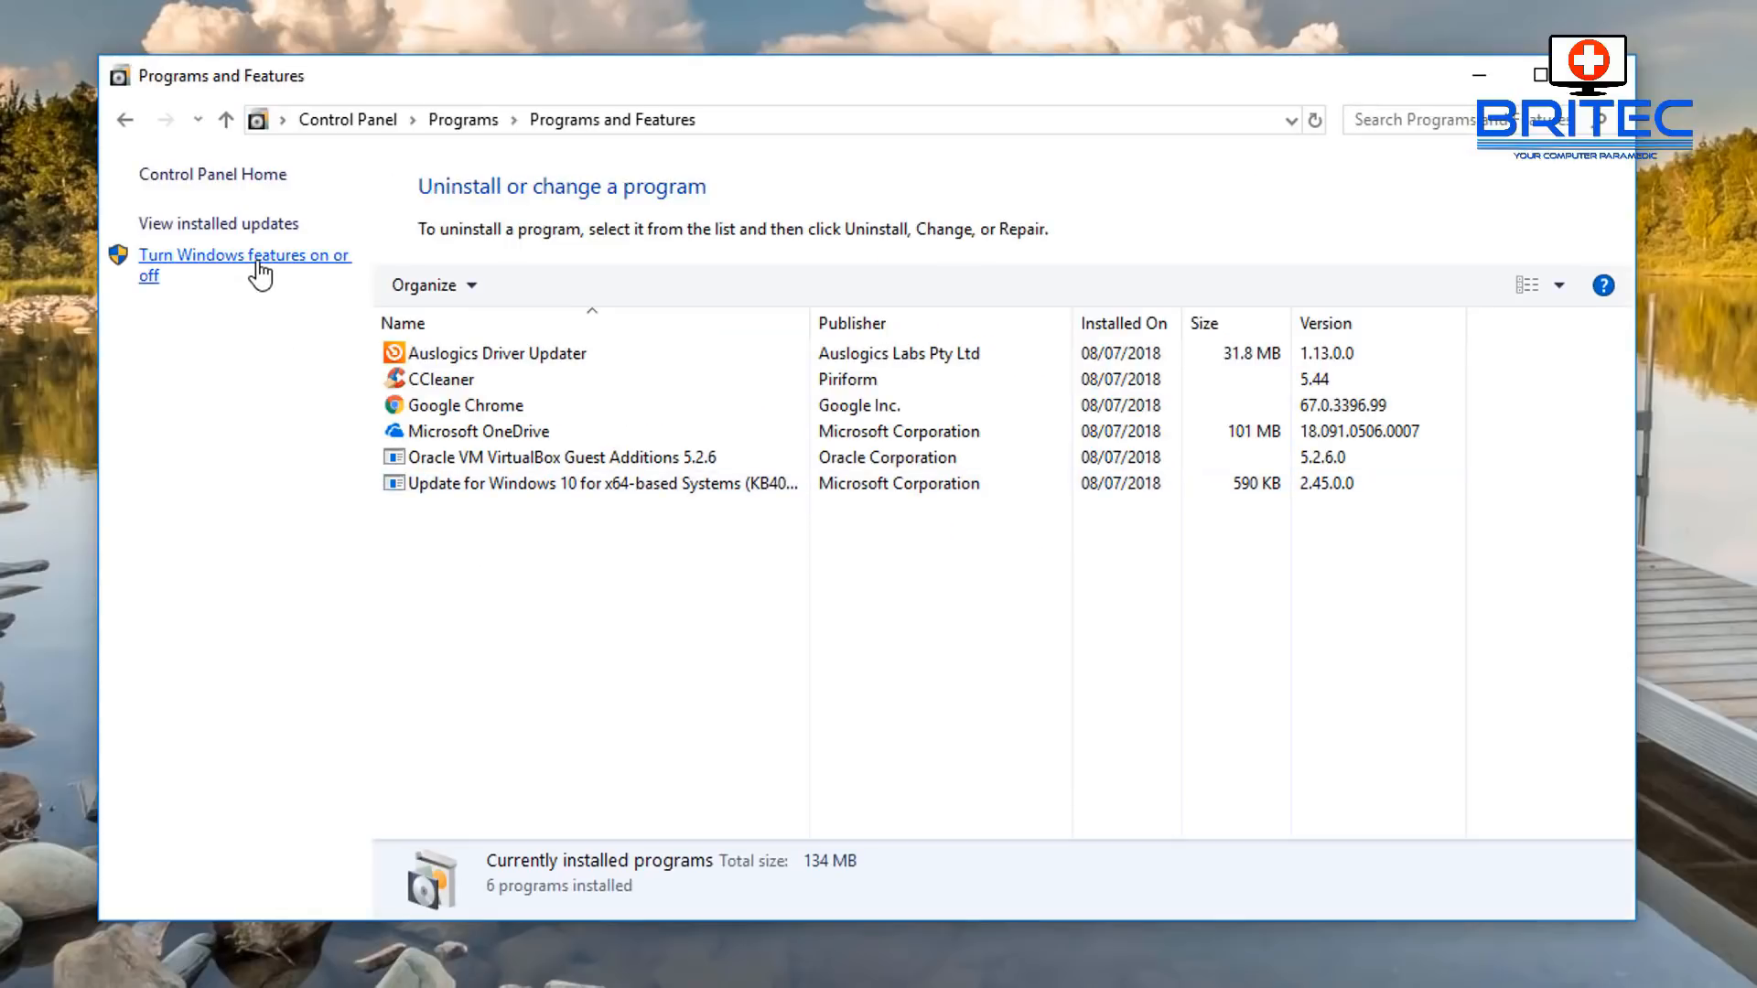
click(252, 266)
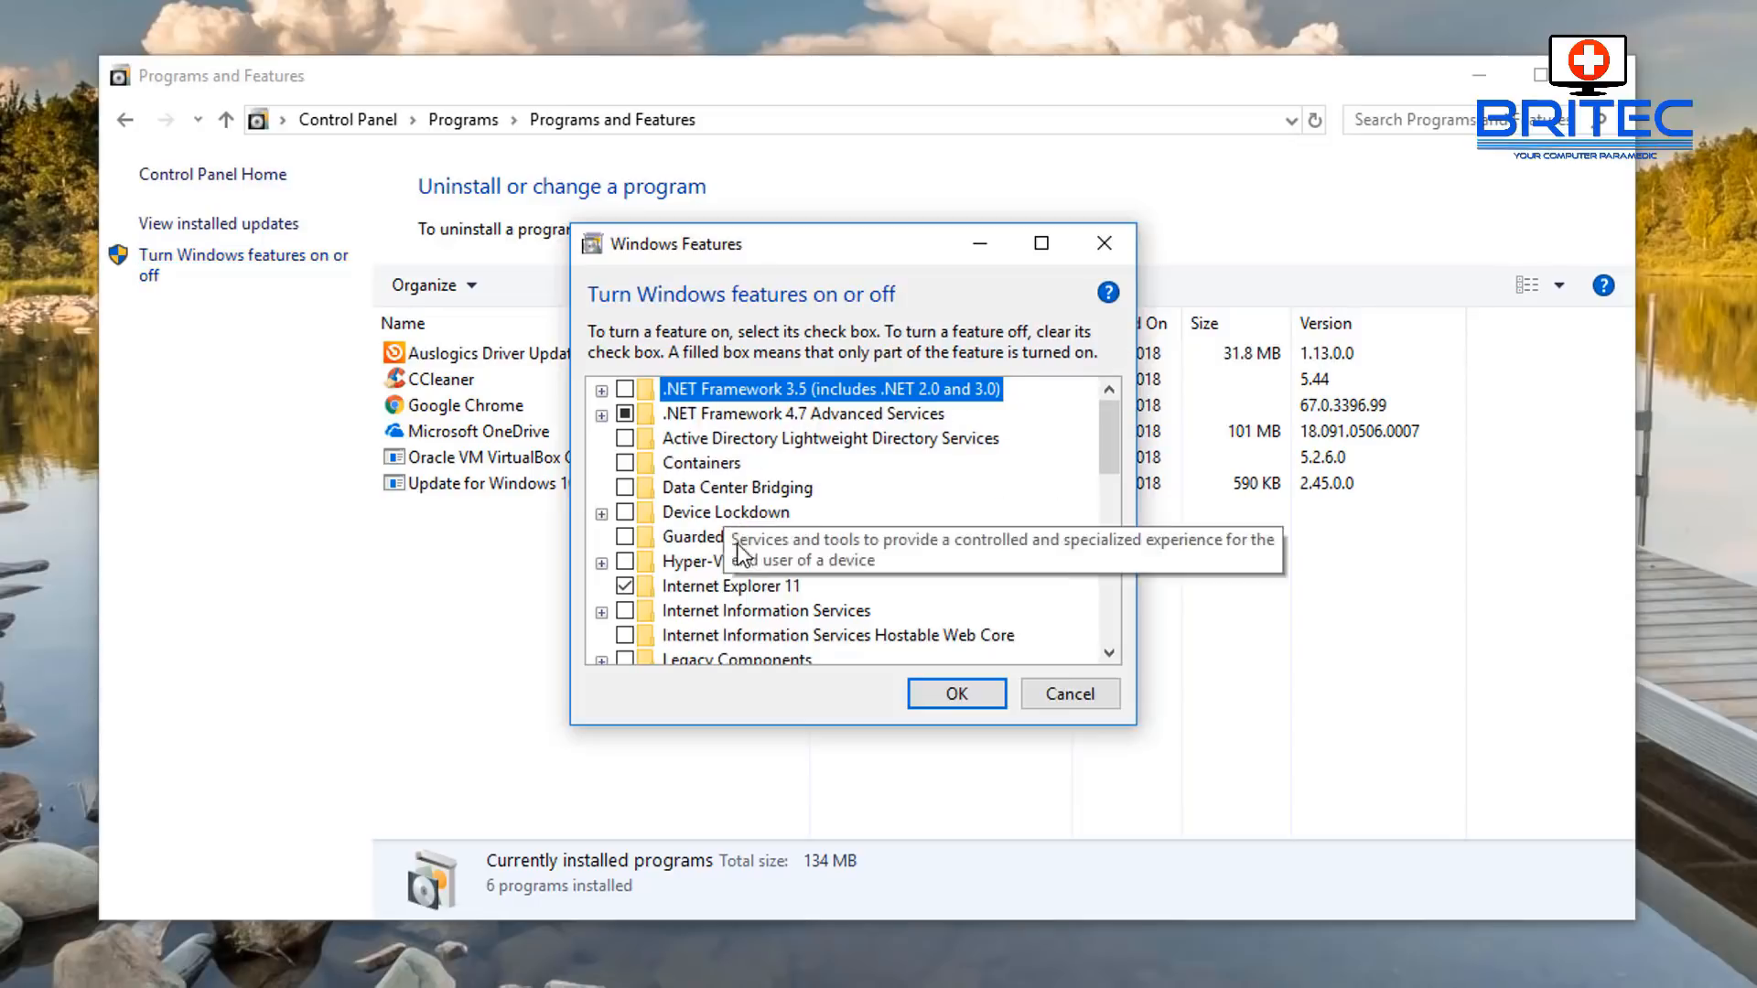
Expand the .NET Framework 3.5 entry and tick its checkbox
click(600, 388)
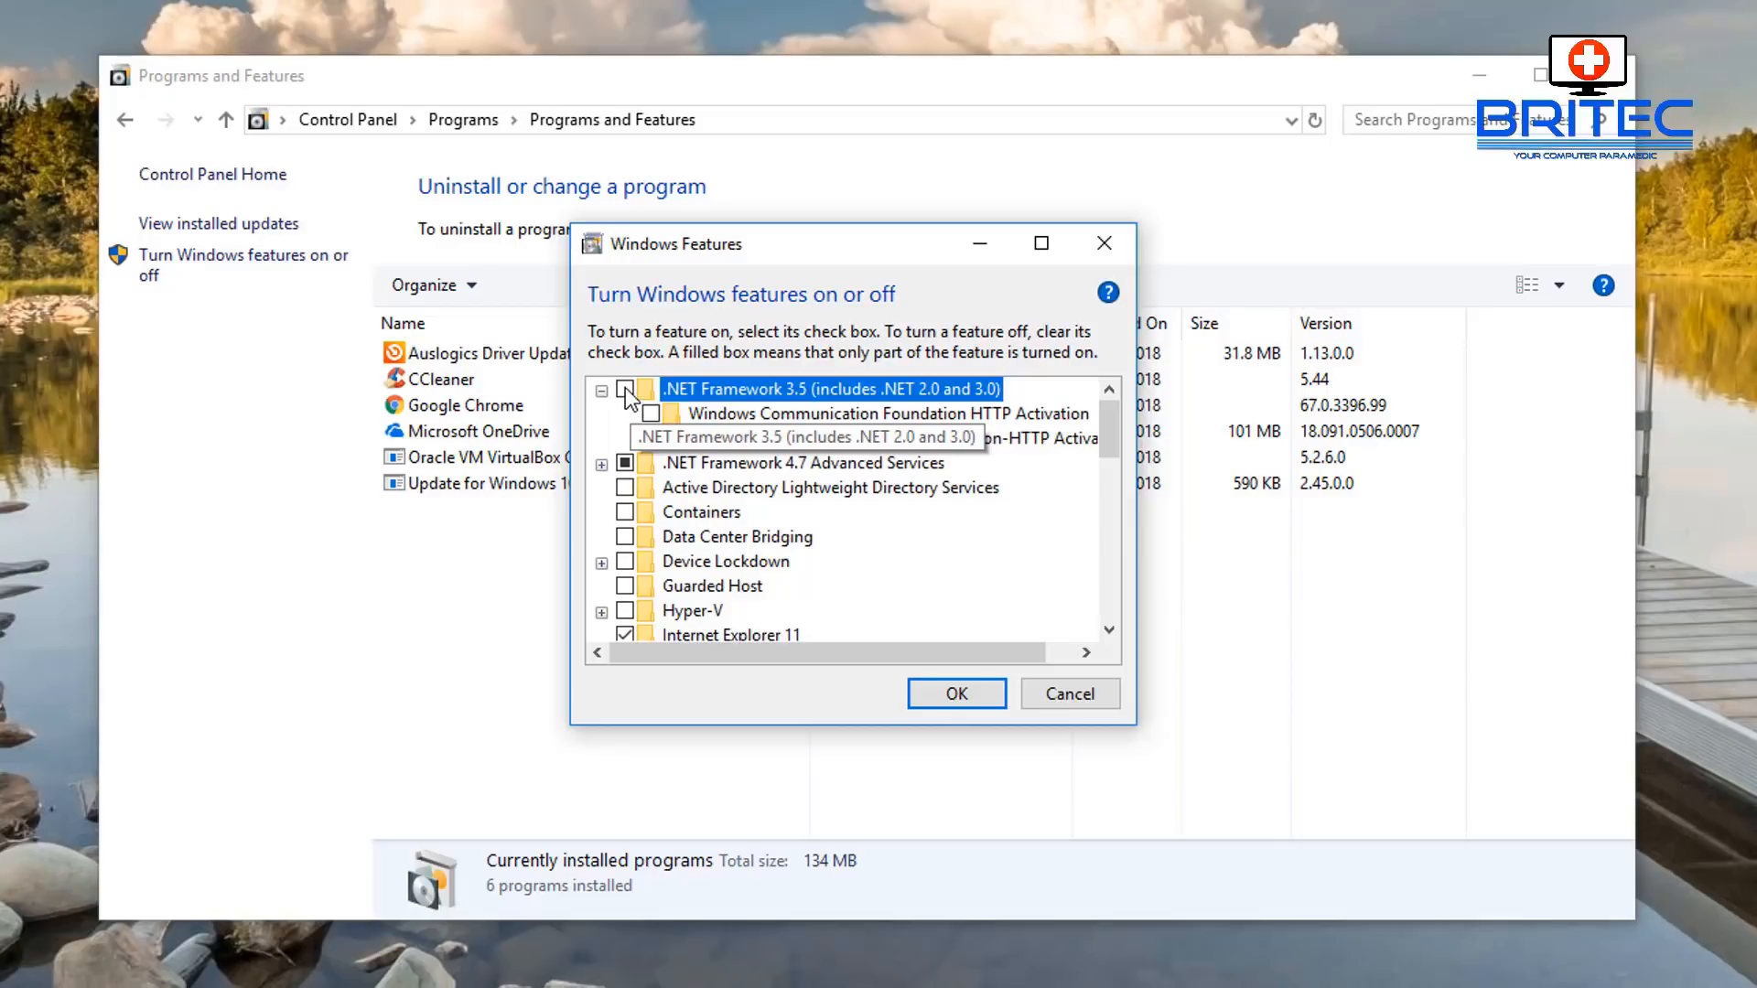
click(626, 388)
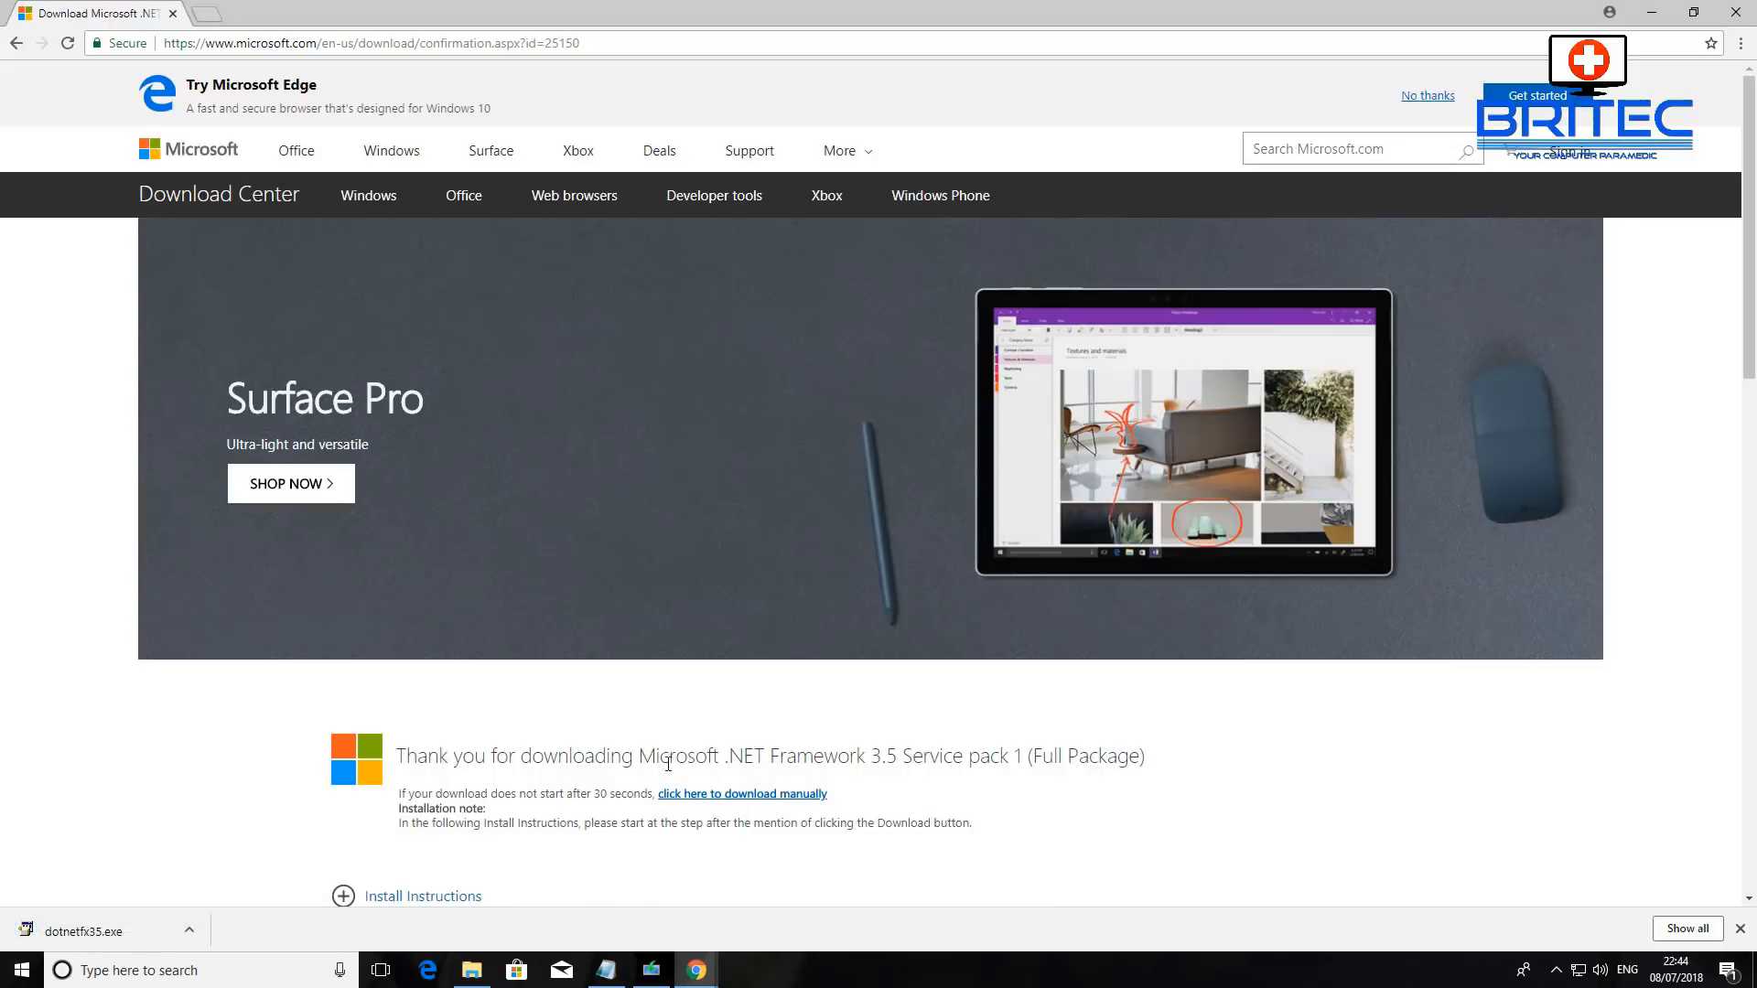
mouse_move(1125, 829)
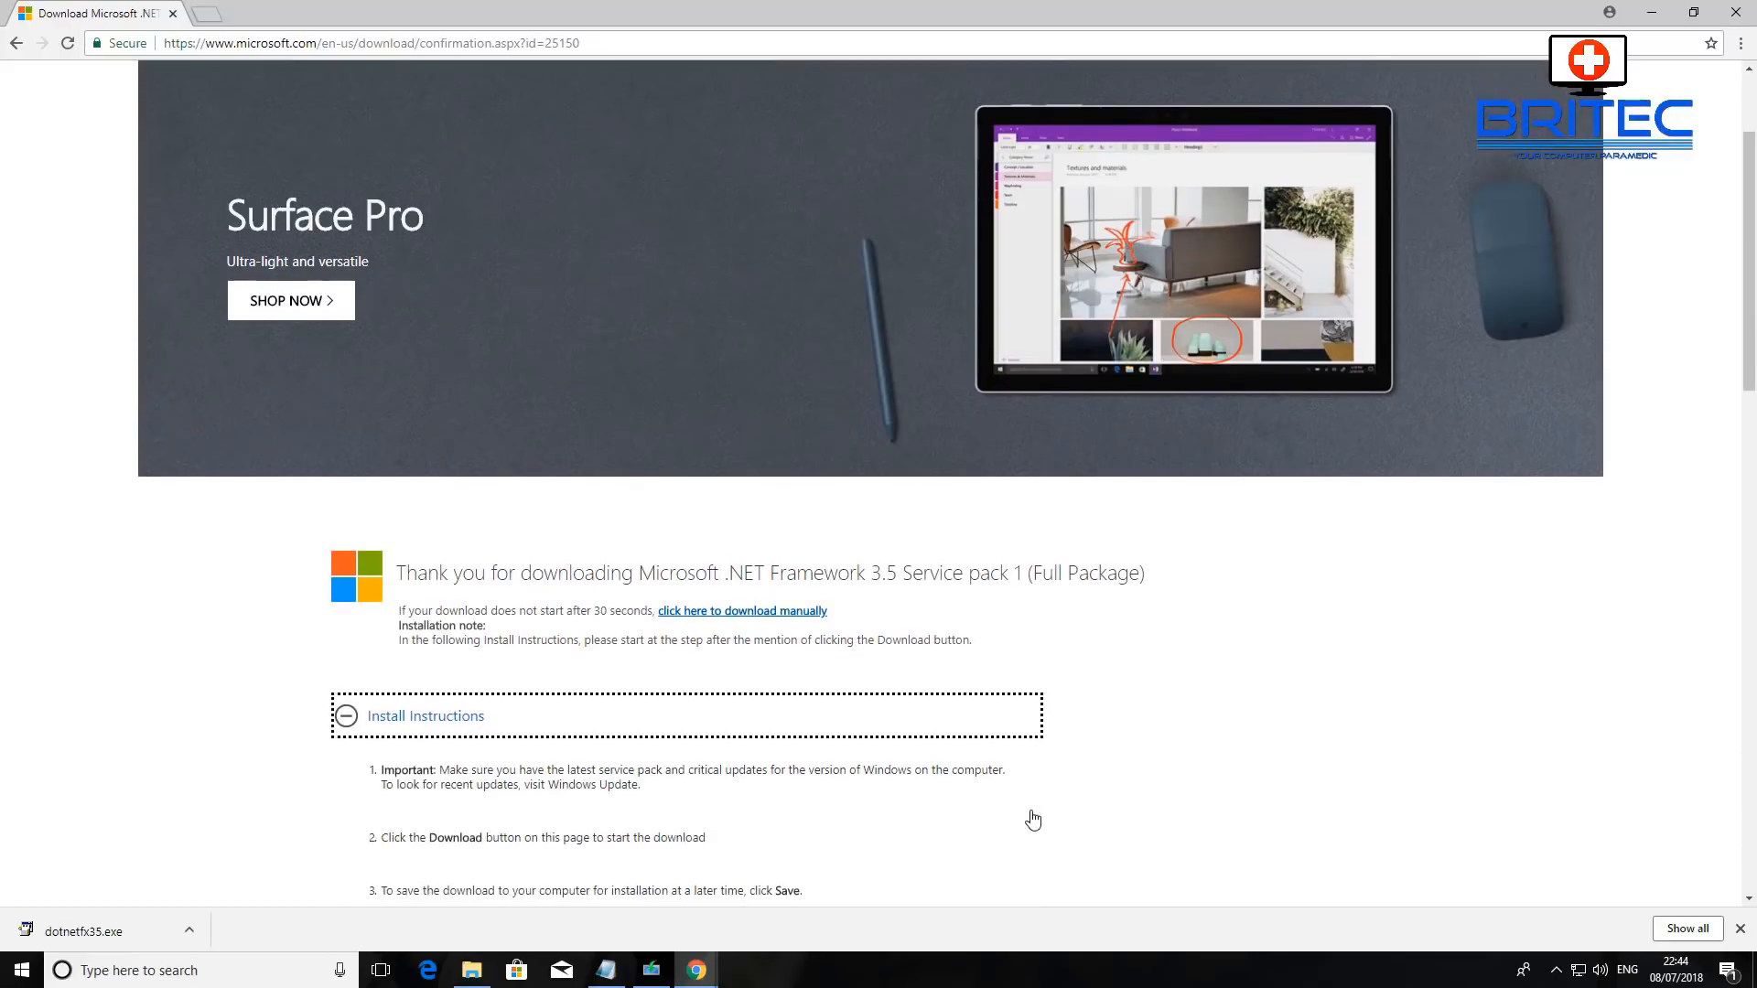
Scroll down the dotnetfx35.exe download confirmation page to the install instructions
scroll(down, 3)
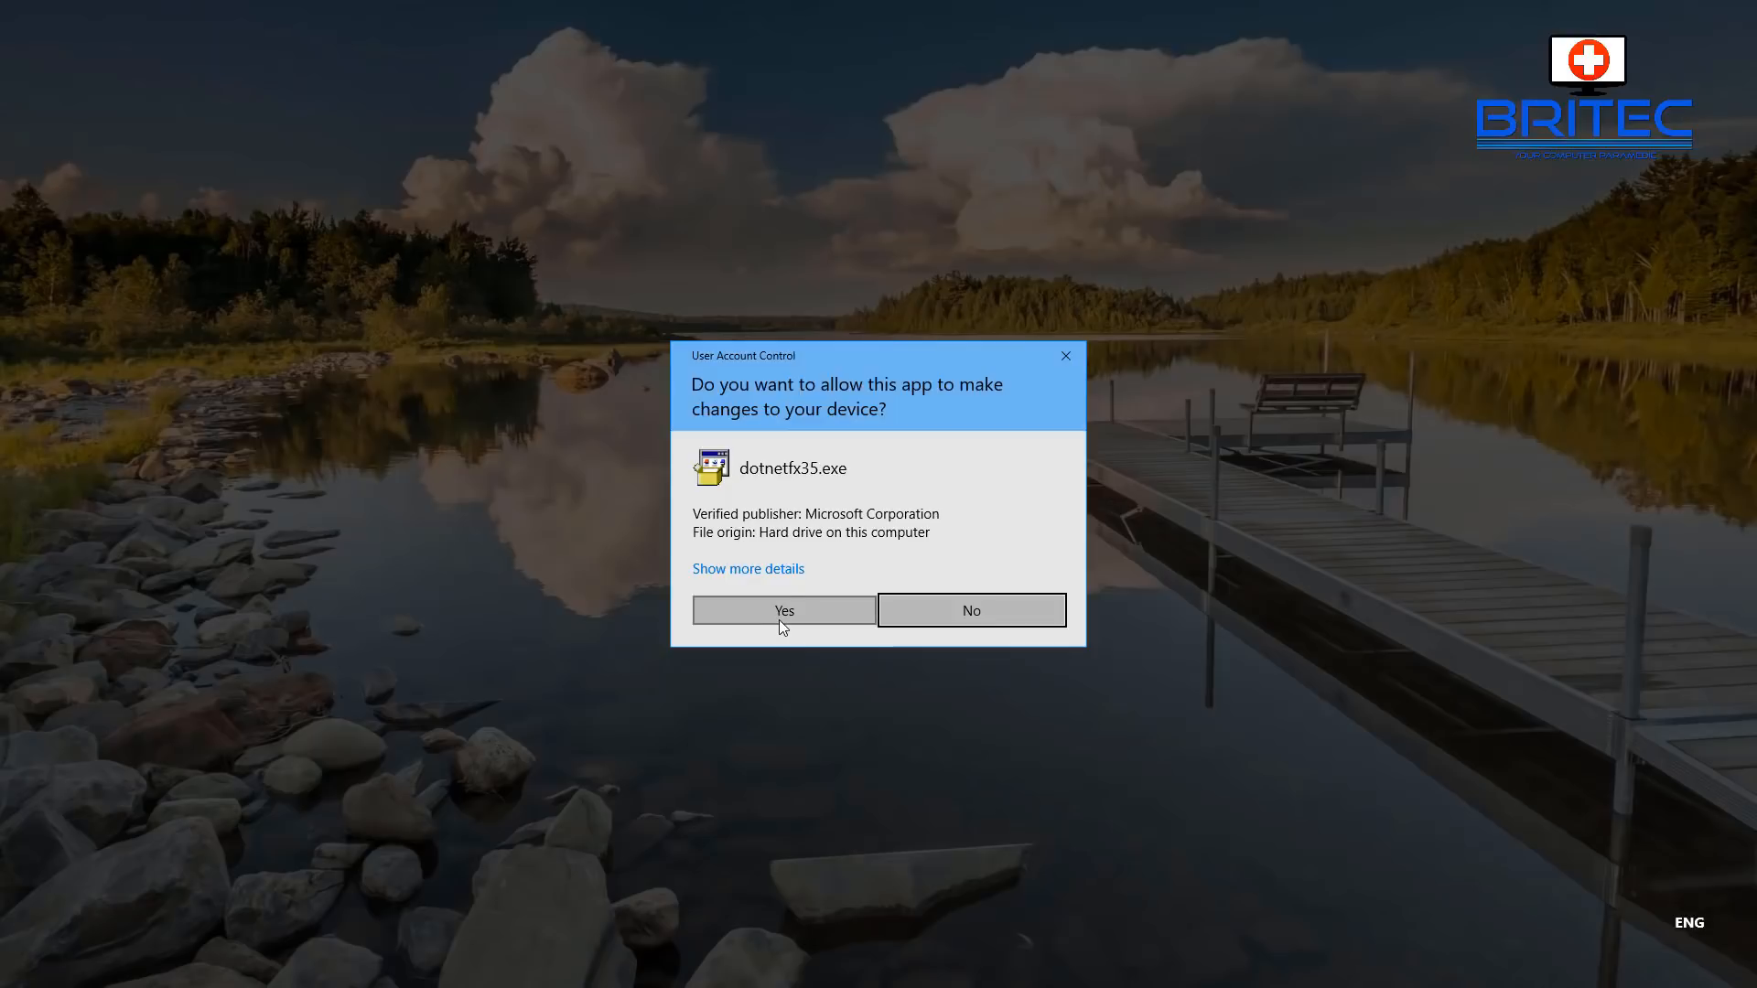
Allow dotnetfx35.exe through UAC, bringing up the .NET Framework 3.5 install request
click(783, 611)
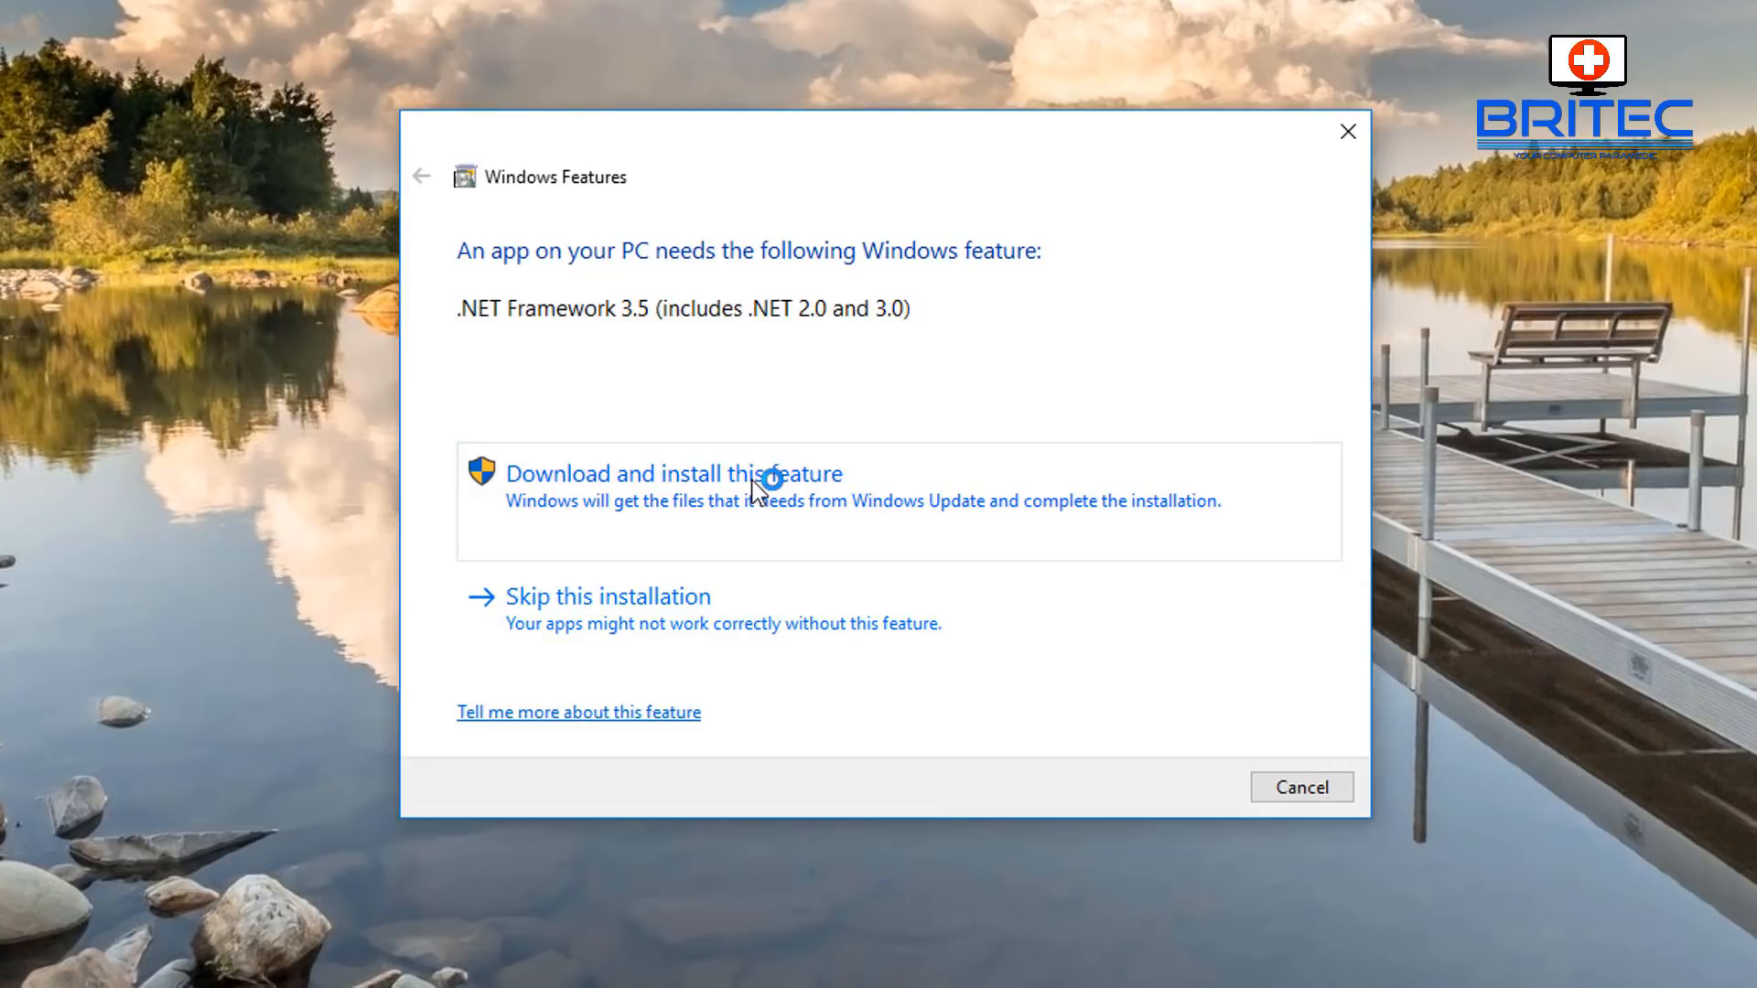
mouse_move(806, 519)
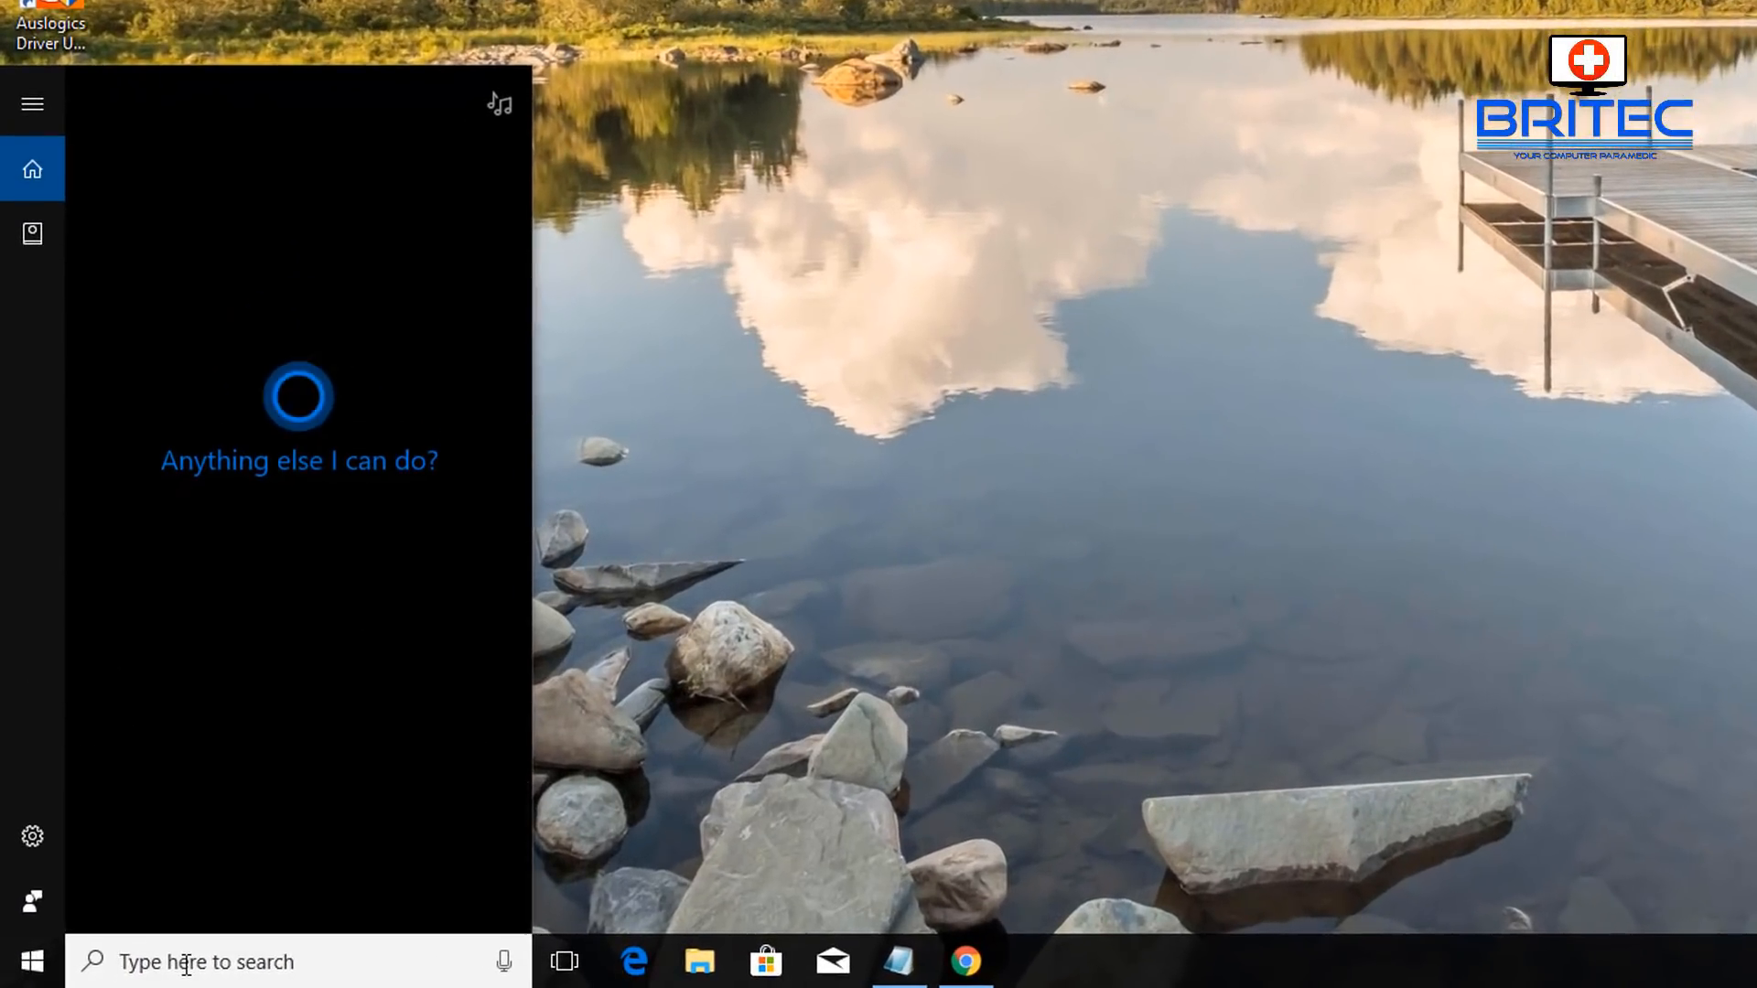
Launch Command Prompt as administrator from a Start search for cmd
text(cmd)
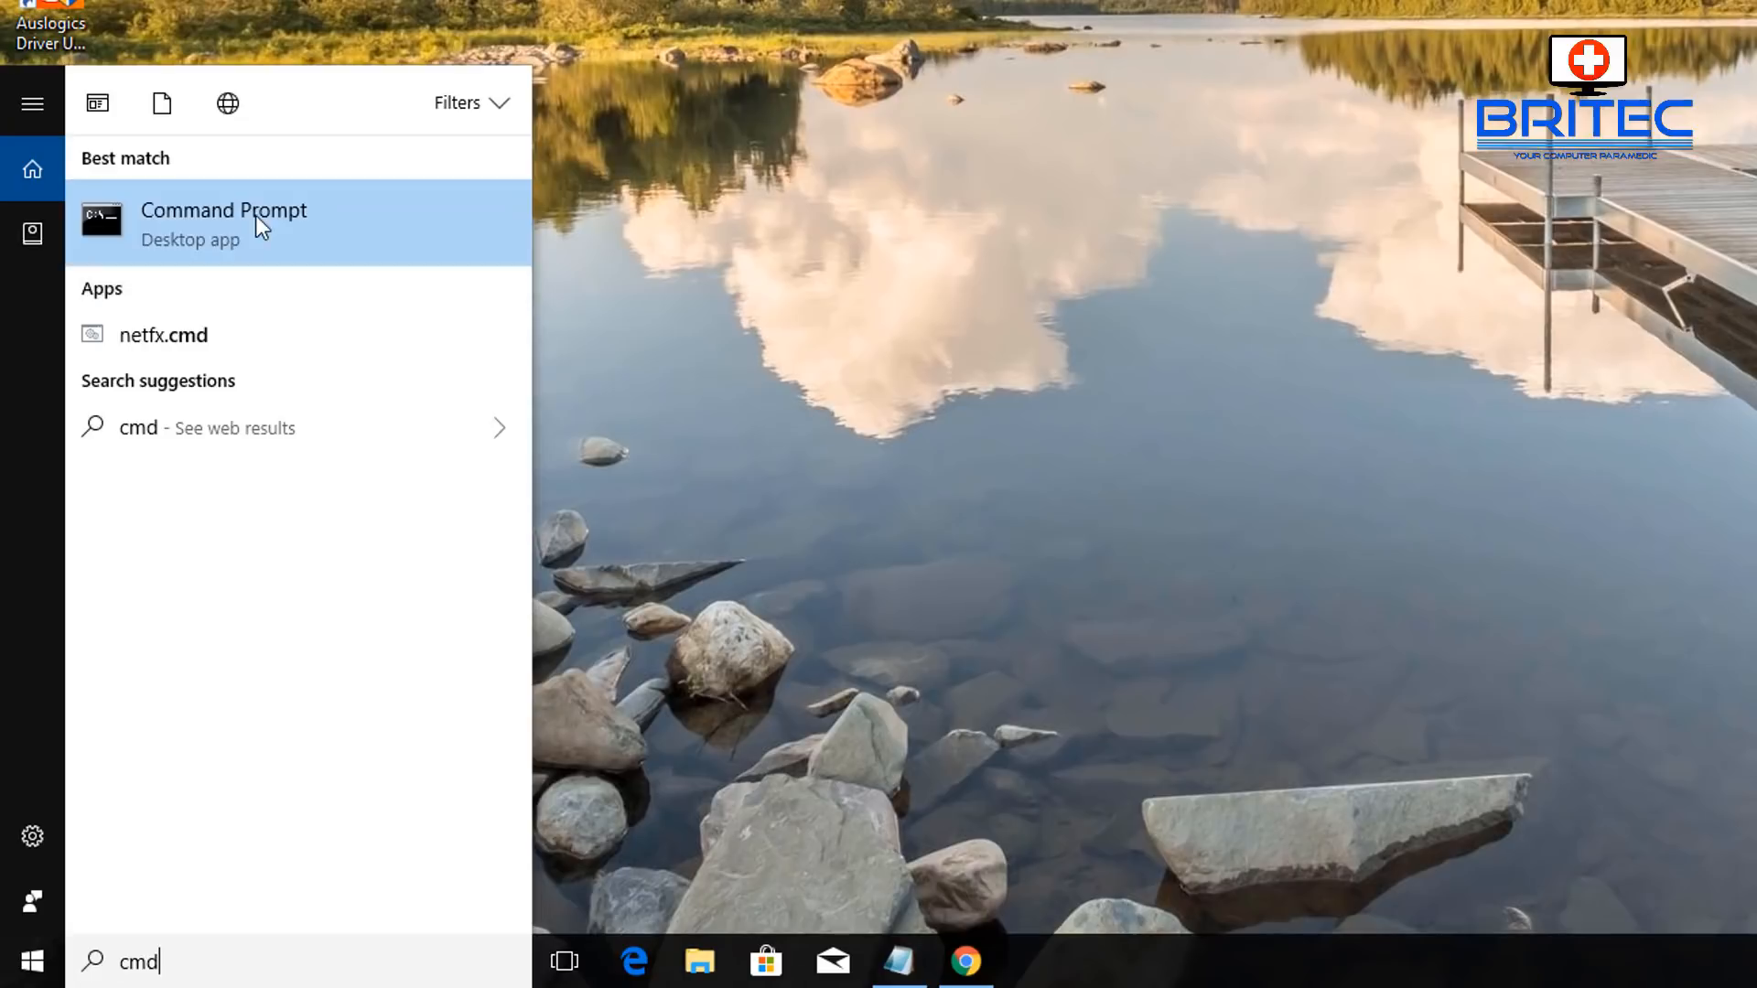
right_click(225, 219)
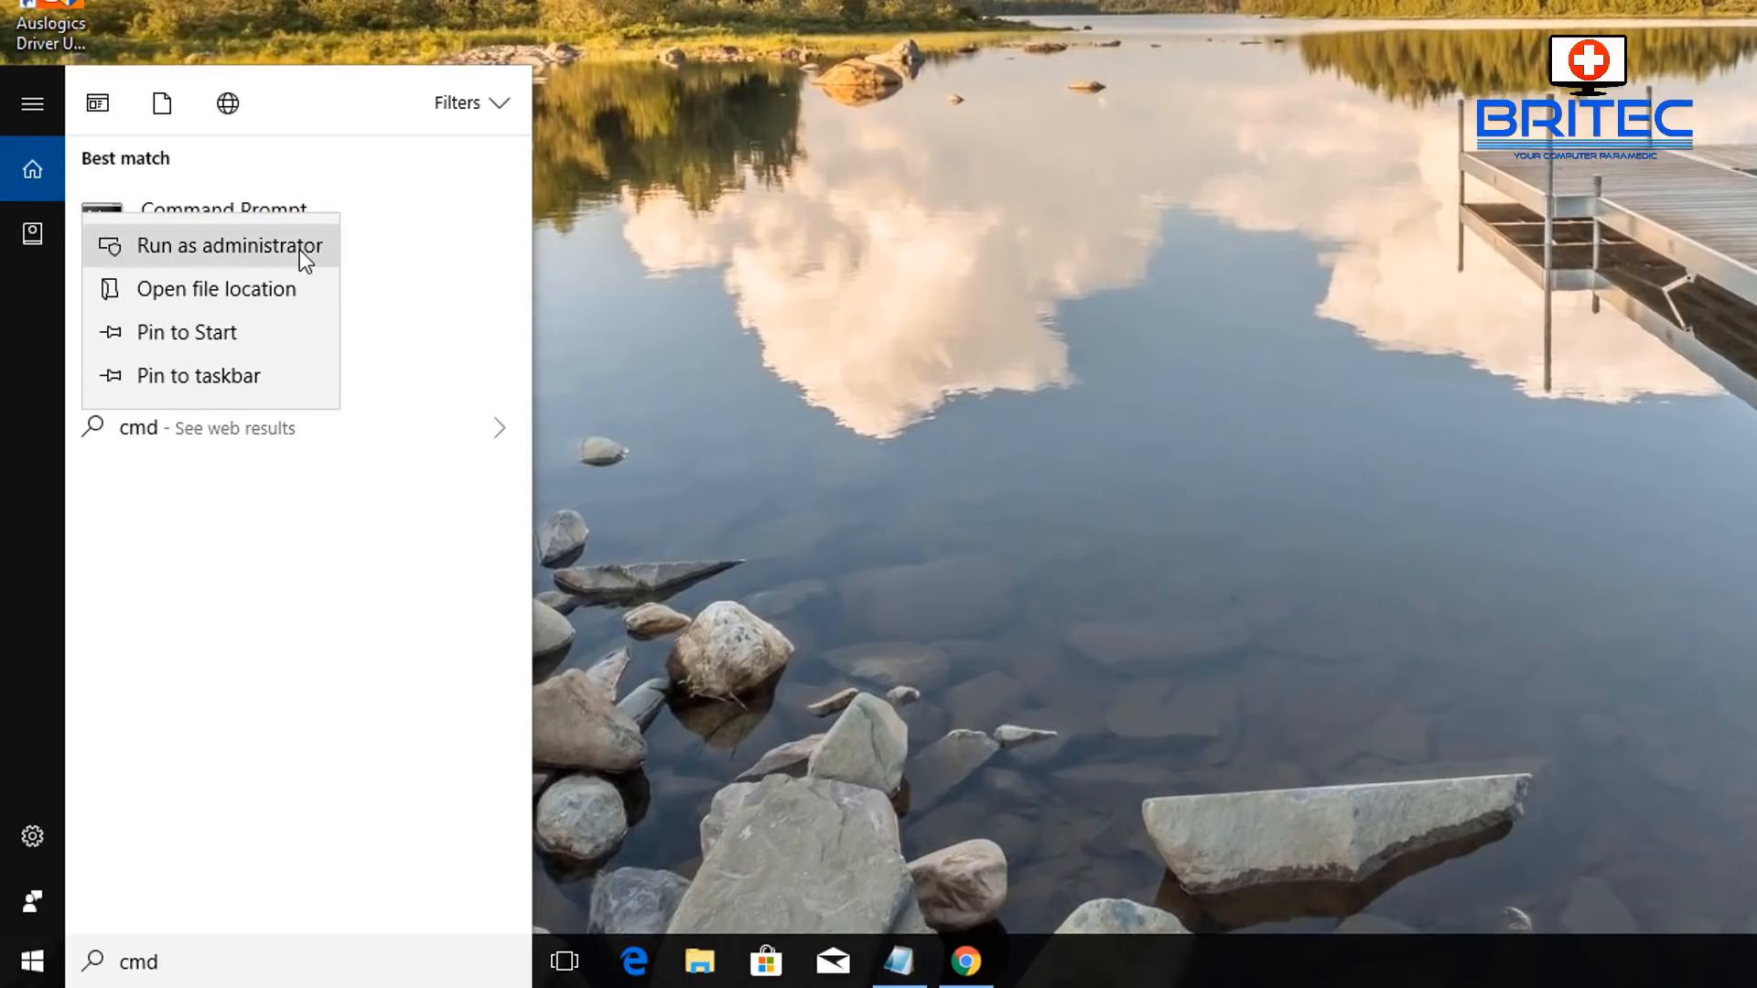
click(220, 245)
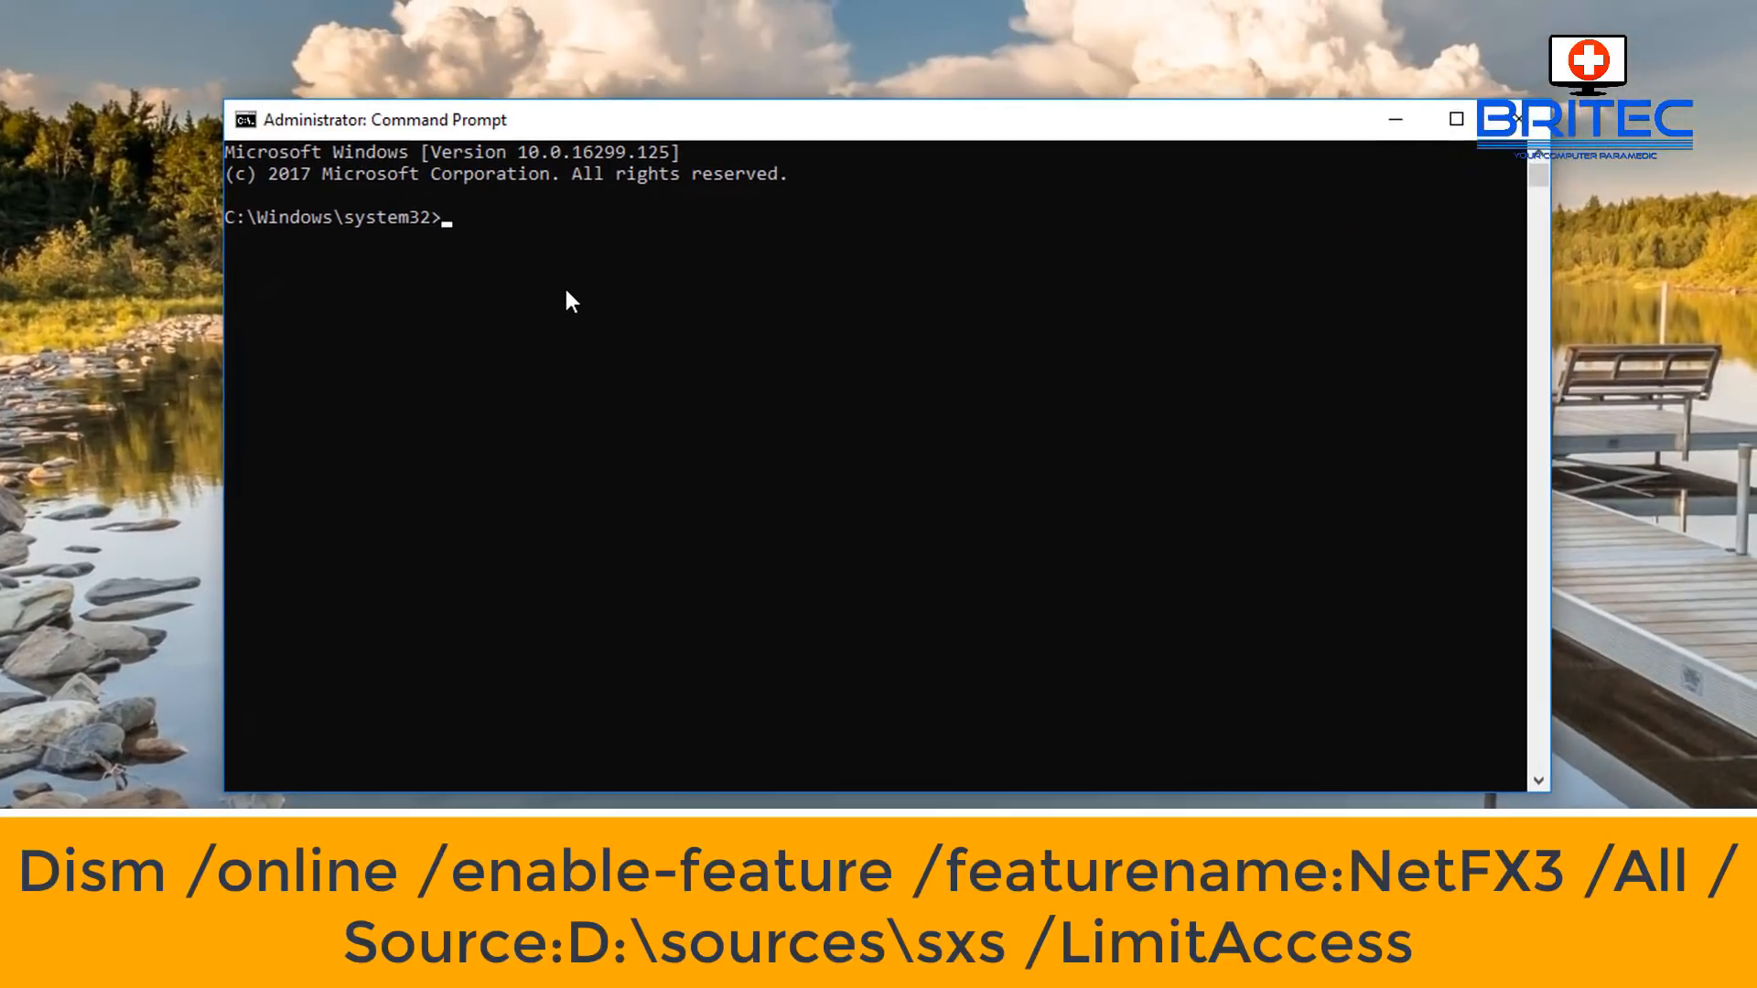
Enter the DISM NetFX3 enable command with /All /LimitAccess and Source changed to E:\sources\sxs
text(Dism /online /enable-feature /featurename:NetFX3 /All /Source:D:\sources\sxs /LimitAccess)
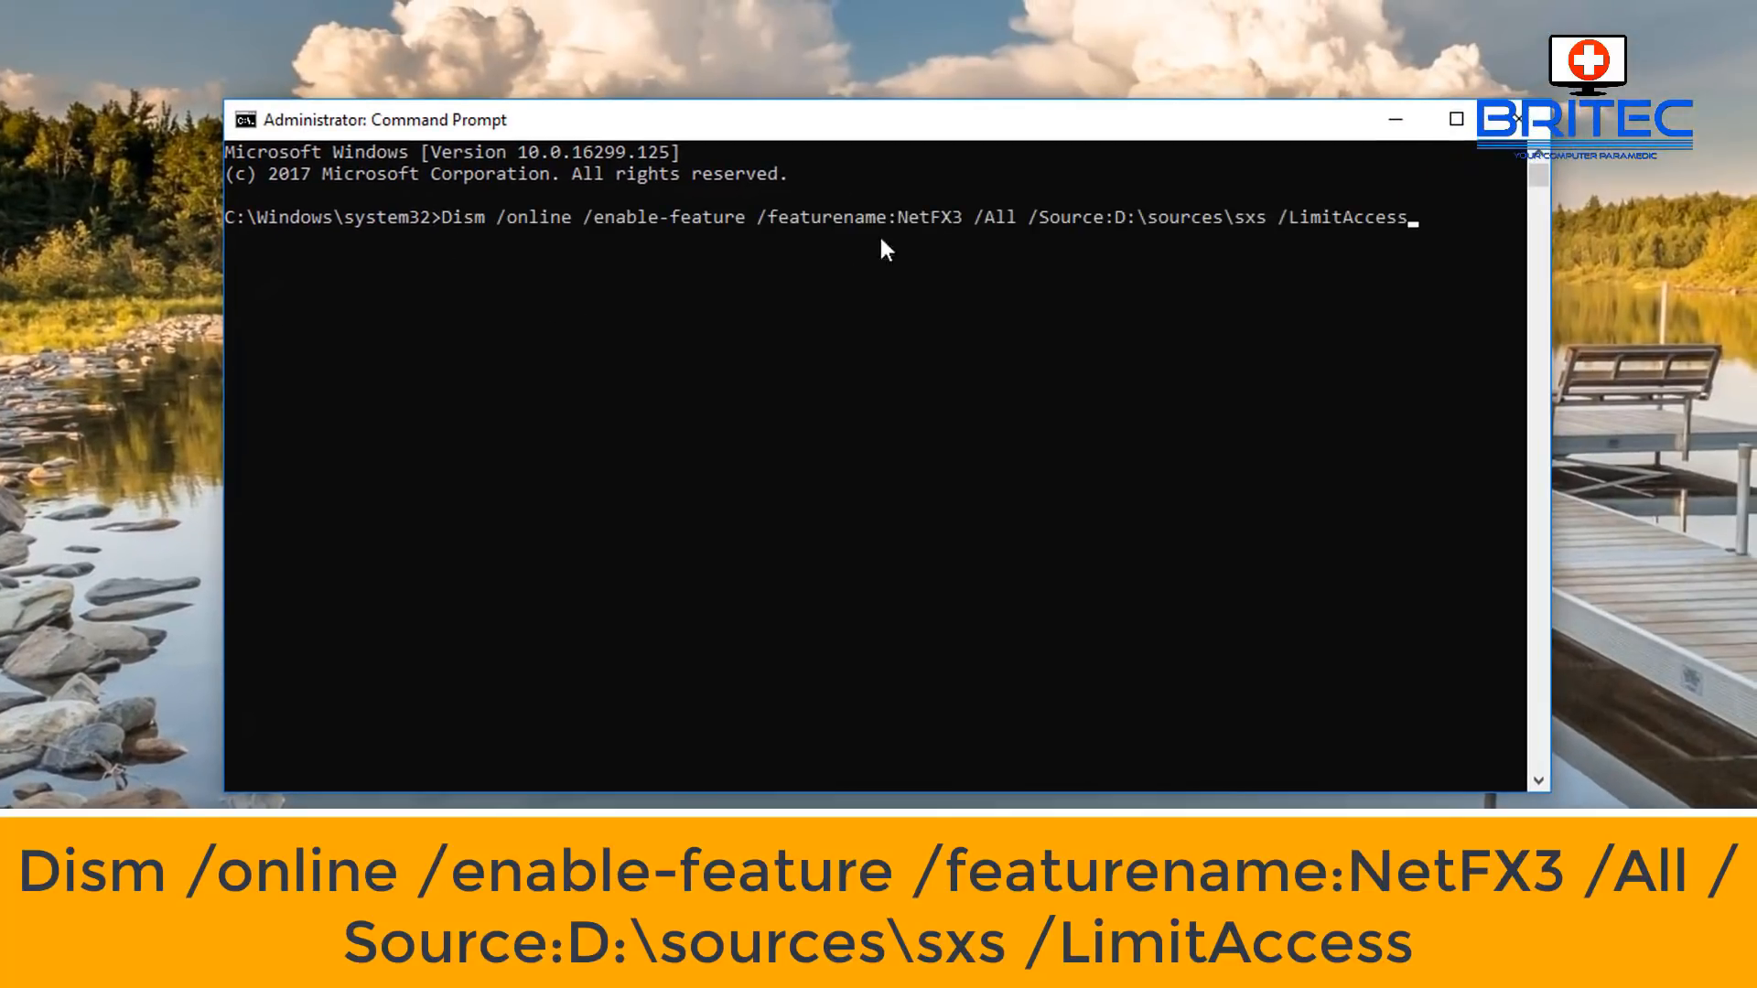
mouse_move(1313, 461)
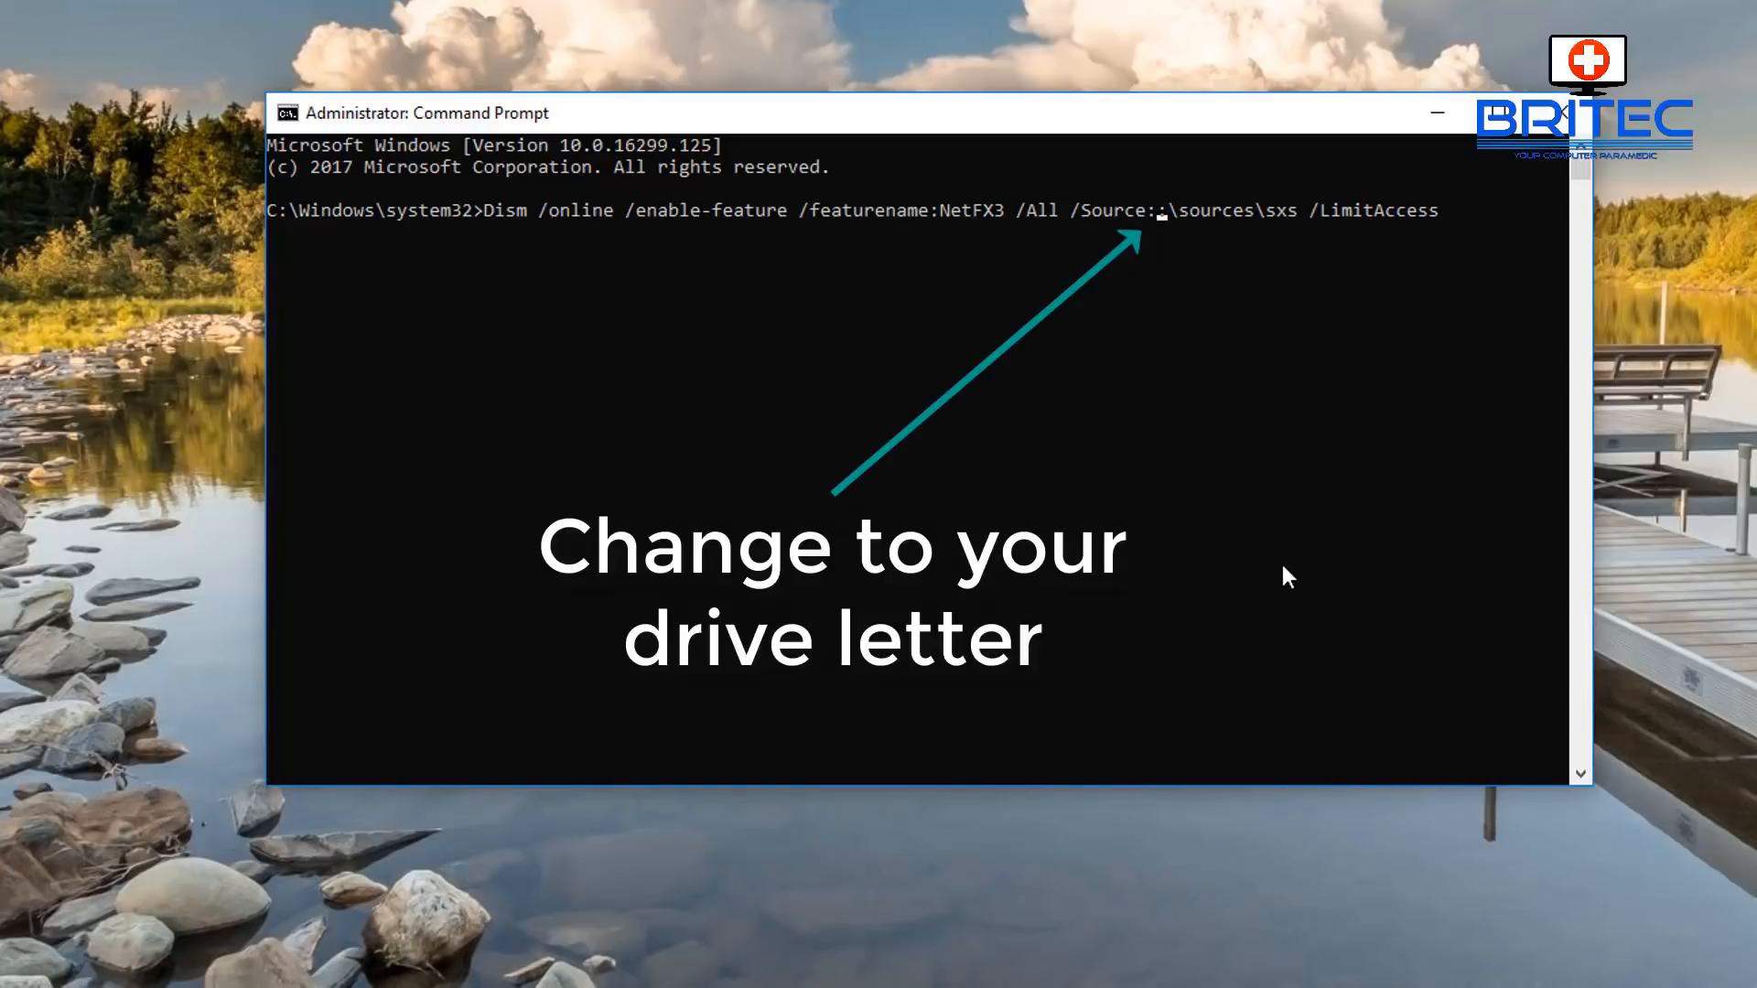
text(E)
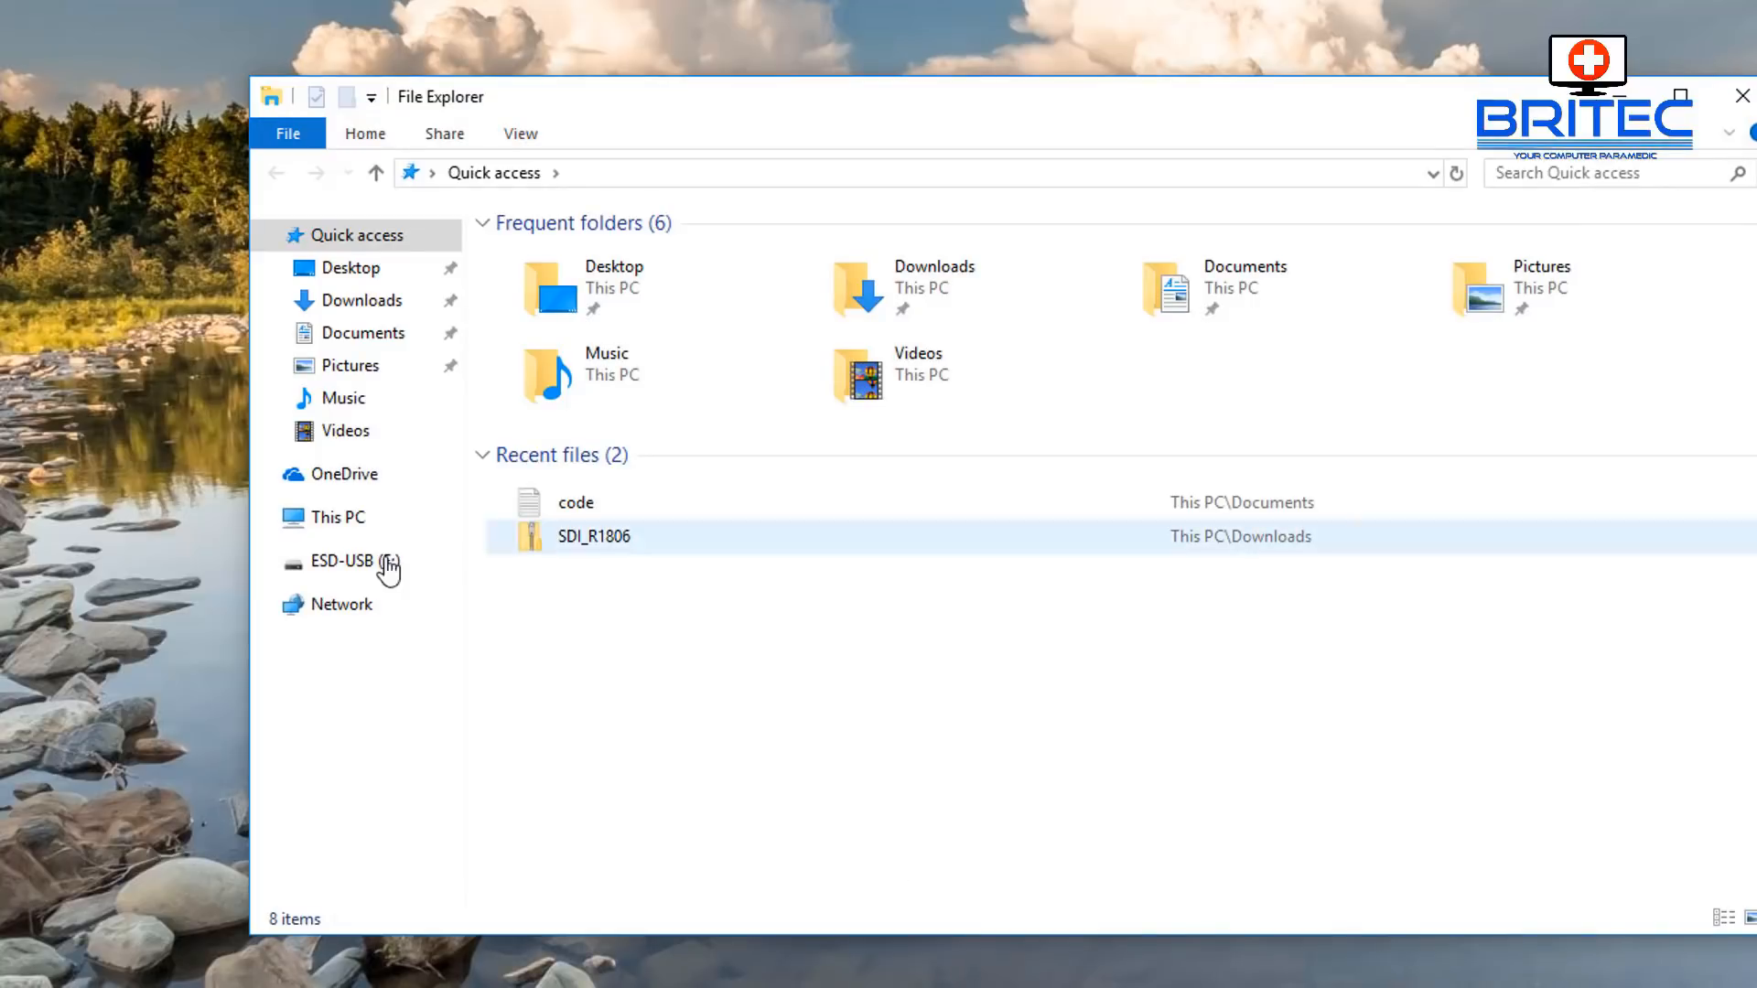
click(336, 518)
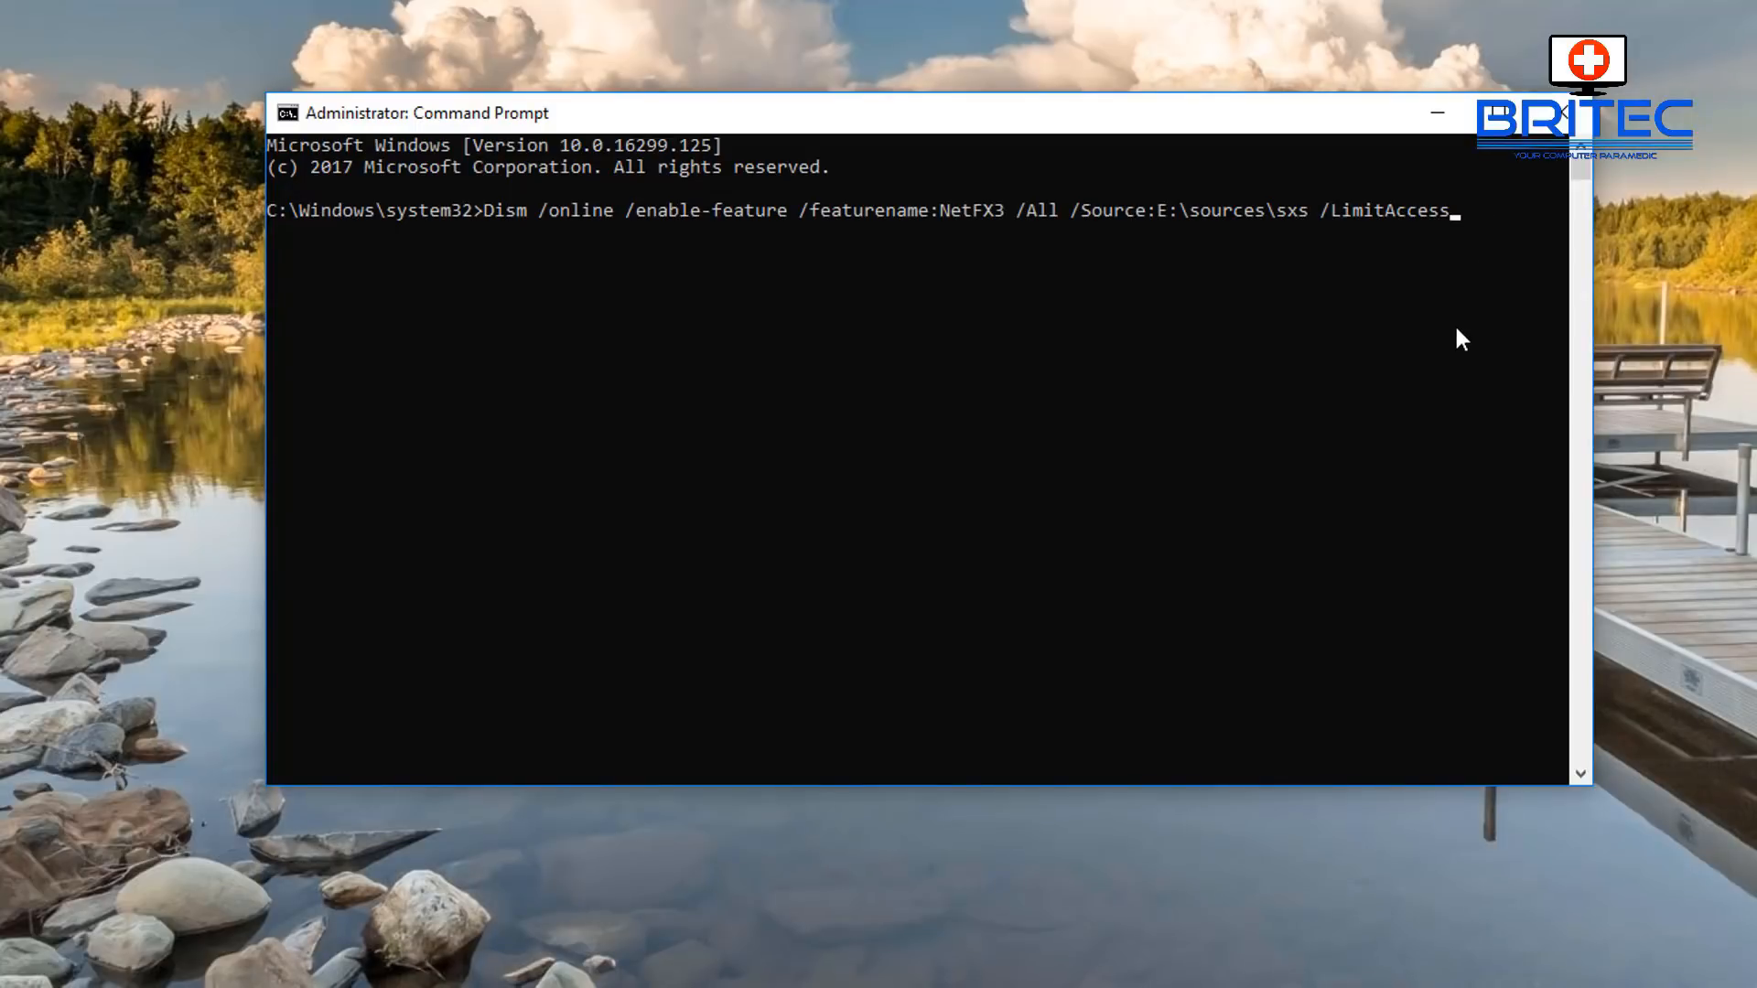
Run the DISM command to enable NetFX3 offline from the USB
key(Enter)
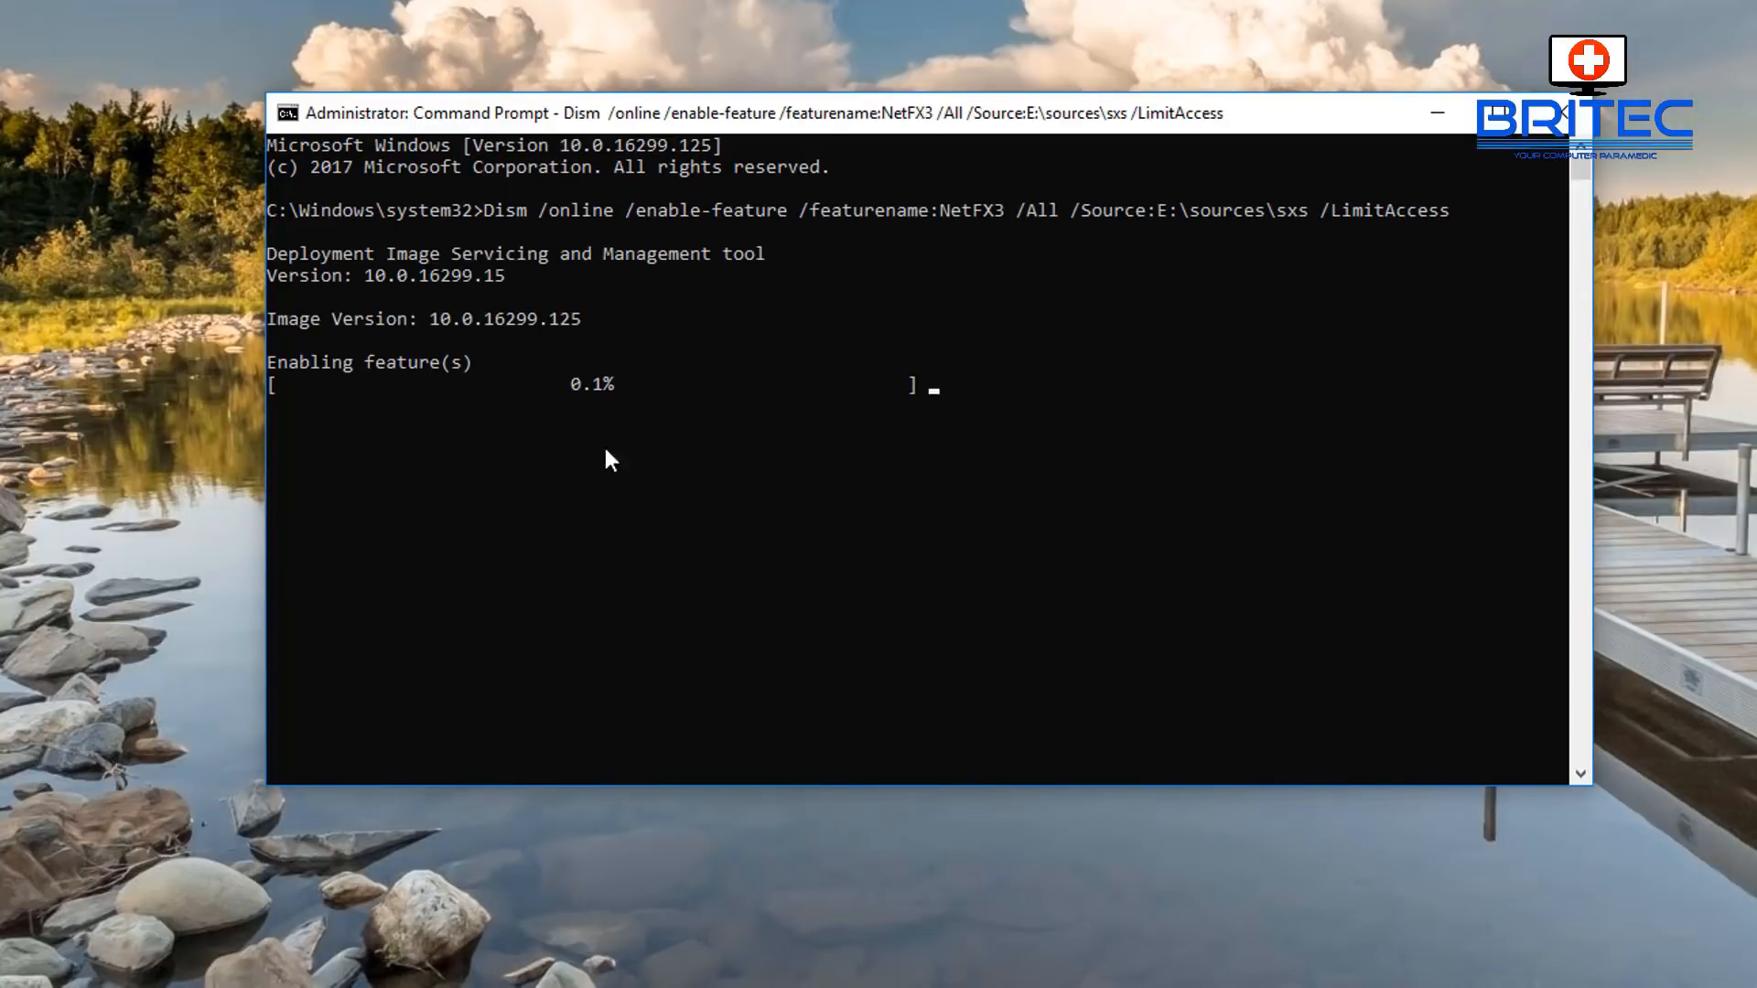
mouse_move(601, 534)
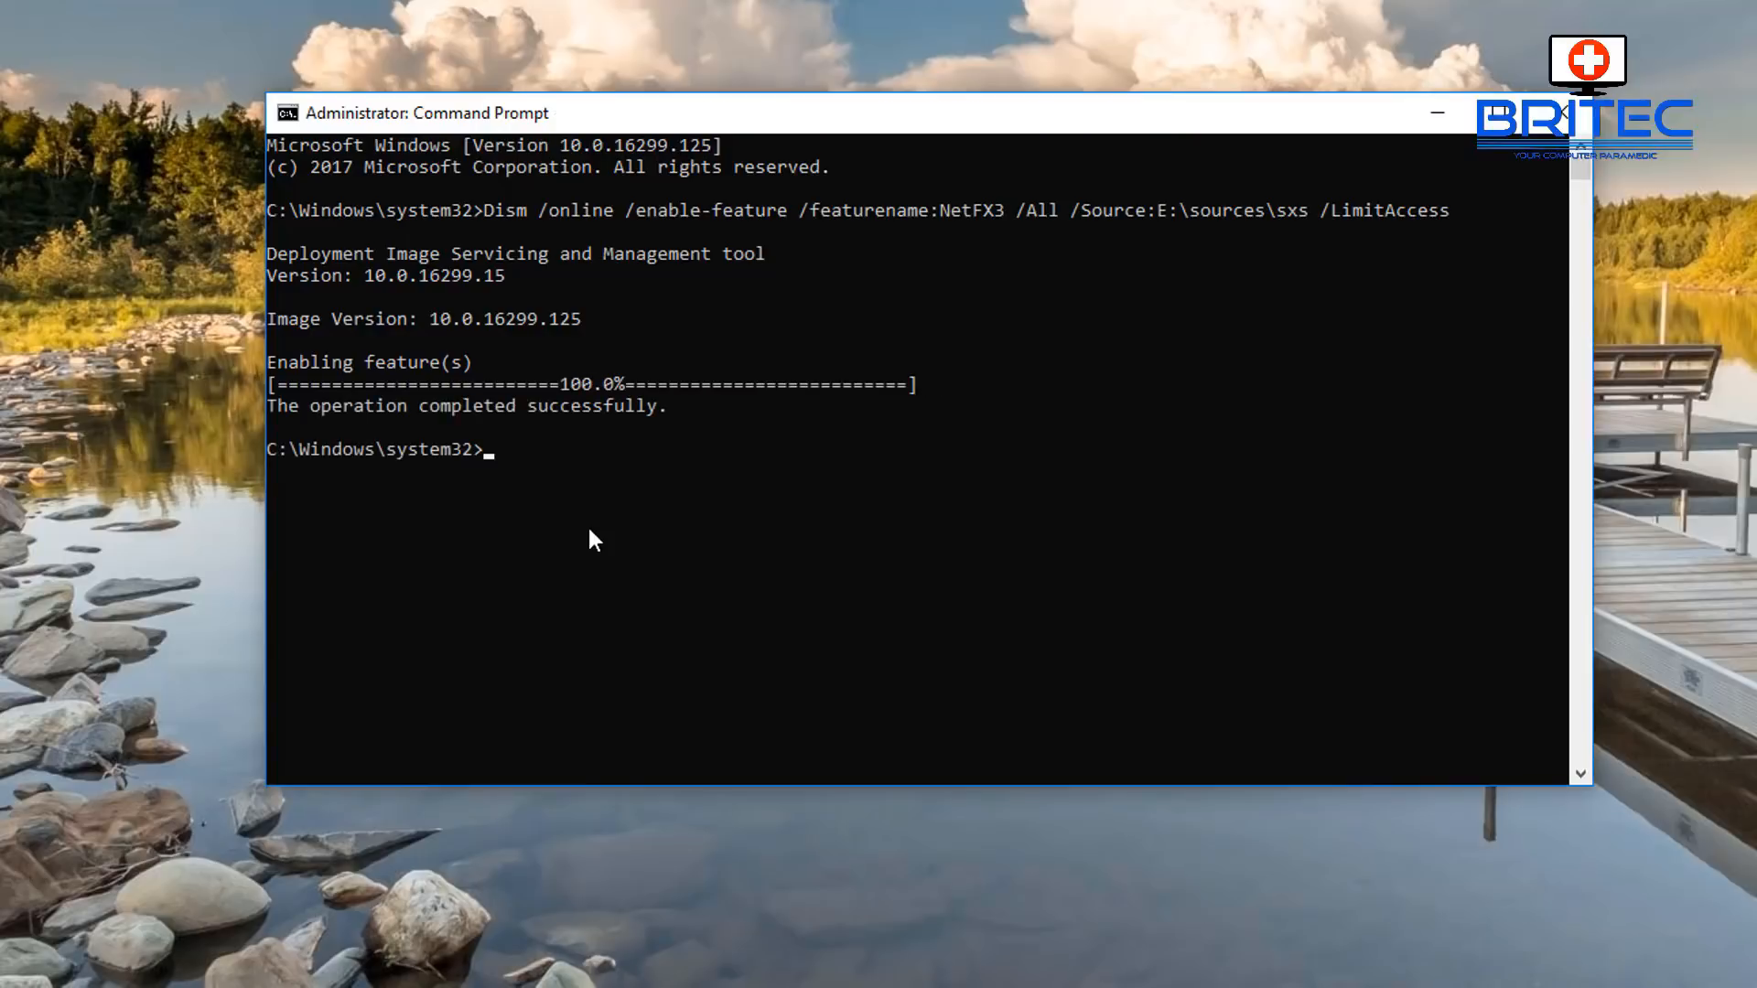
mouse_move(671, 458)
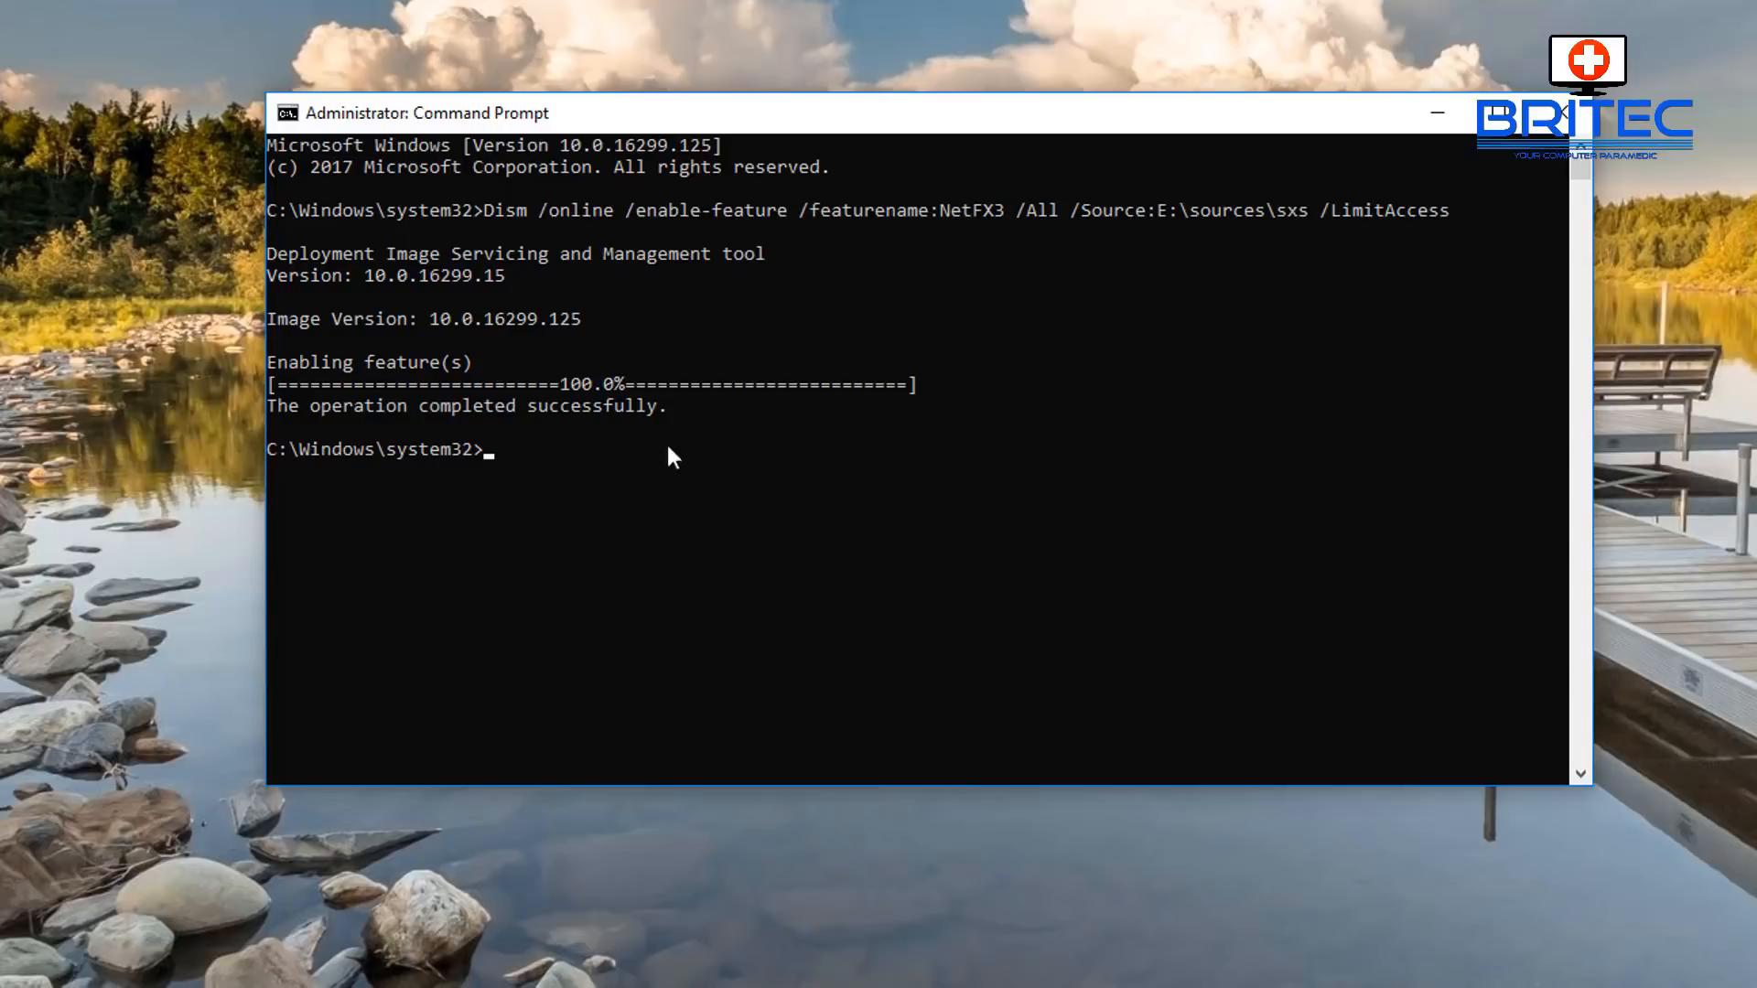
mouse_move(943, 458)
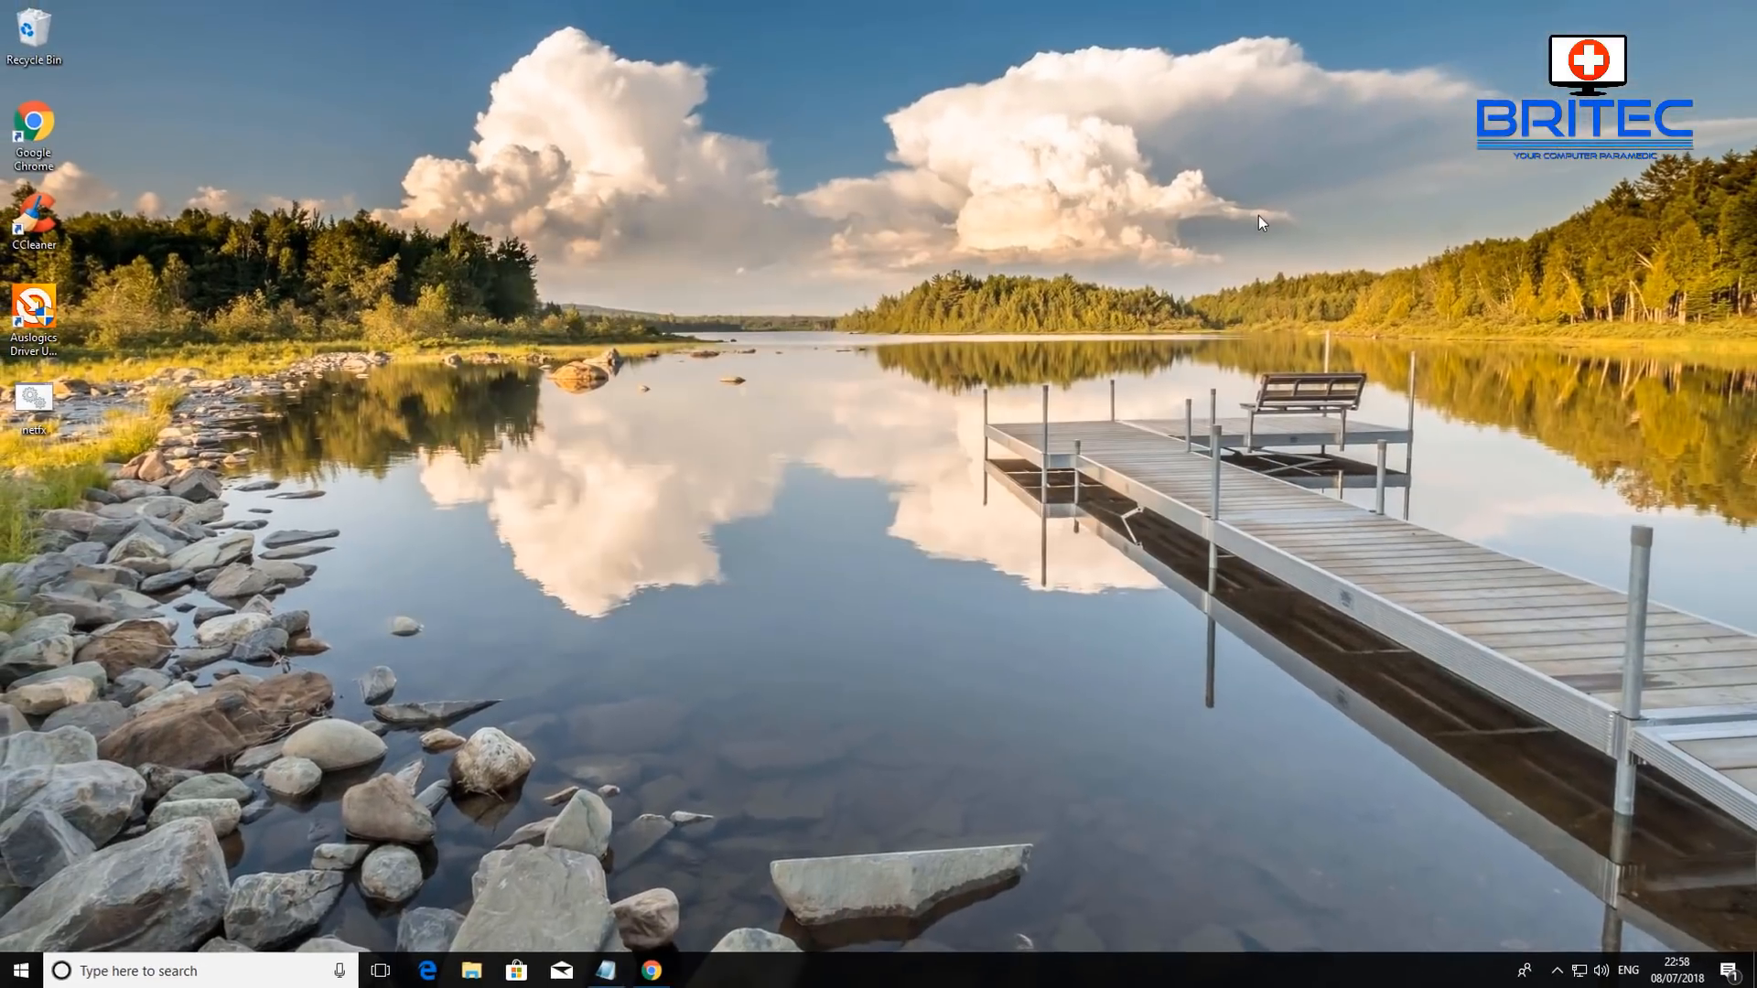
mouse_move(1083, 670)
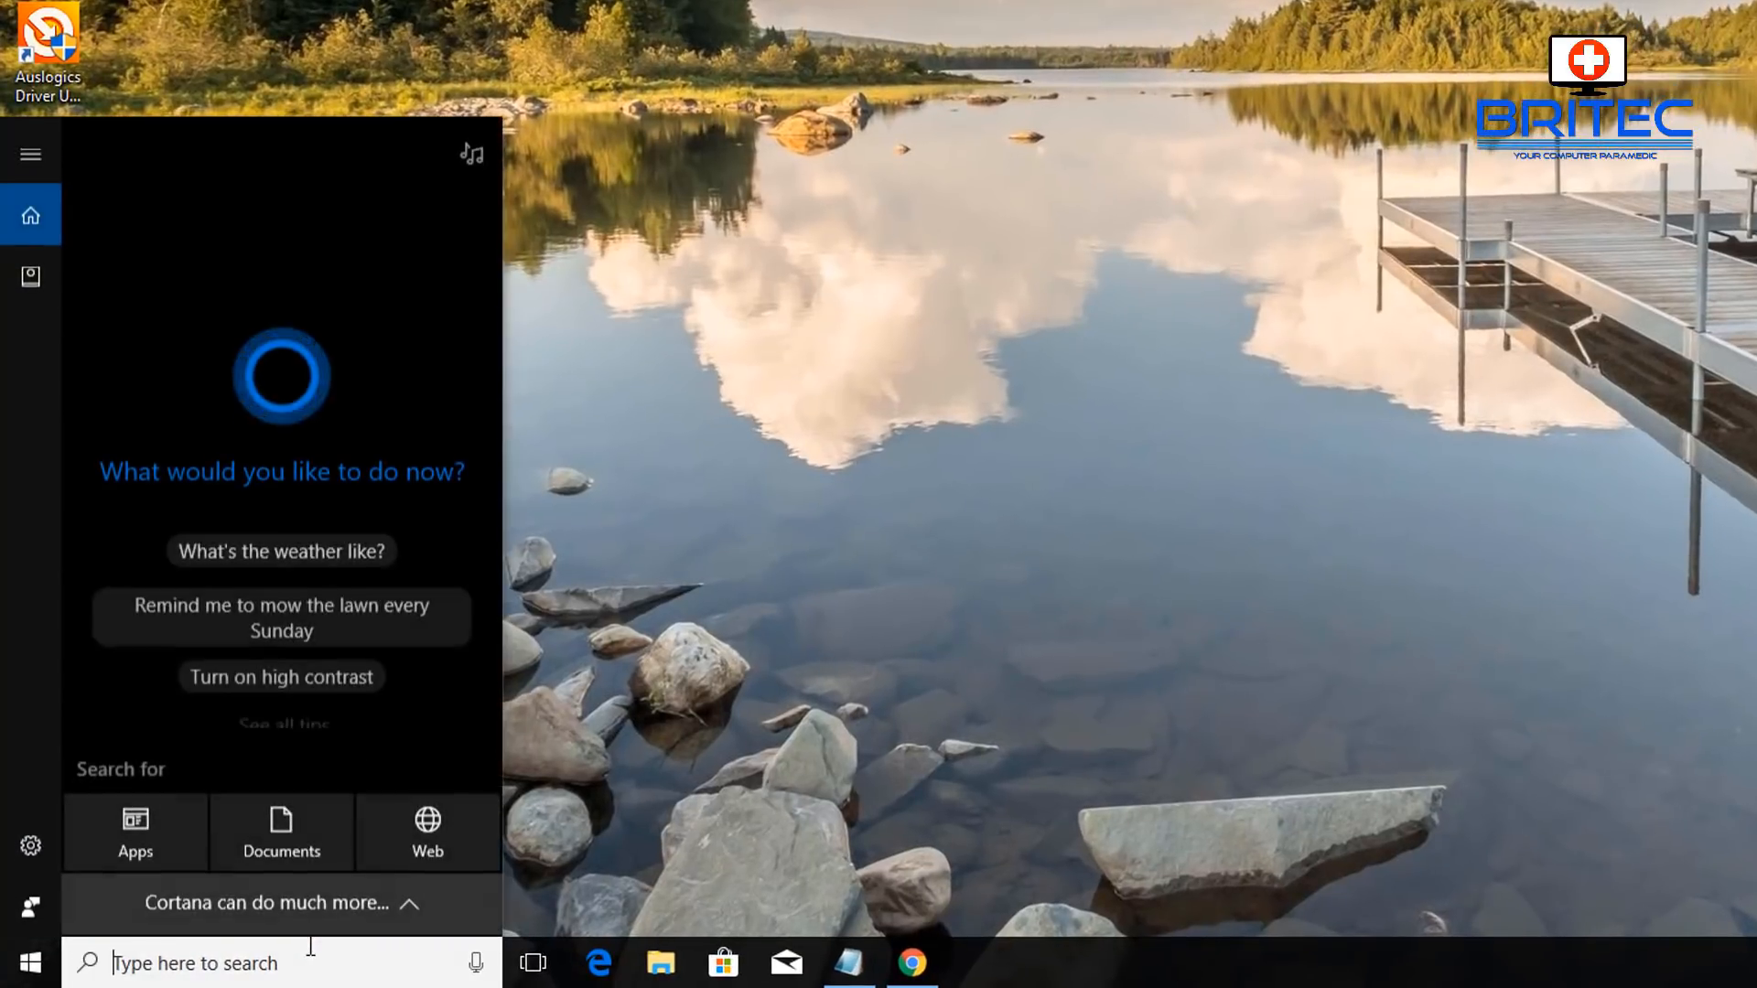
Search 'control', reach Turn Windows features on or off and expand .NET Framework 3.5 to confirm it is checked
text(control)
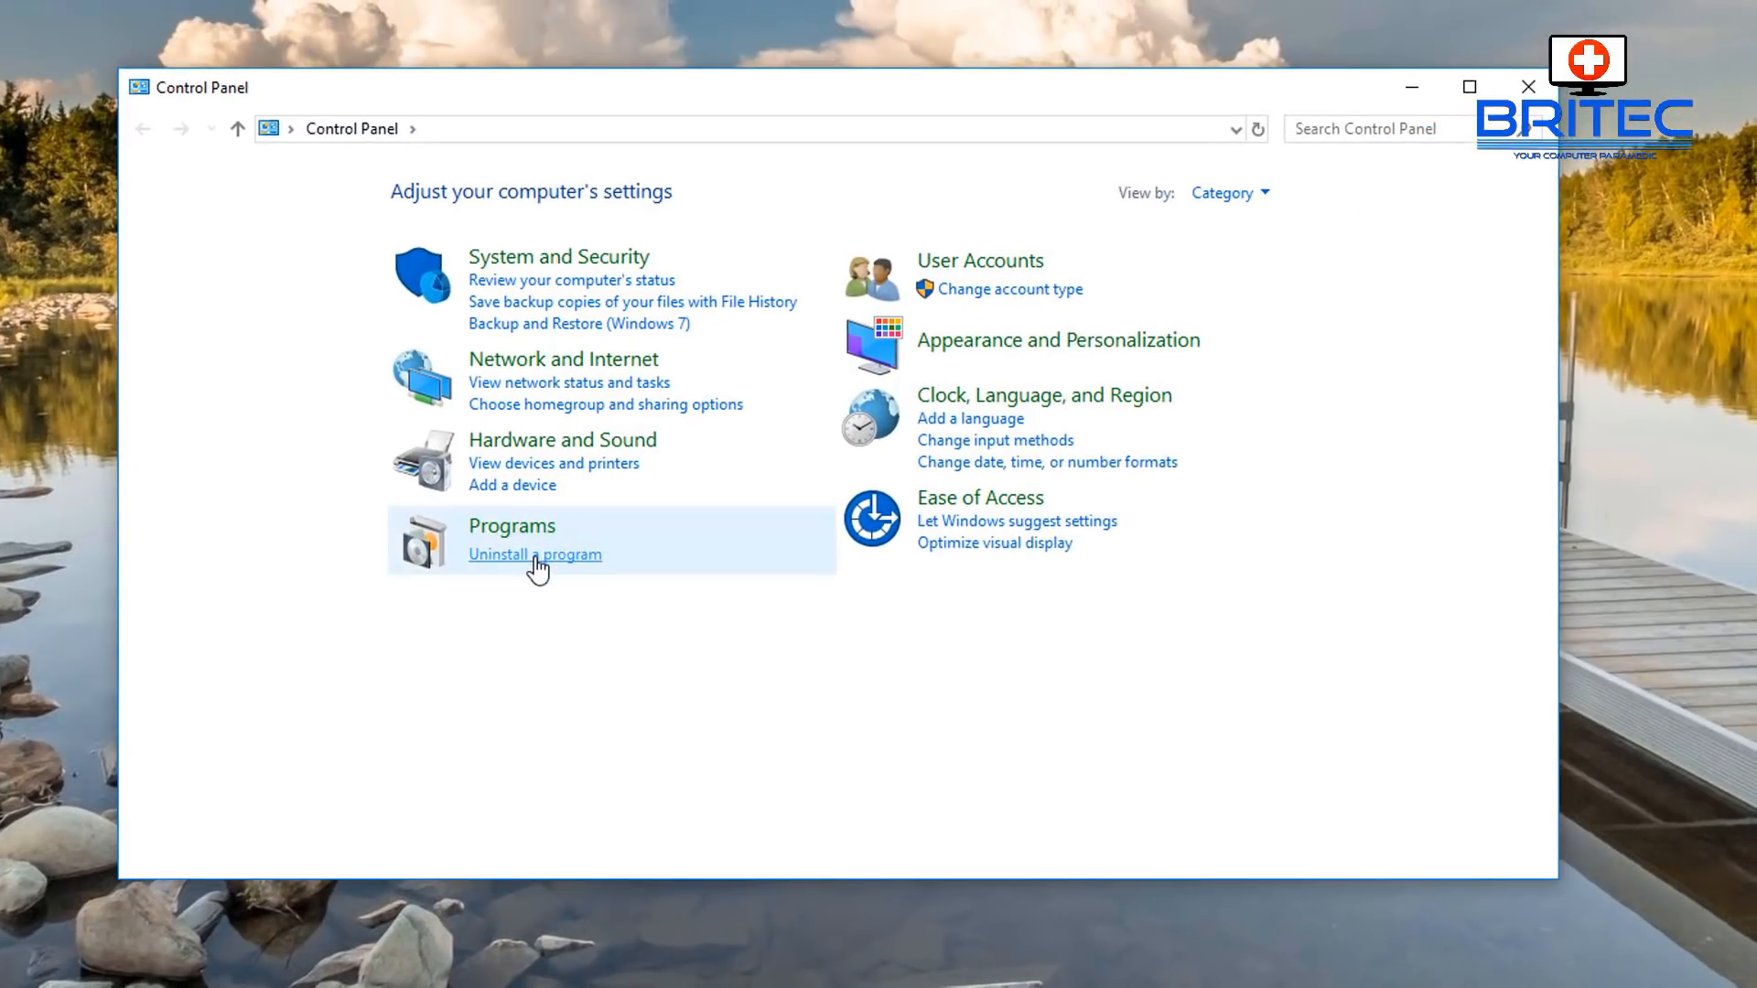
click(534, 554)
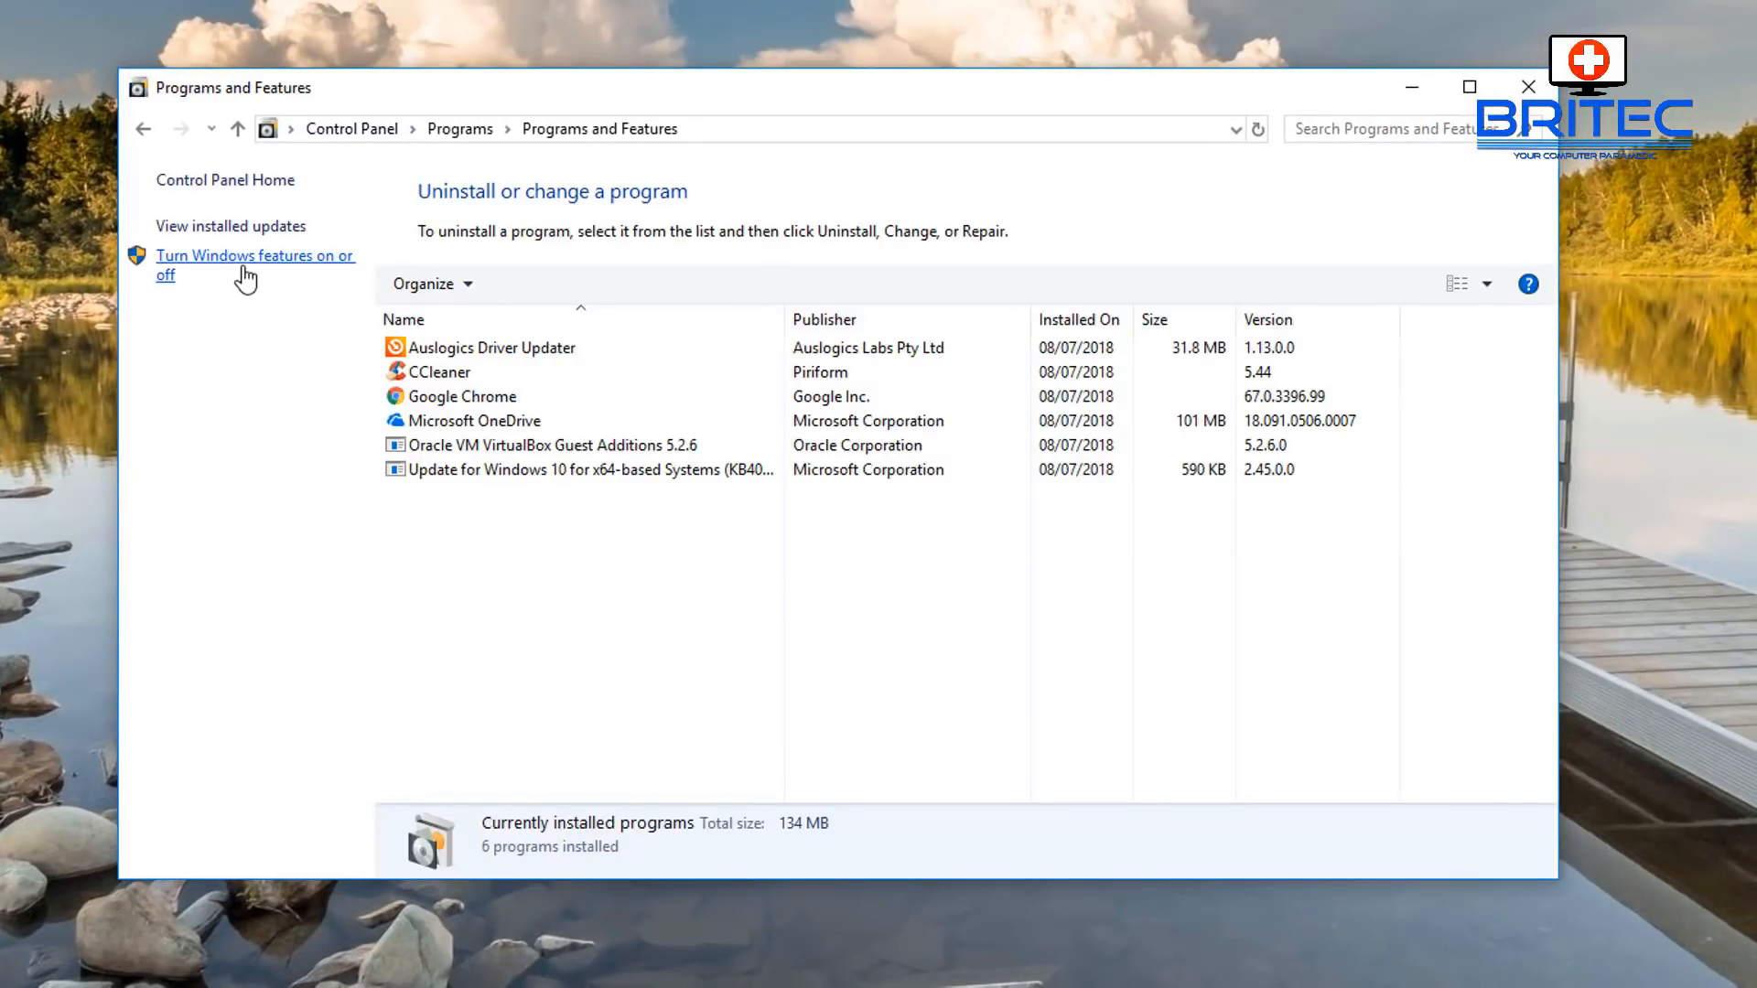
click(244, 265)
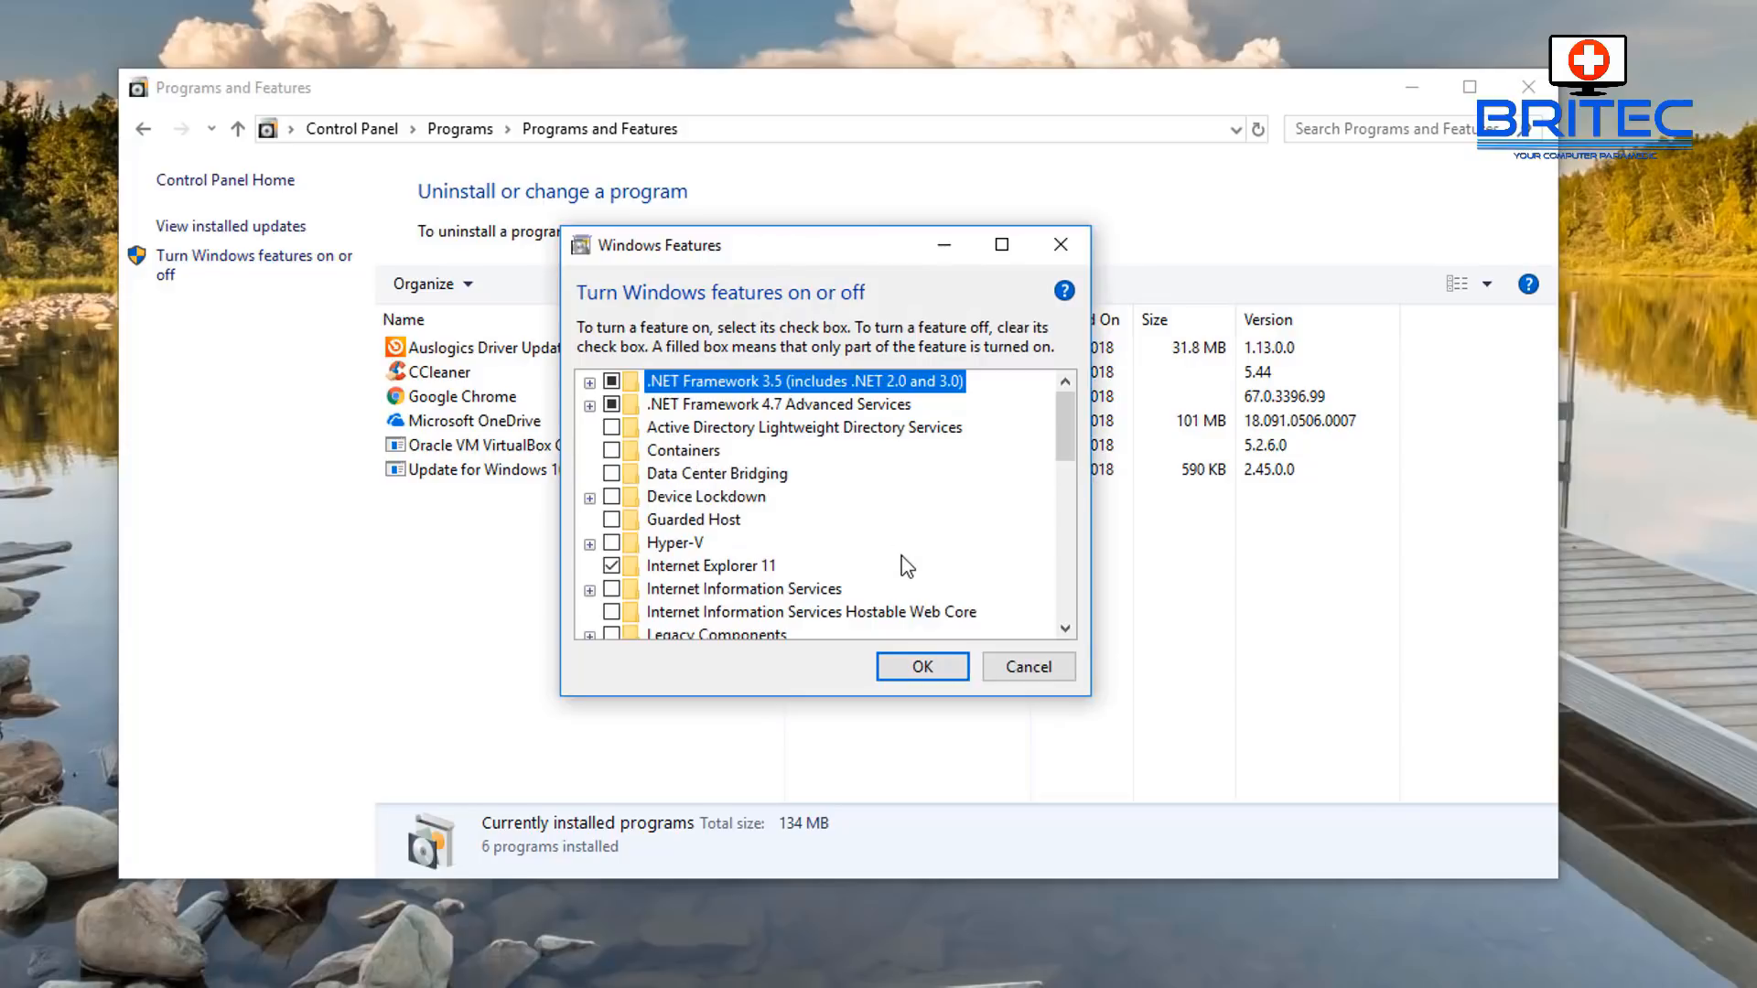
click(589, 381)
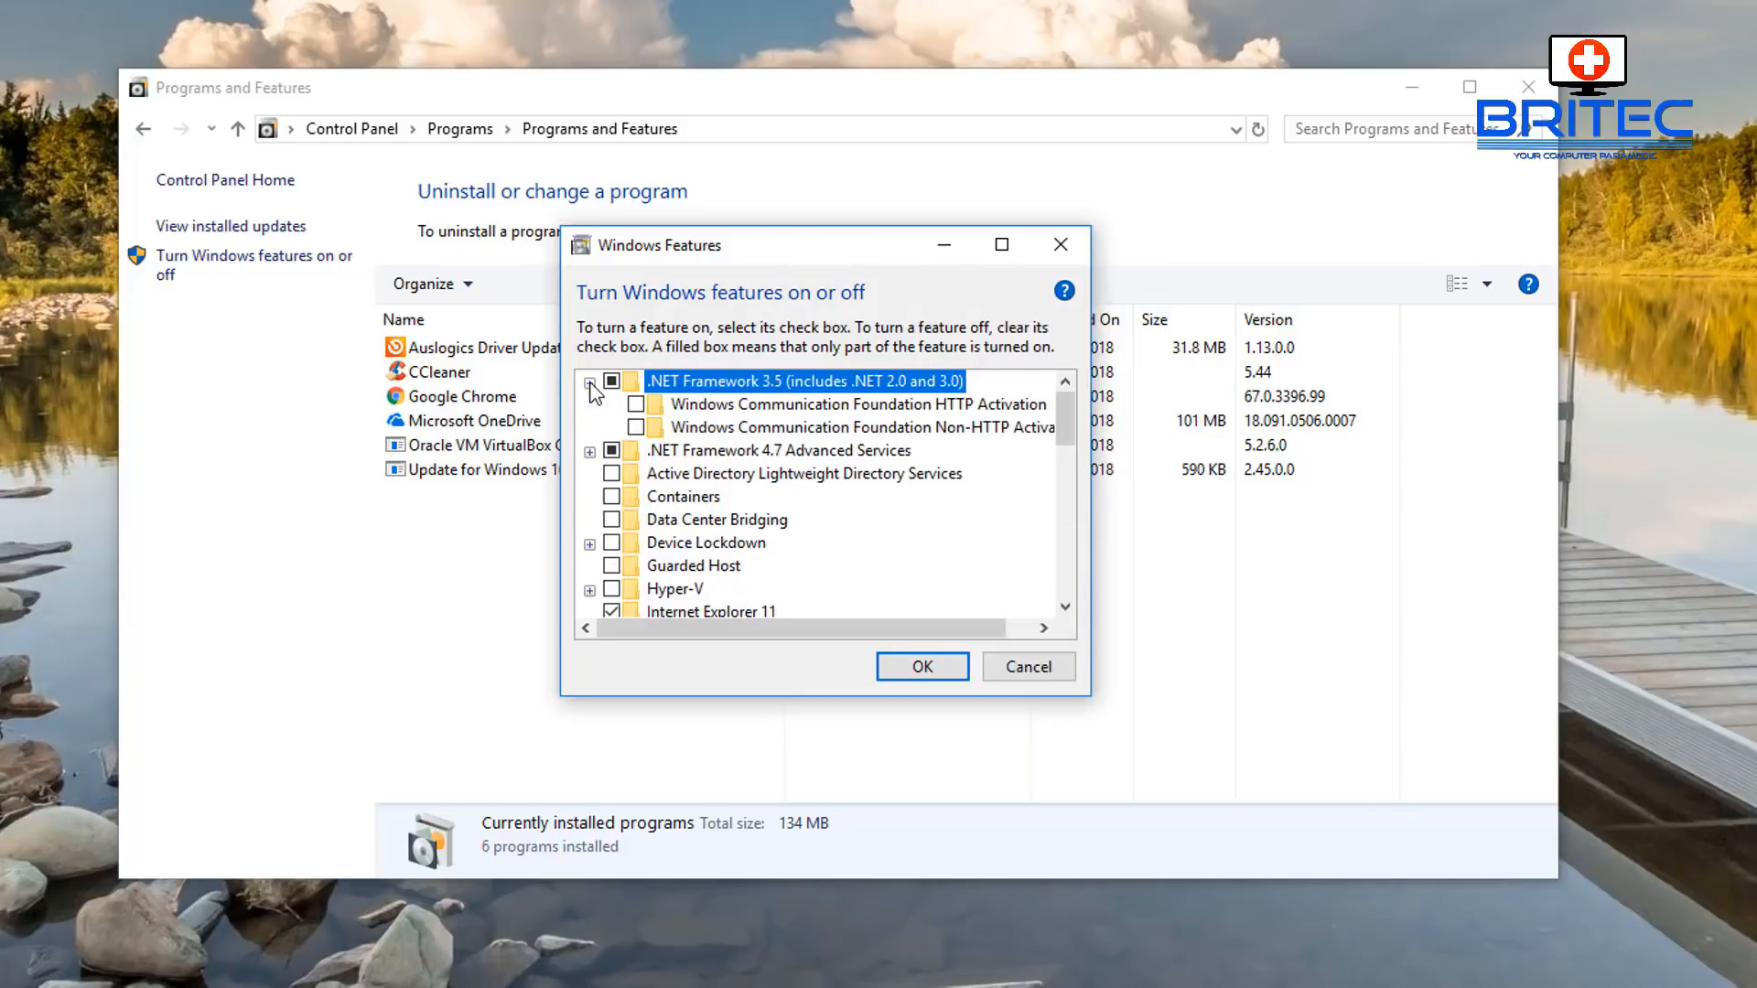
click(589, 381)
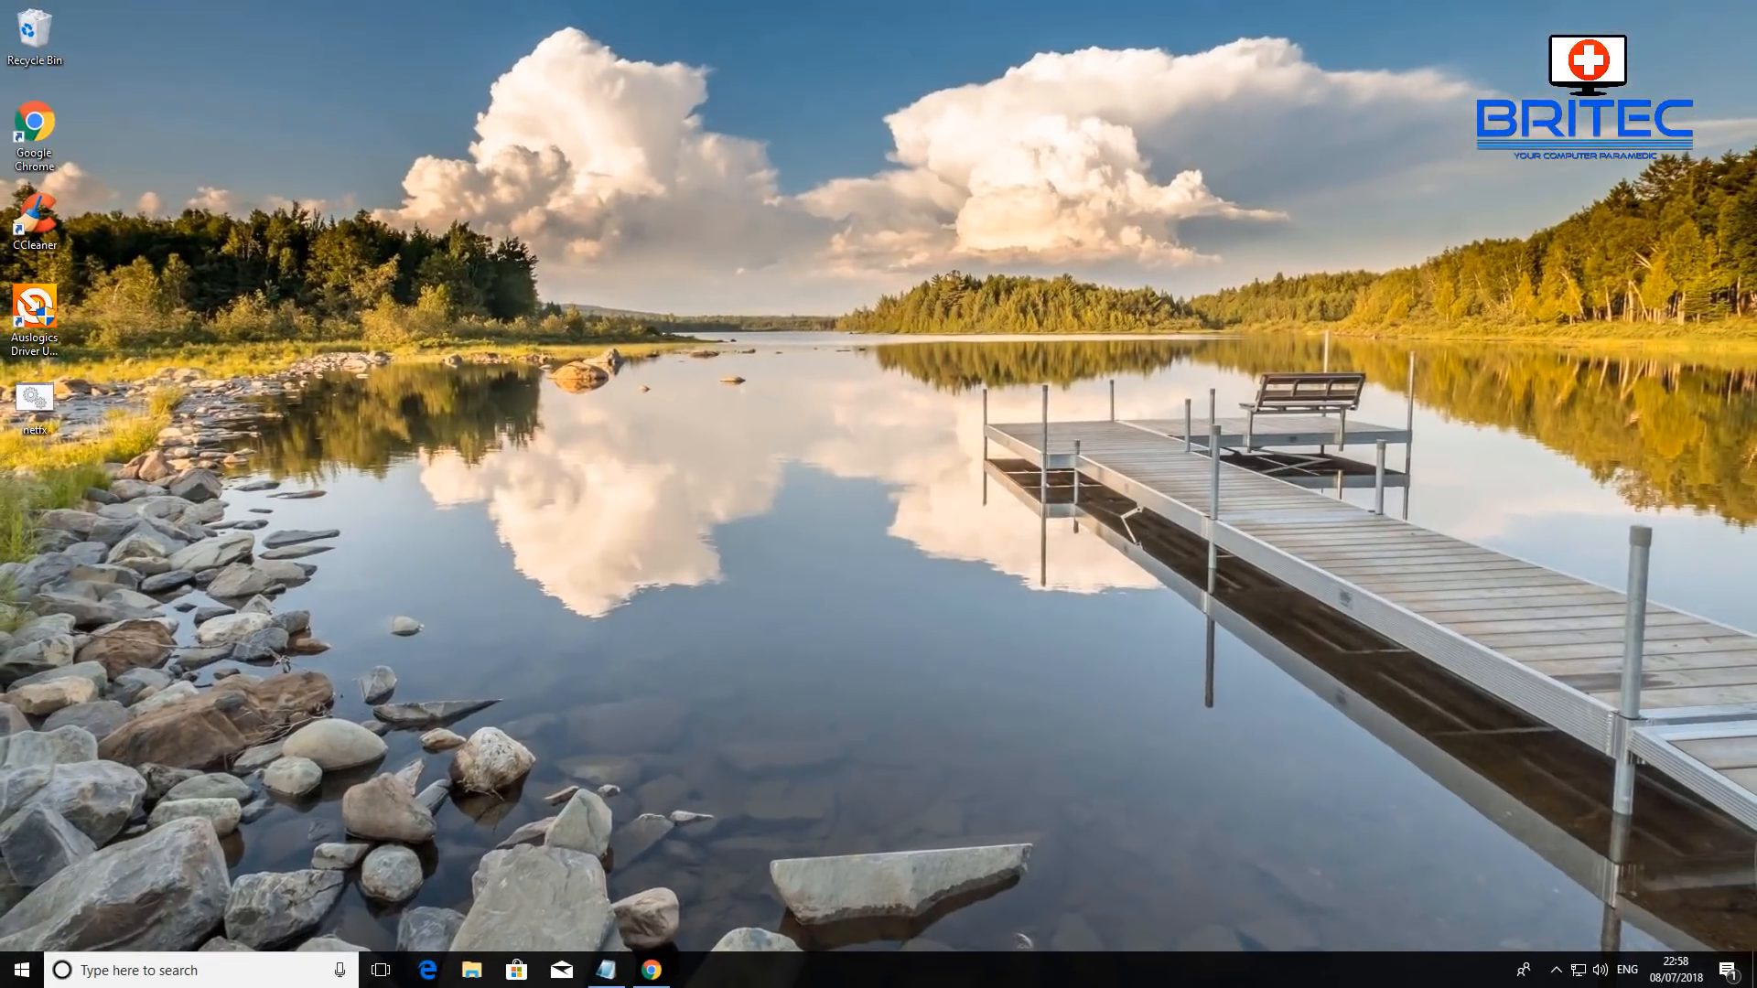
mouse_move(1129, 889)
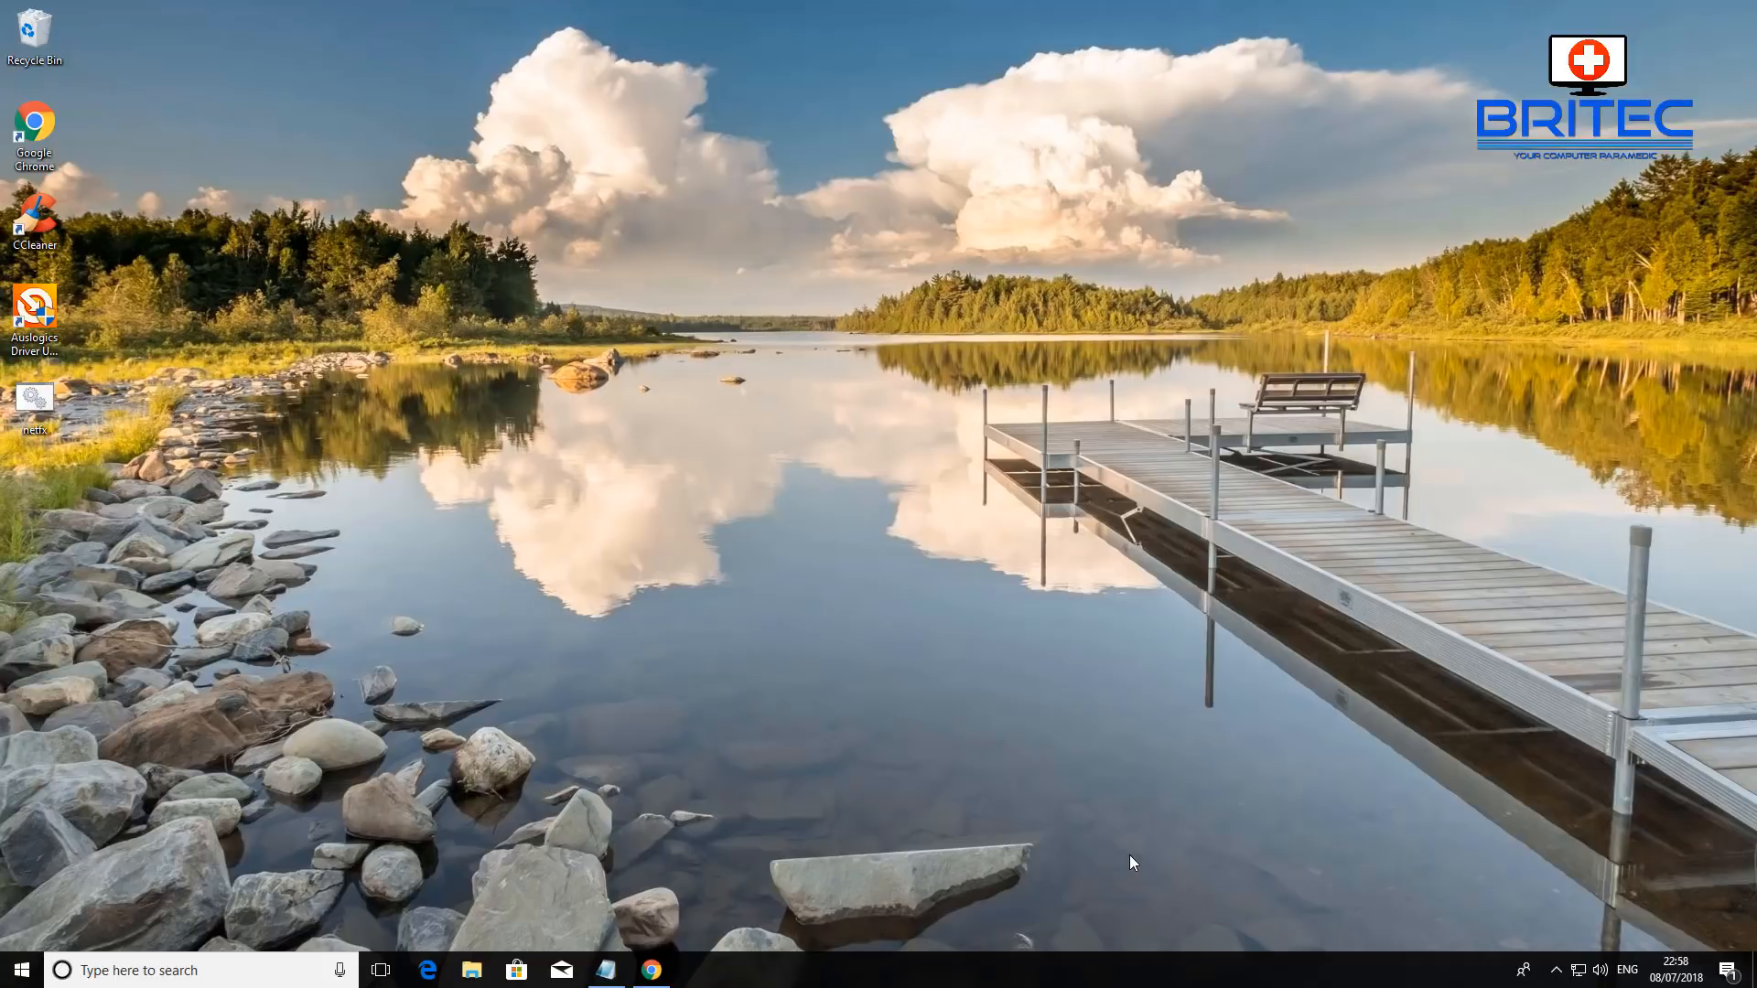
click(648, 970)
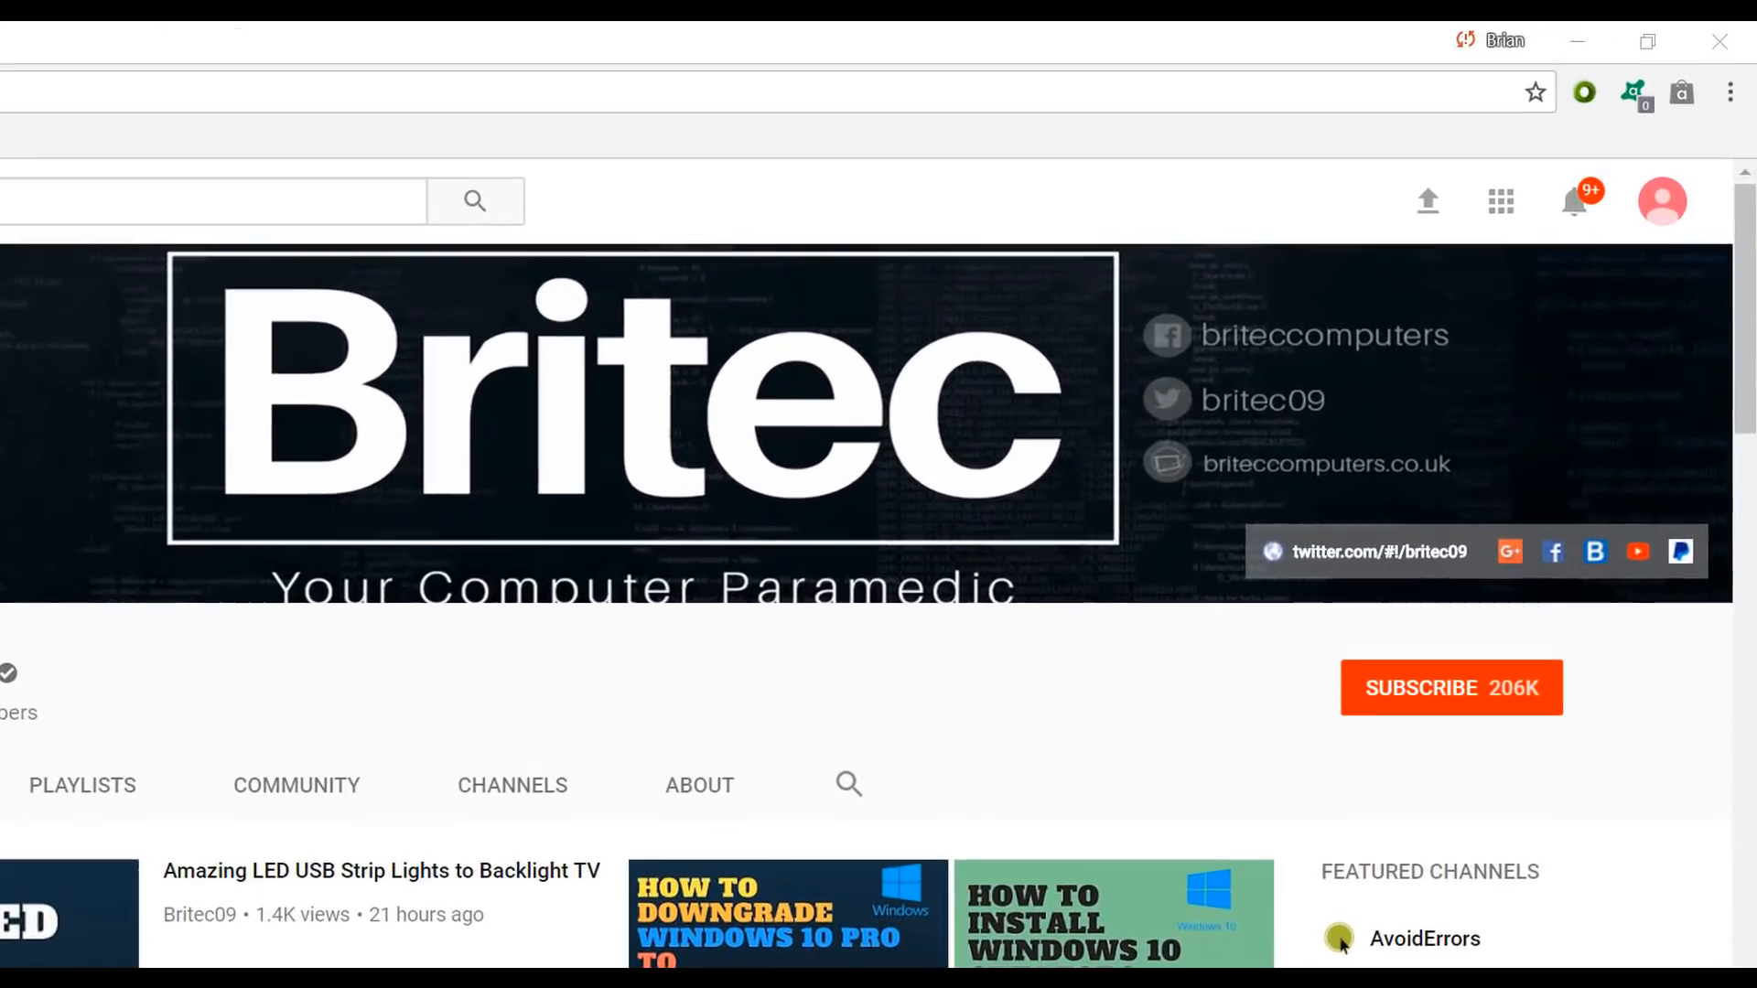
mouse_move(1555, 823)
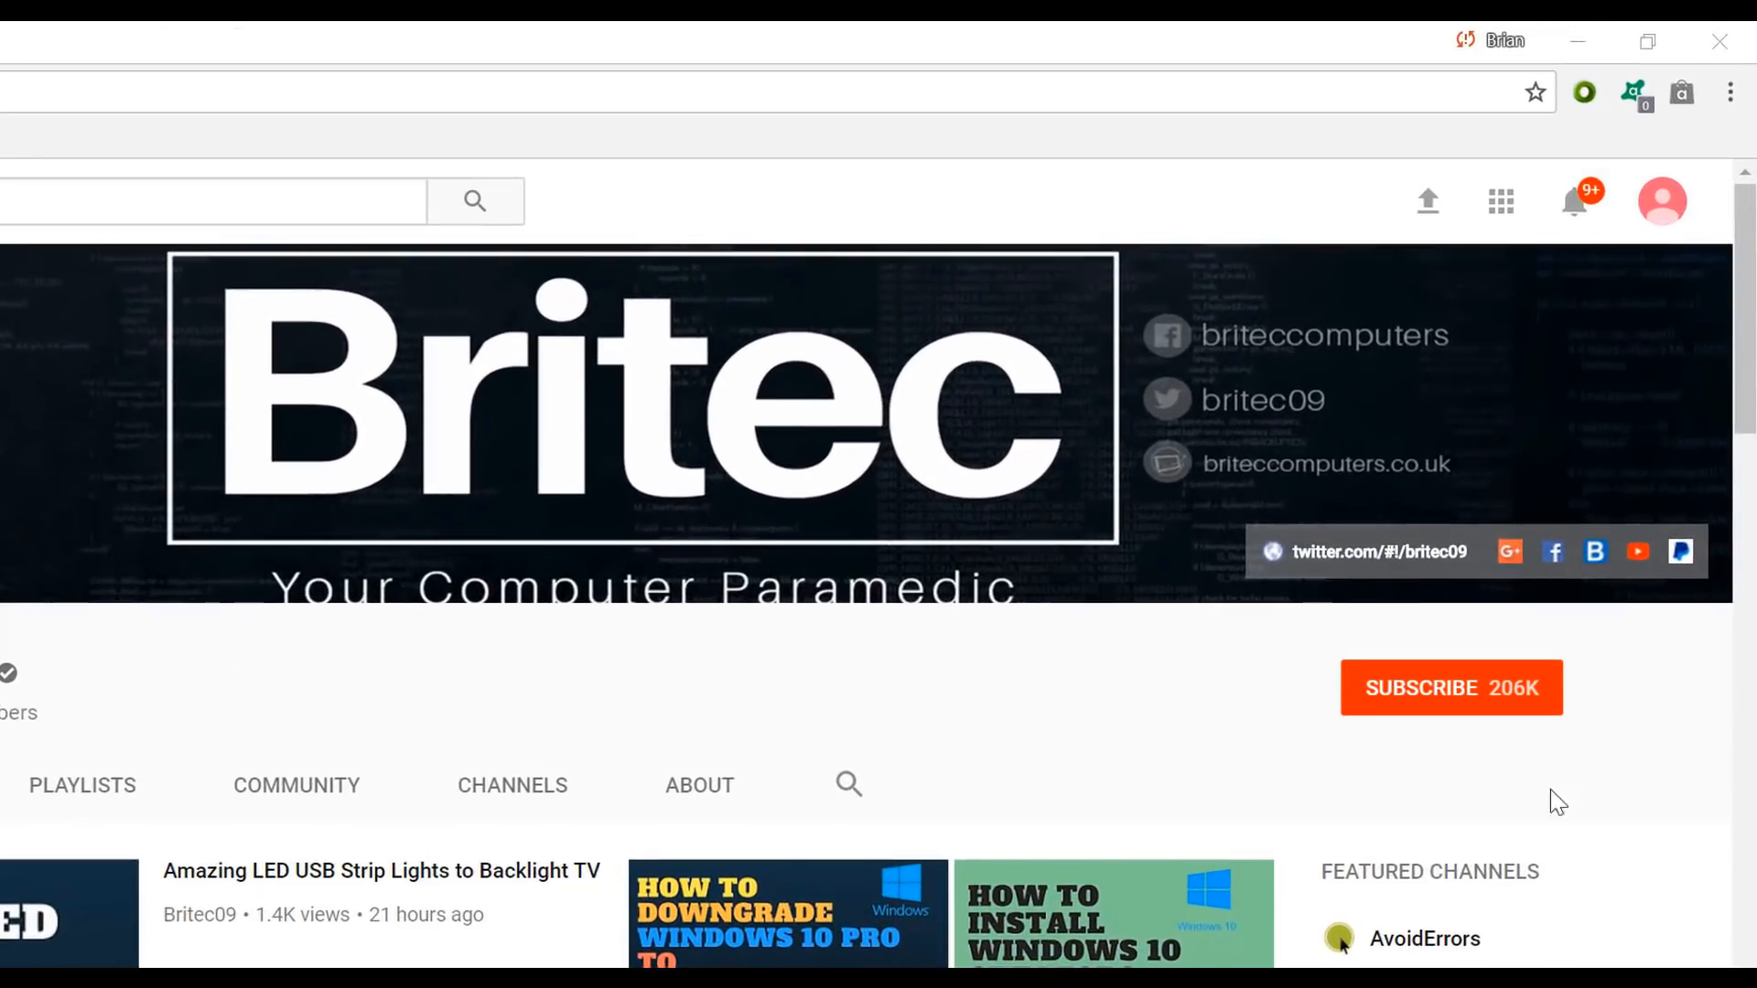
Subscribe to the Britec YouTube channel
click(1451, 686)
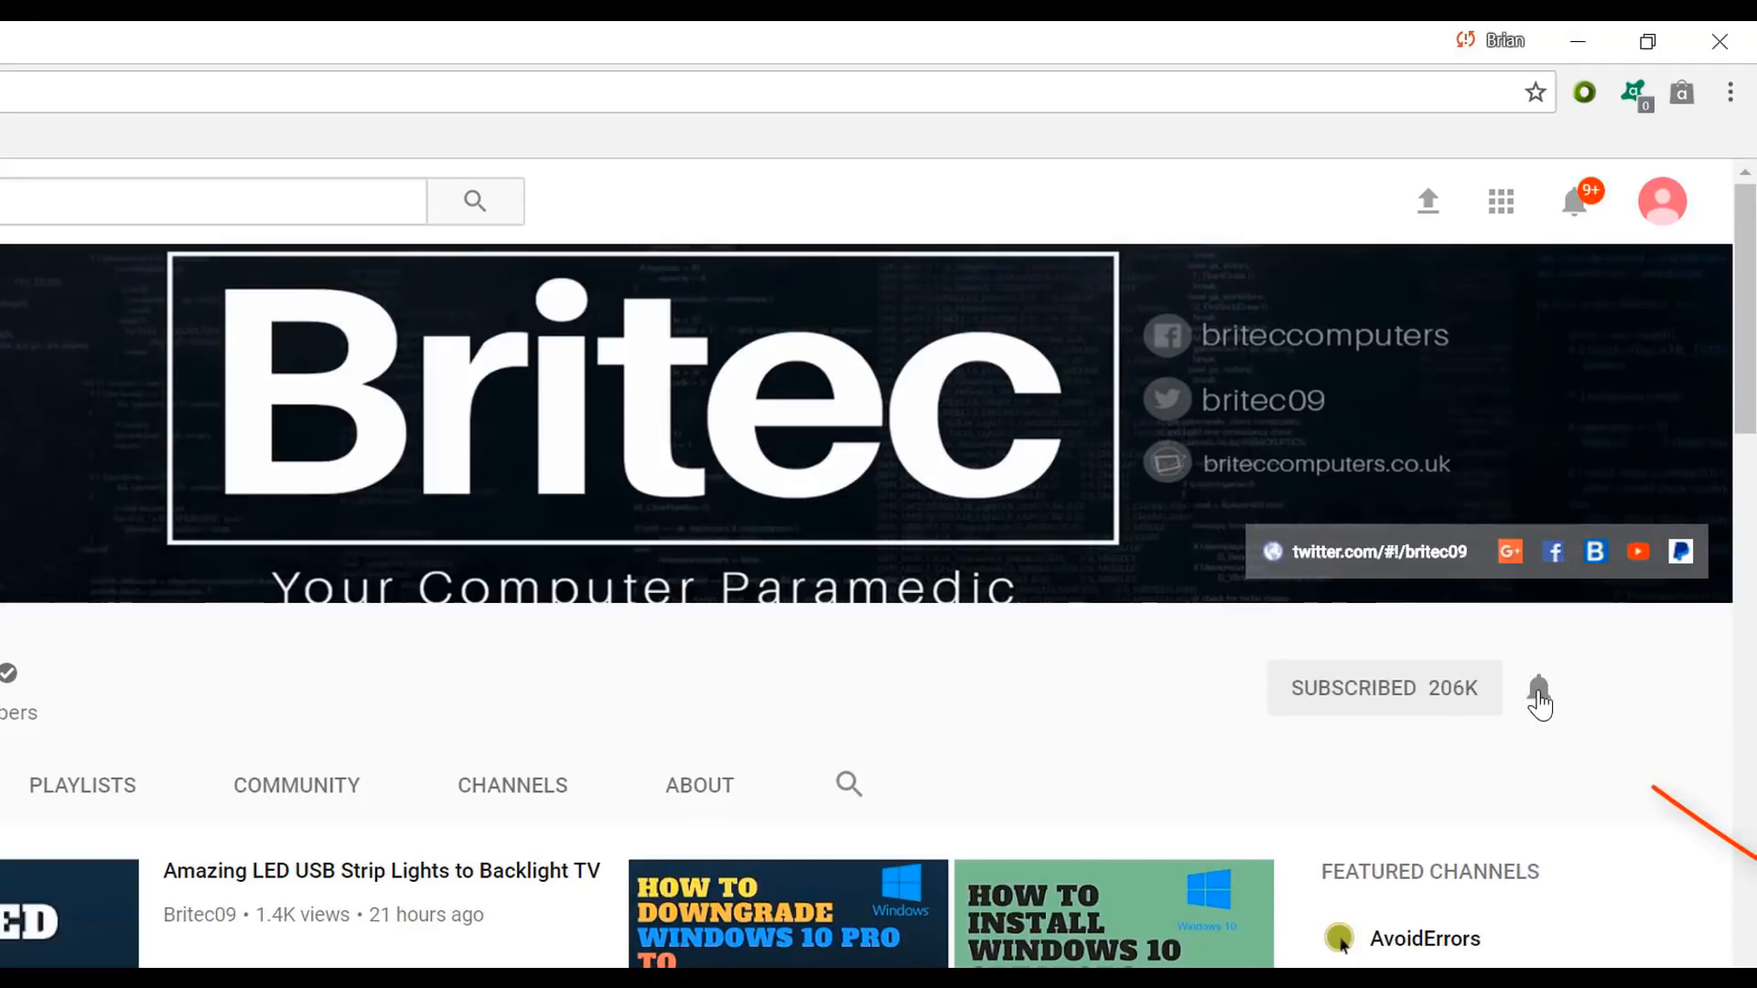